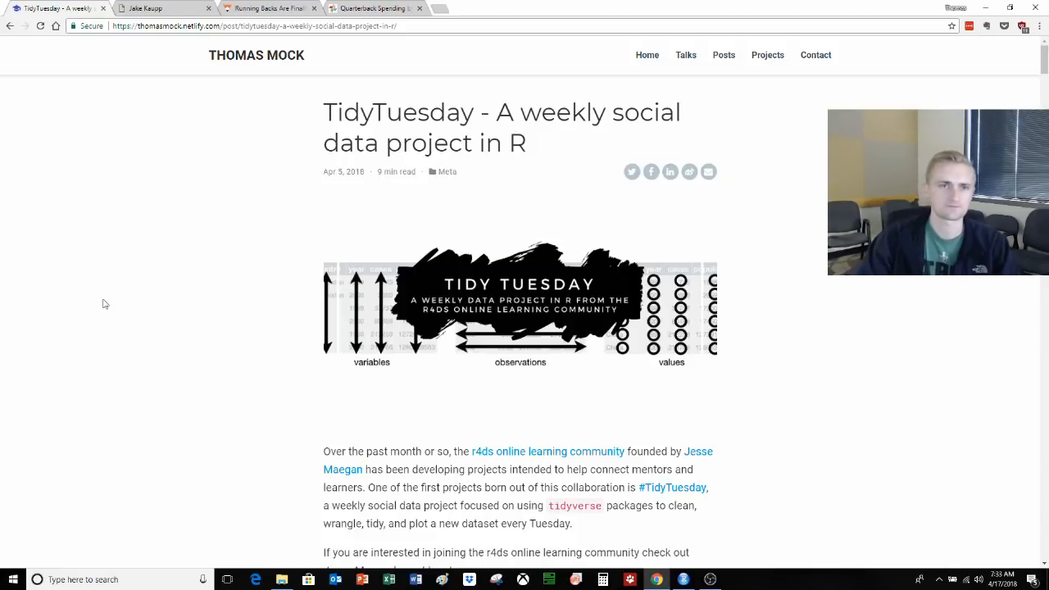
- Switch to Jake Kaupp's Lonesome Kicker post and scroll to its R scraping code
{"action": "left_click", "coordinate": [150, 9]}
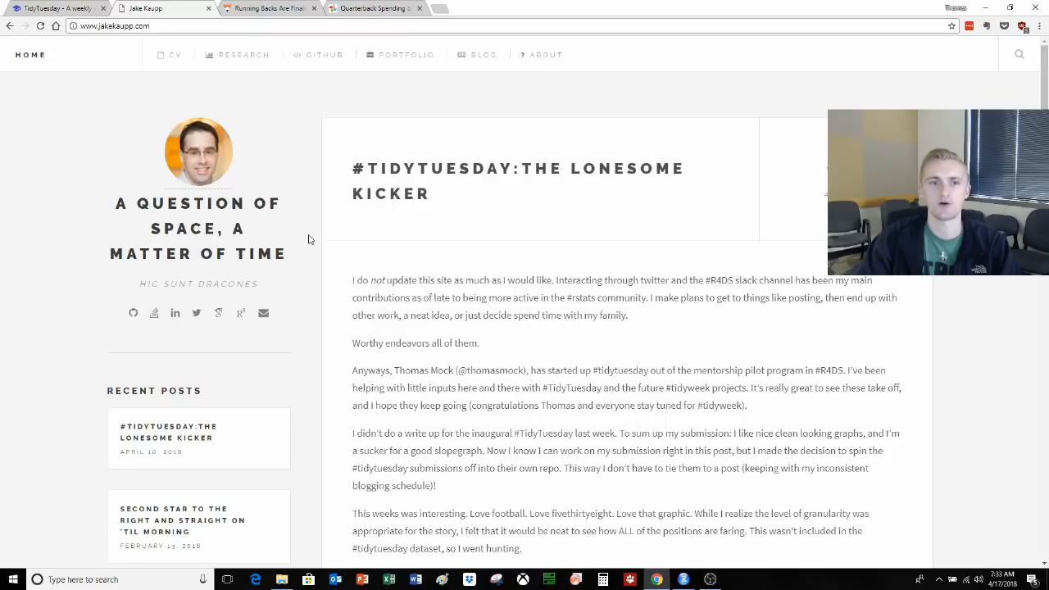
{"action": "mouse_move", "coordinate": [277, 236]}
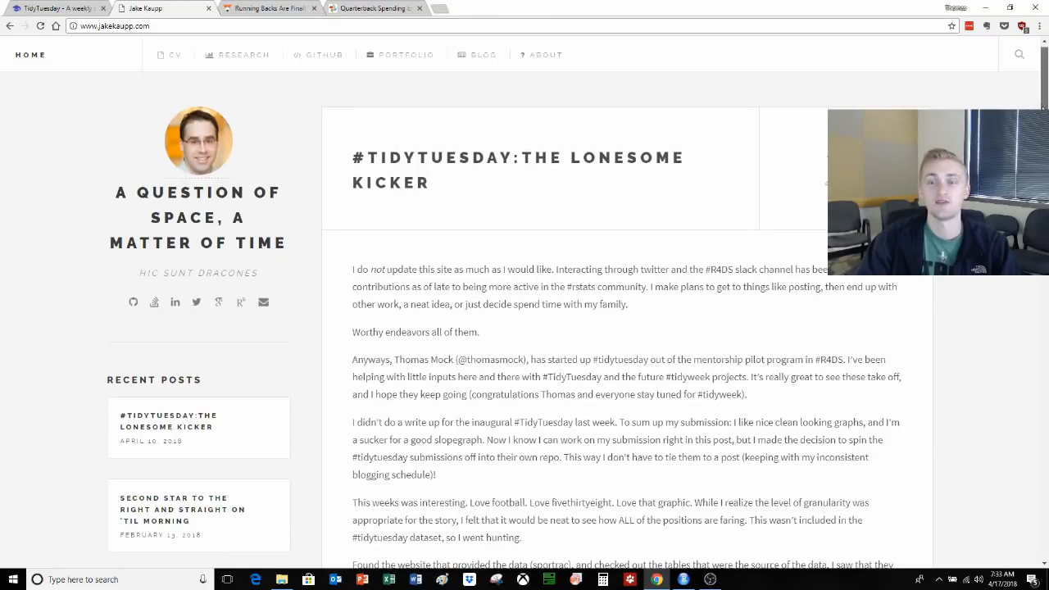
{"action": "scroll", "scroll_direction": "down", "scroll_amount": 3}
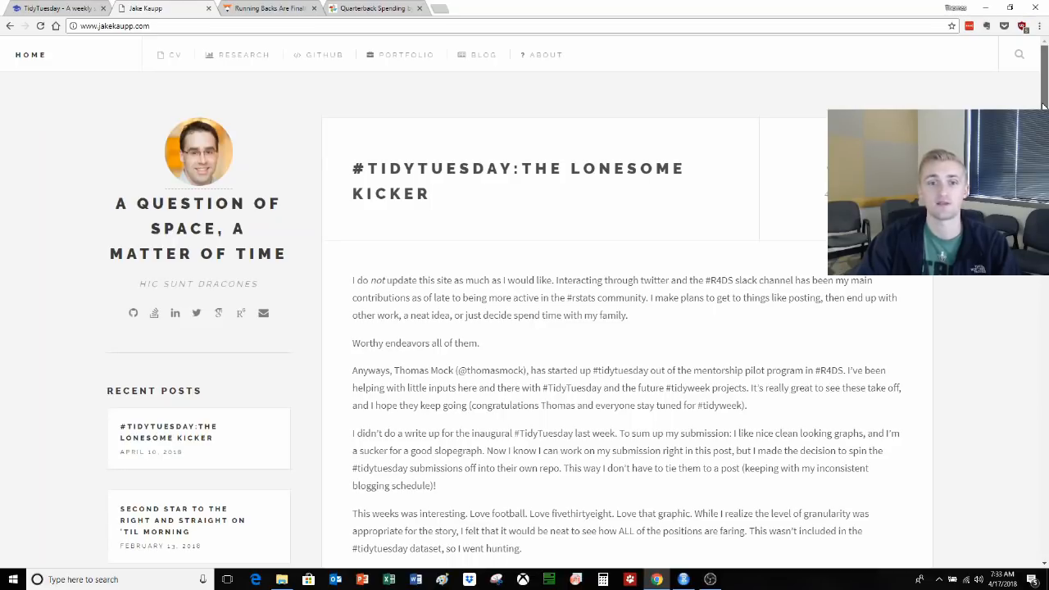
{"action": "scroll", "scroll_direction": "down", "scroll_amount": 3}
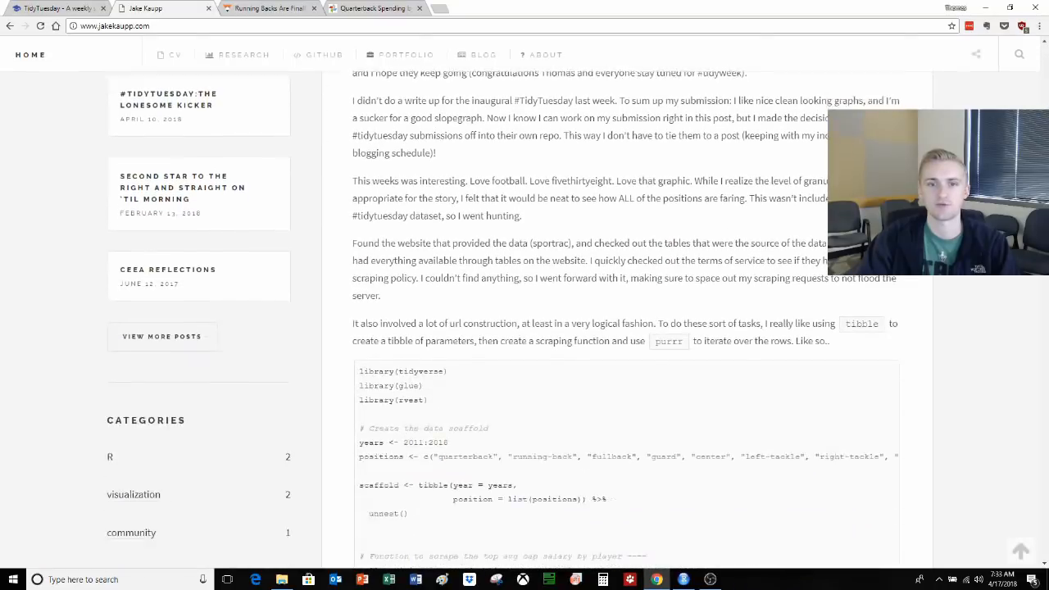
{"action": "scroll", "scroll_direction": "down", "scroll_amount": 3}
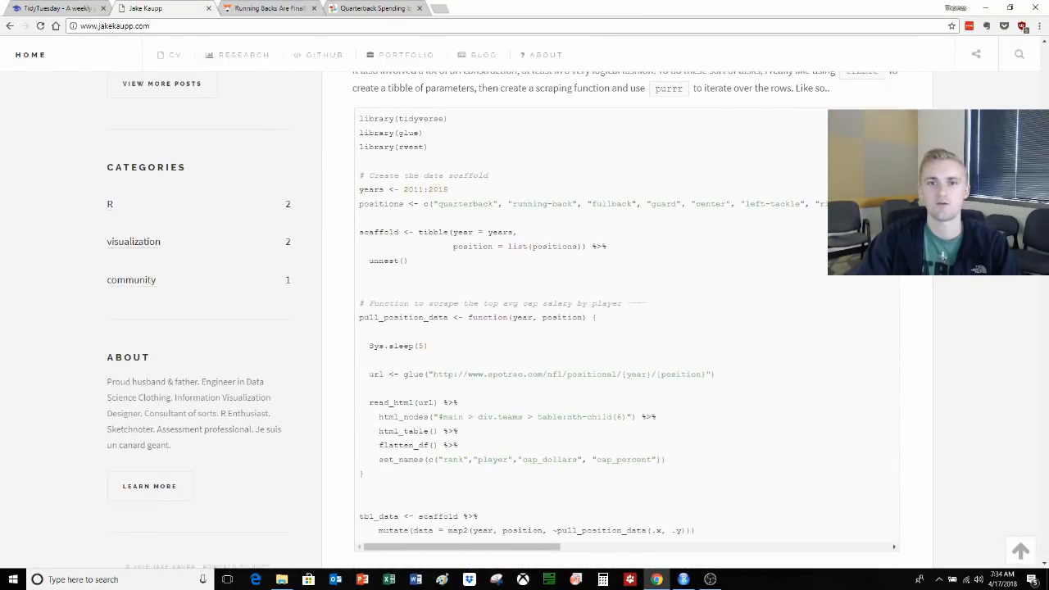
{"action": "scroll", "scroll_direction": "down", "scroll_amount": 3}
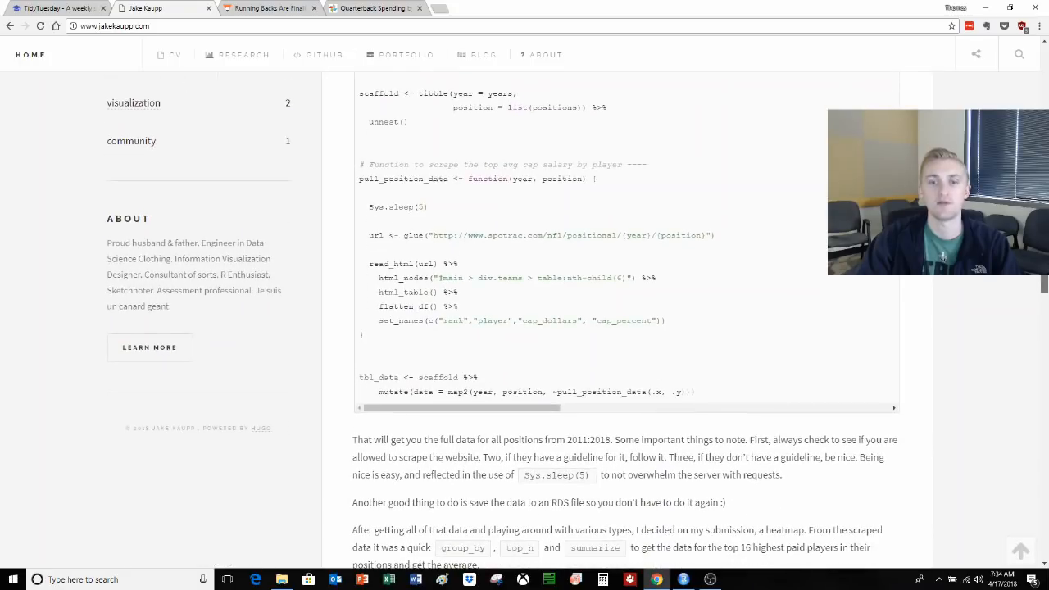
{"action": "scroll", "scroll_direction": "down", "scroll_amount": 3}
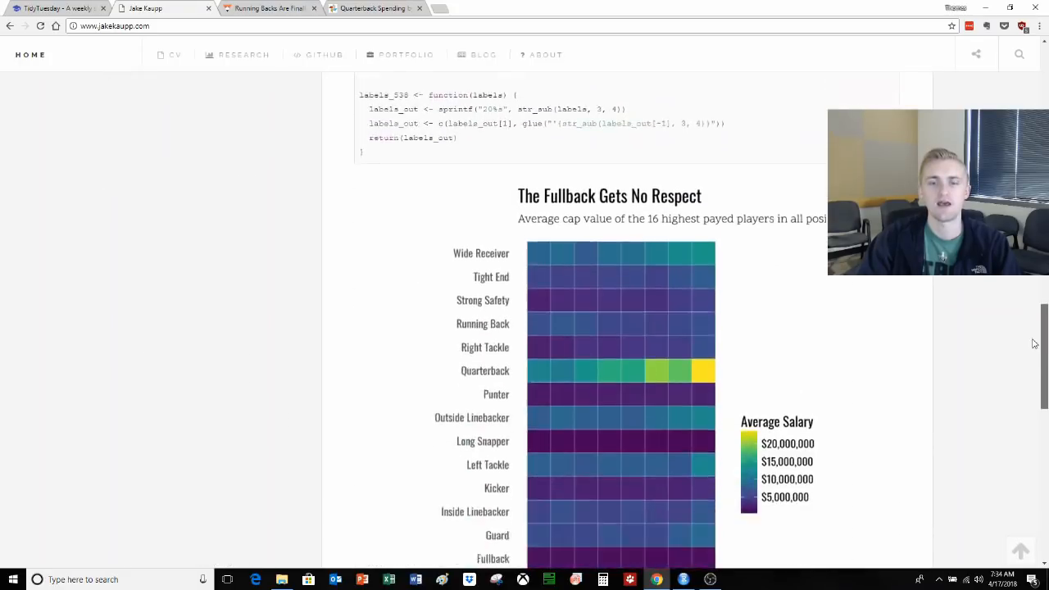
{"action": "scroll", "scroll_direction": "down", "scroll_amount": 3}
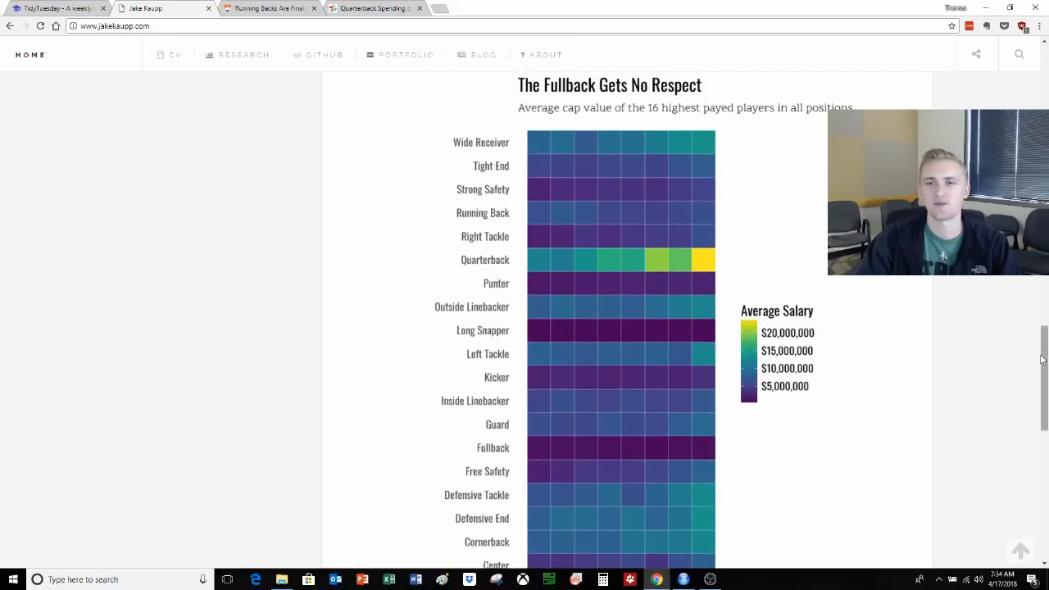
{"action": "scroll", "scroll_direction": "down", "scroll_amount": 3}
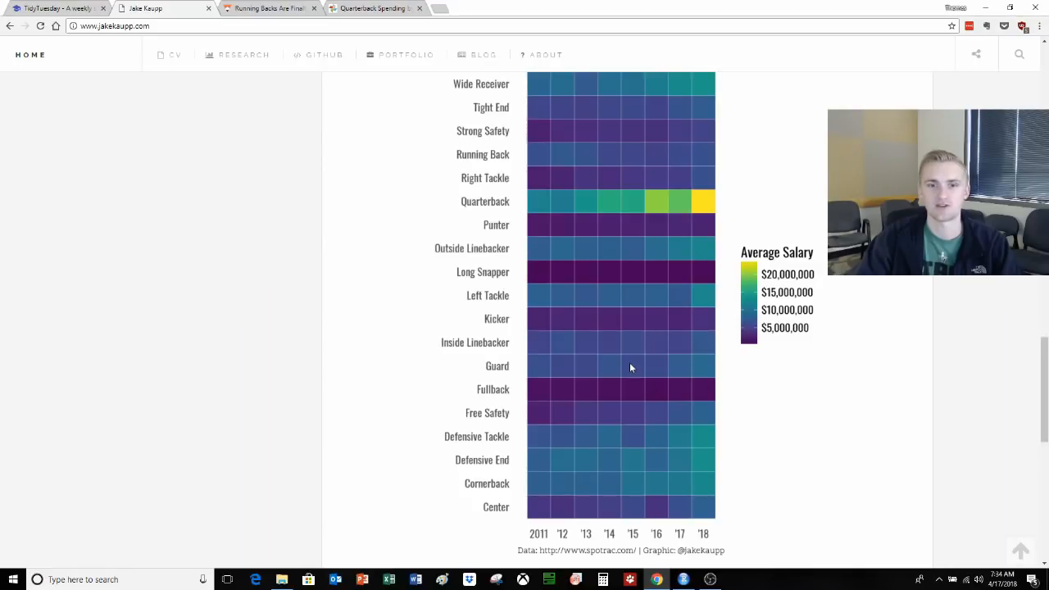
{"action": "mouse_move", "coordinate": [1032, 373]}
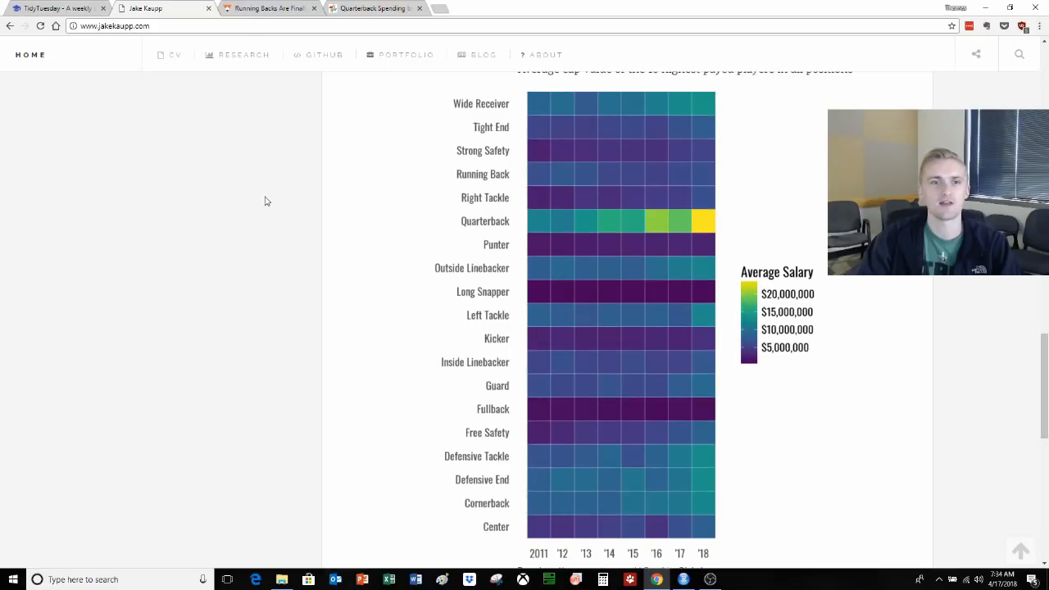
- Switch to the FiveThirtyEight running-backs article and scroll to the stalled-pay chart
{"action": "left_click", "coordinate": [270, 8]}
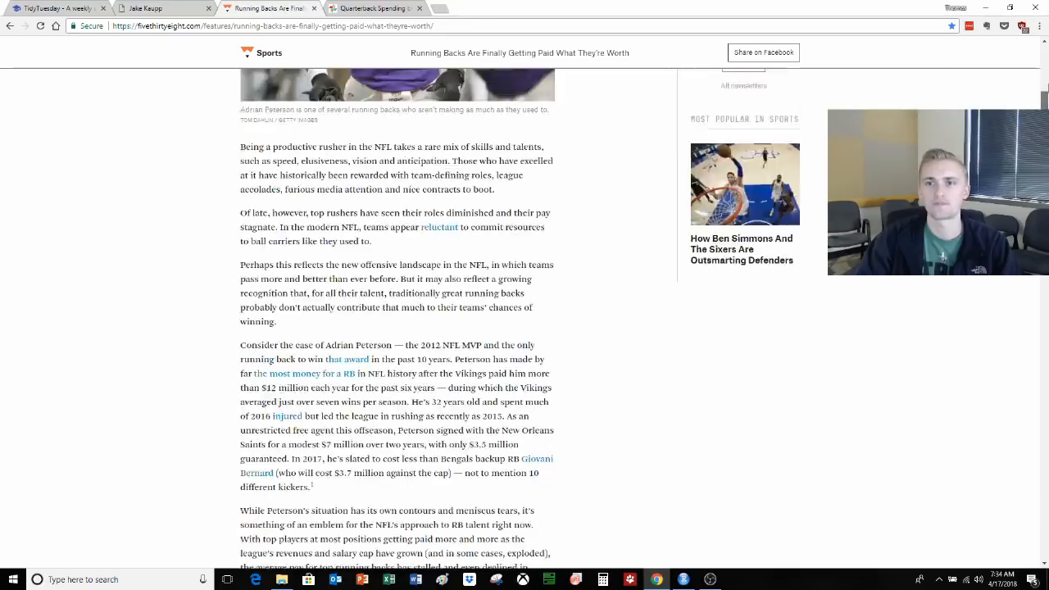
{"action": "scroll", "scroll_direction": "up", "scroll_amount": 3}
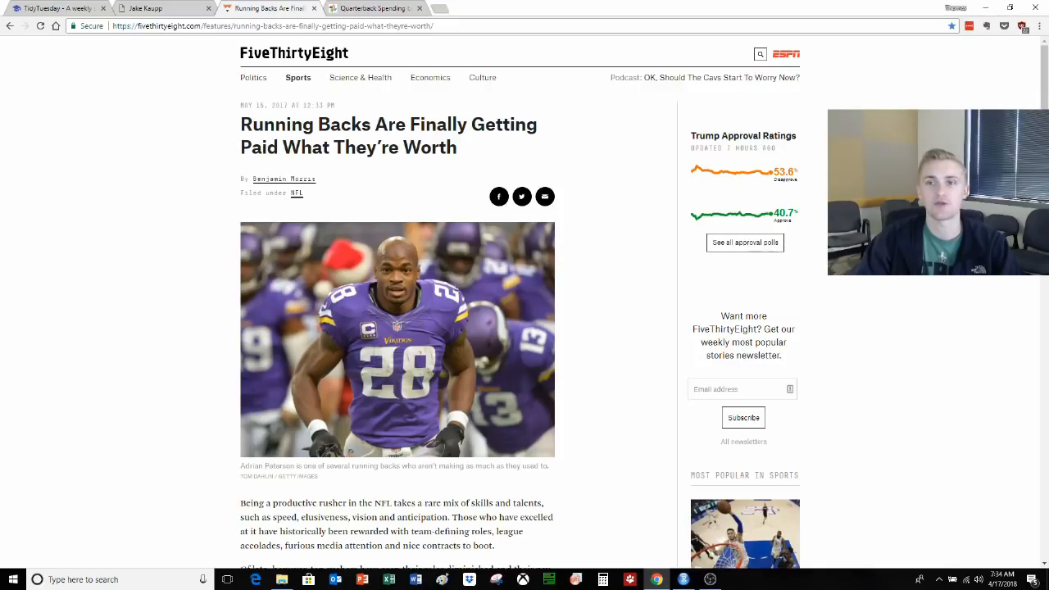
{"action": "scroll", "scroll_direction": "down", "scroll_amount": 3}
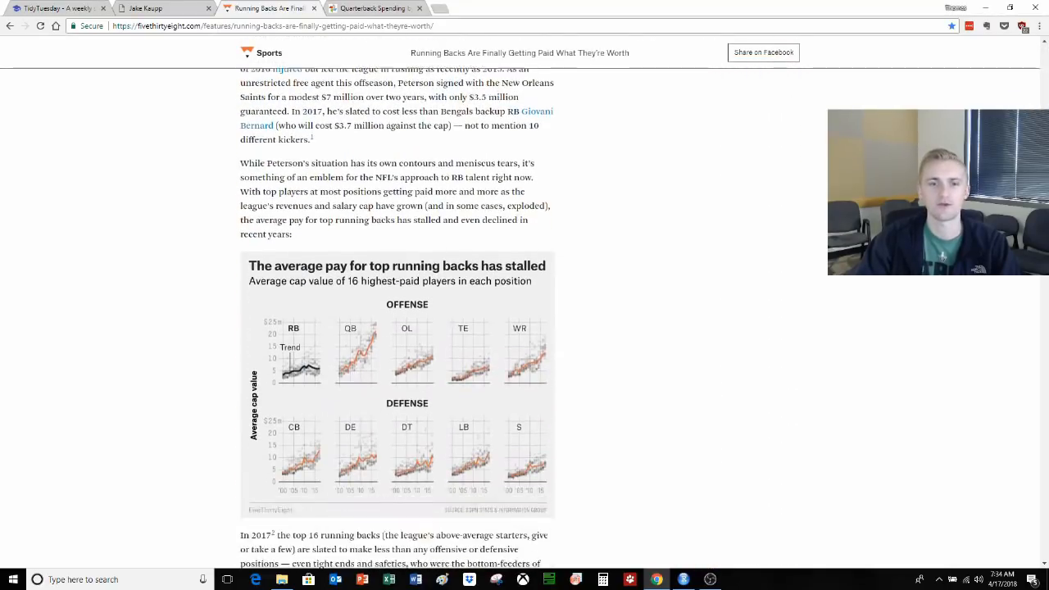
{"action": "scroll", "scroll_direction": "down", "scroll_amount": 3}
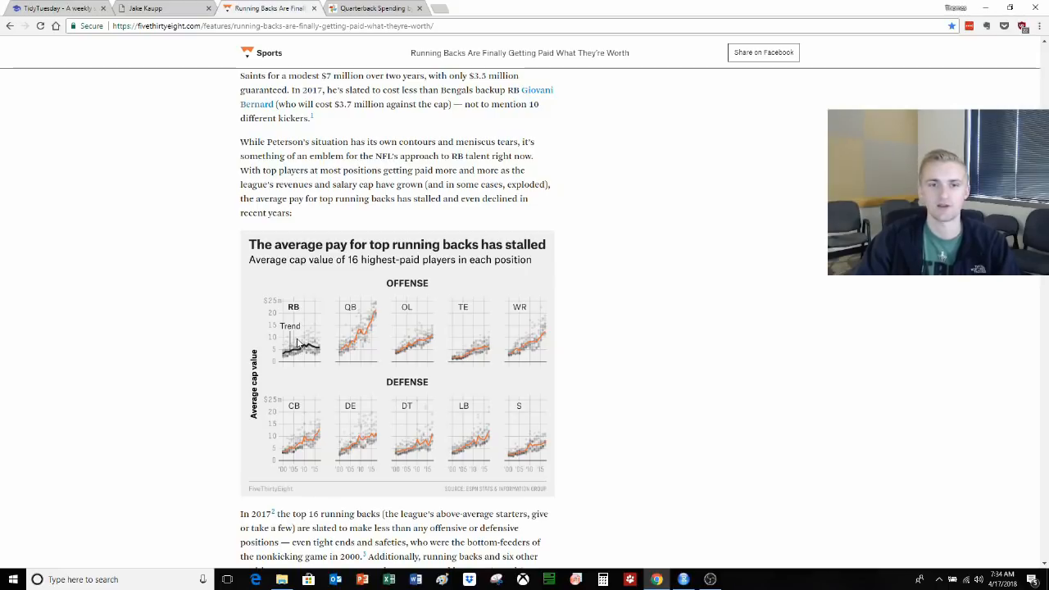
{"action": "mouse_move", "coordinate": [305, 367]}
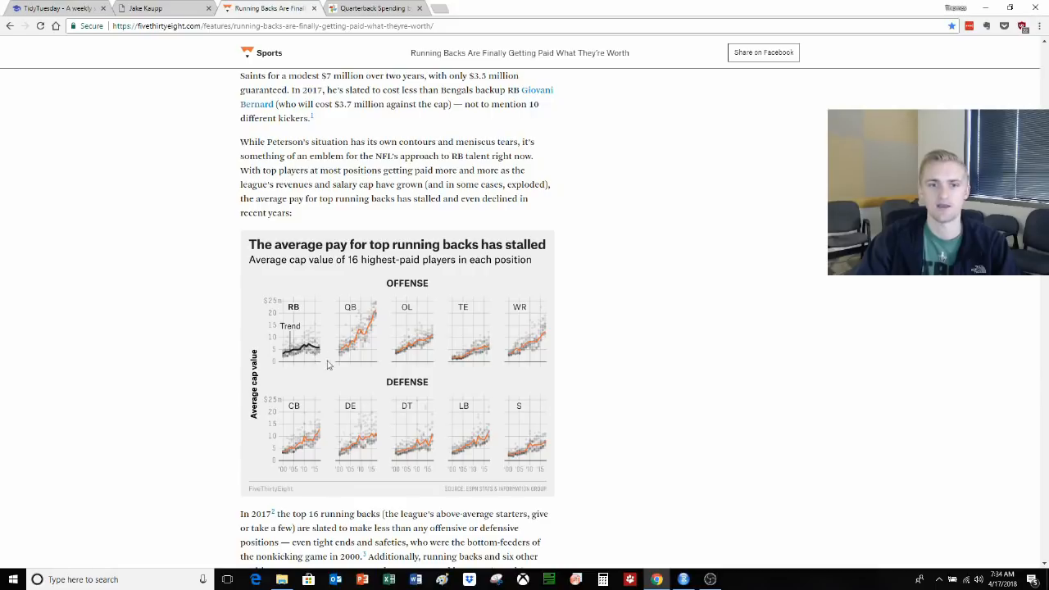
{"action": "mouse_move", "coordinate": [510, 344]}
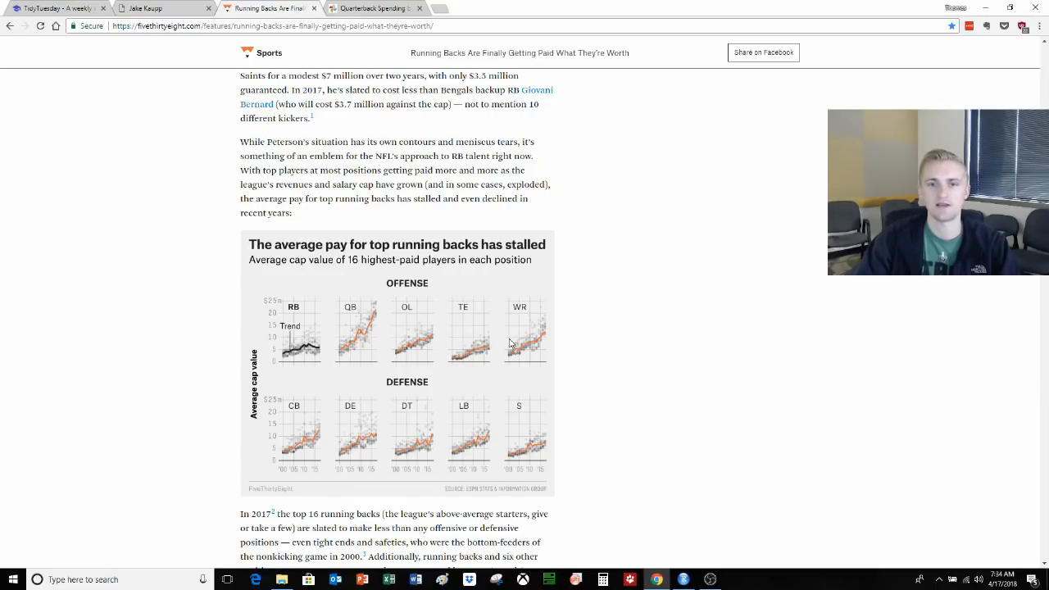
{"action": "mouse_move", "coordinate": [347, 361]}
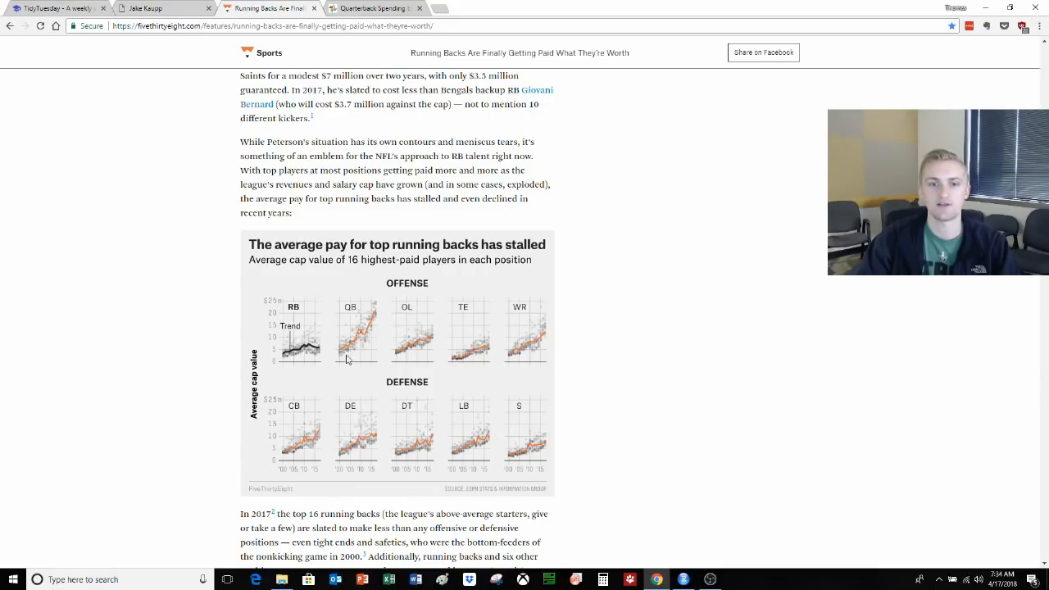
{"action": "mouse_move", "coordinate": [324, 362]}
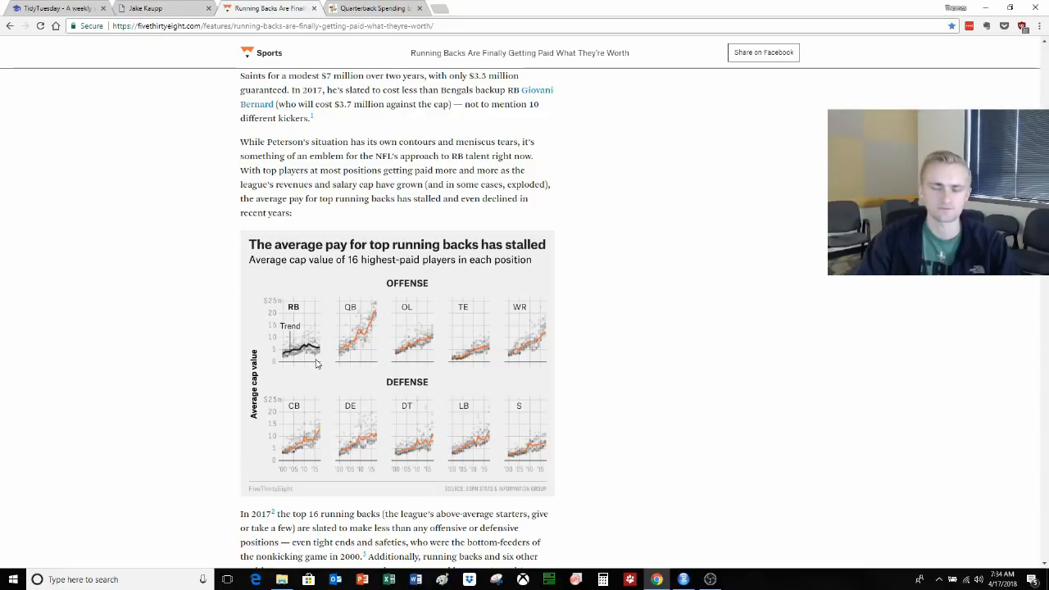
{"action": "mouse_move", "coordinate": [434, 423]}
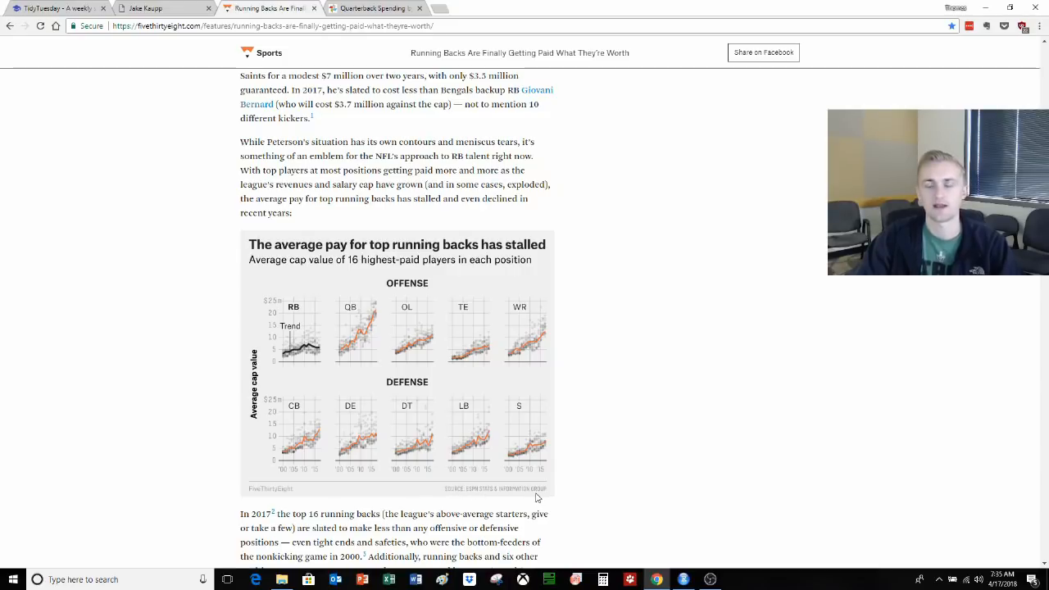
- Bring up Spotrac's 2011 quarterback spending page and scroll to the player salary table
{"action": "left_click", "coordinate": [374, 8]}
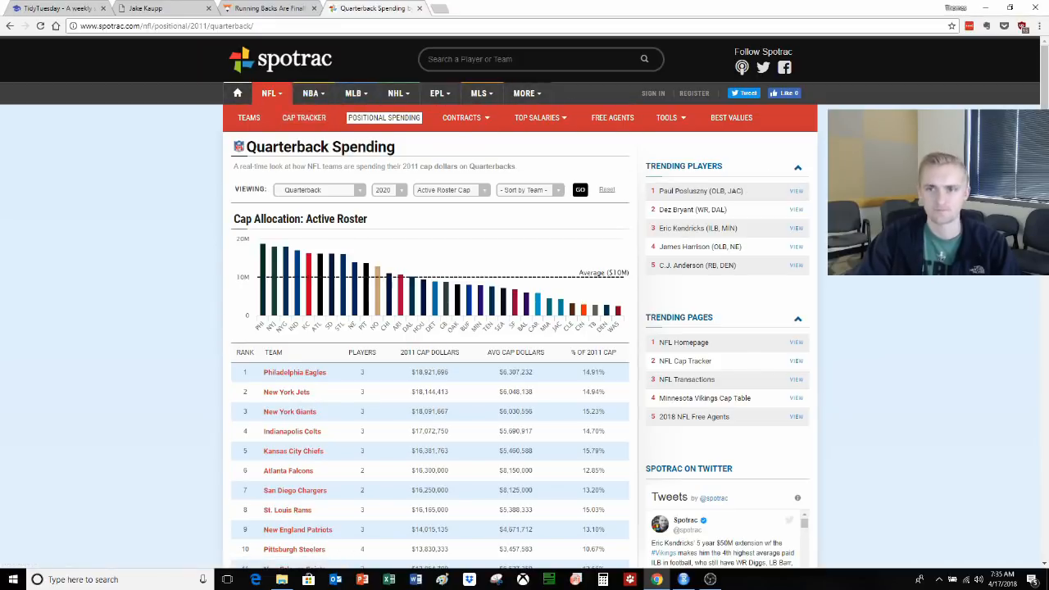
{"action": "scroll", "scroll_direction": "down", "scroll_amount": 3}
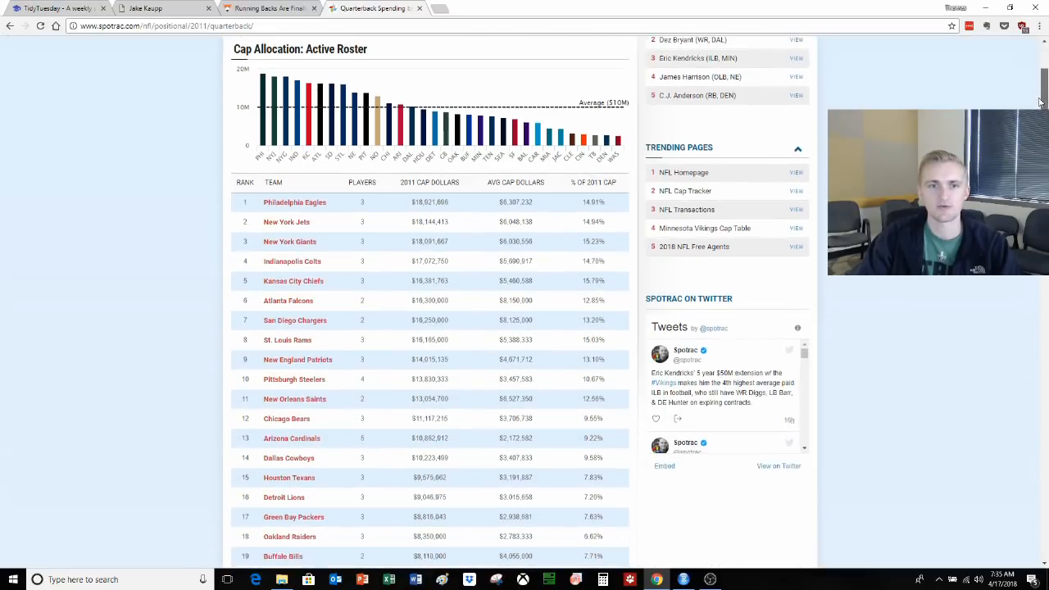
{"action": "scroll", "scroll_direction": "down", "scroll_amount": 3}
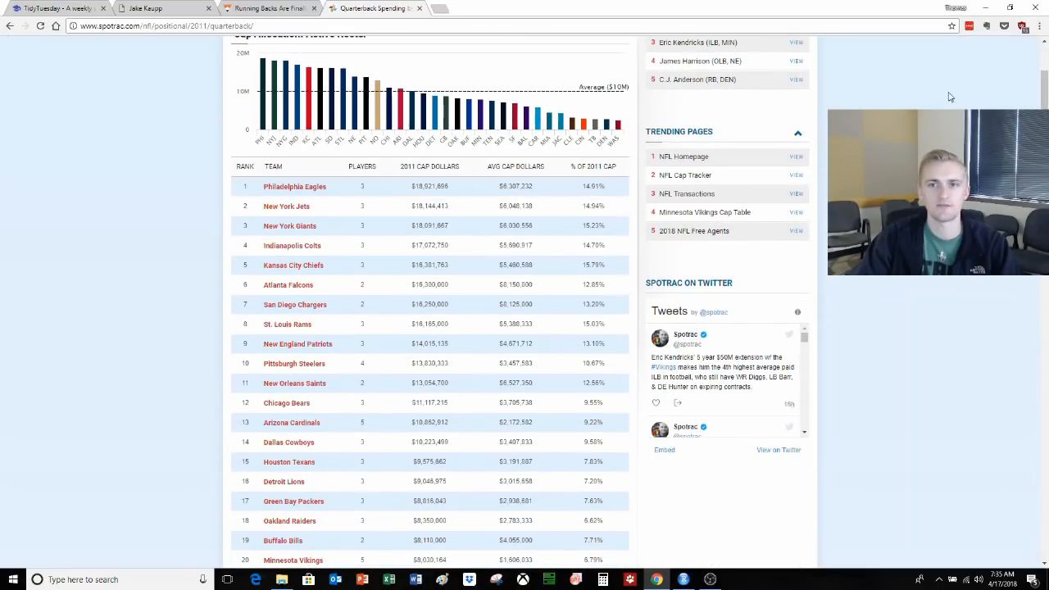
{"action": "scroll", "scroll_direction": "down", "scroll_amount": 3}
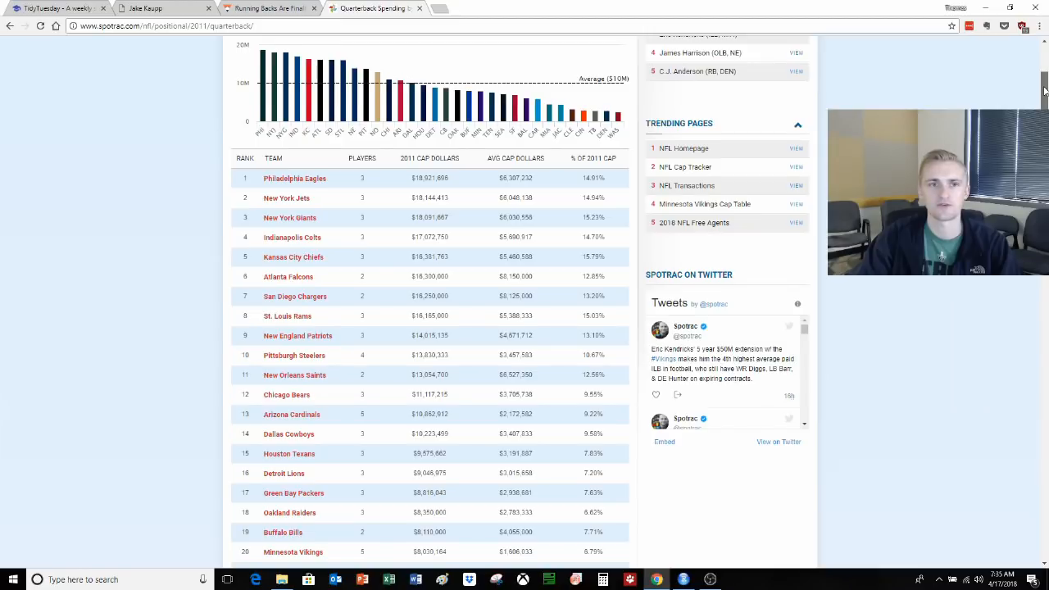
{"action": "scroll", "scroll_direction": "down", "scroll_amount": 3}
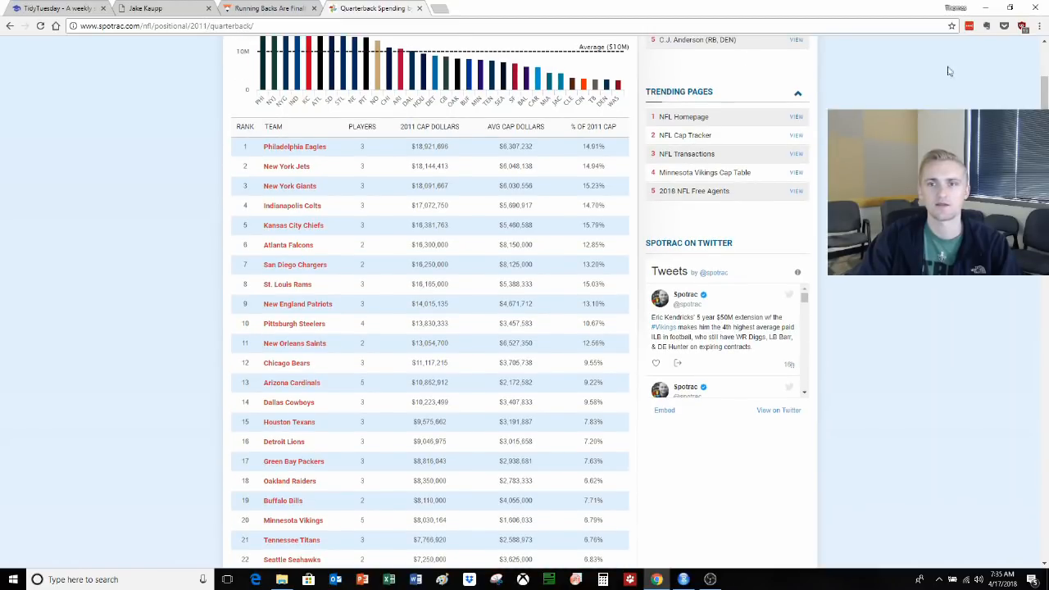
{"action": "scroll", "scroll_direction": "down", "scroll_amount": 3}
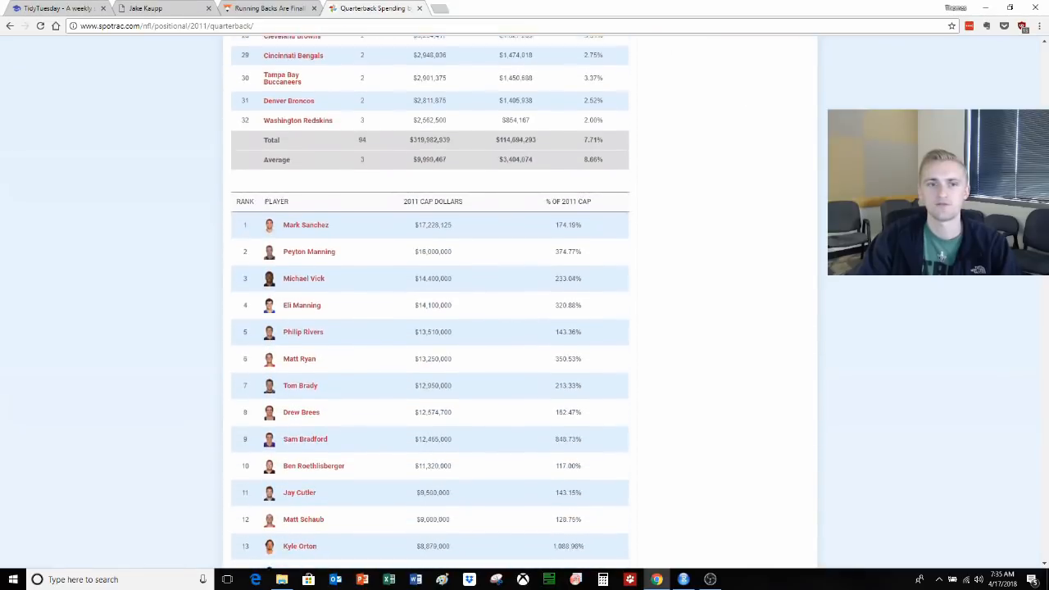
{"action": "scroll", "scroll_direction": "down", "scroll_amount": 3}
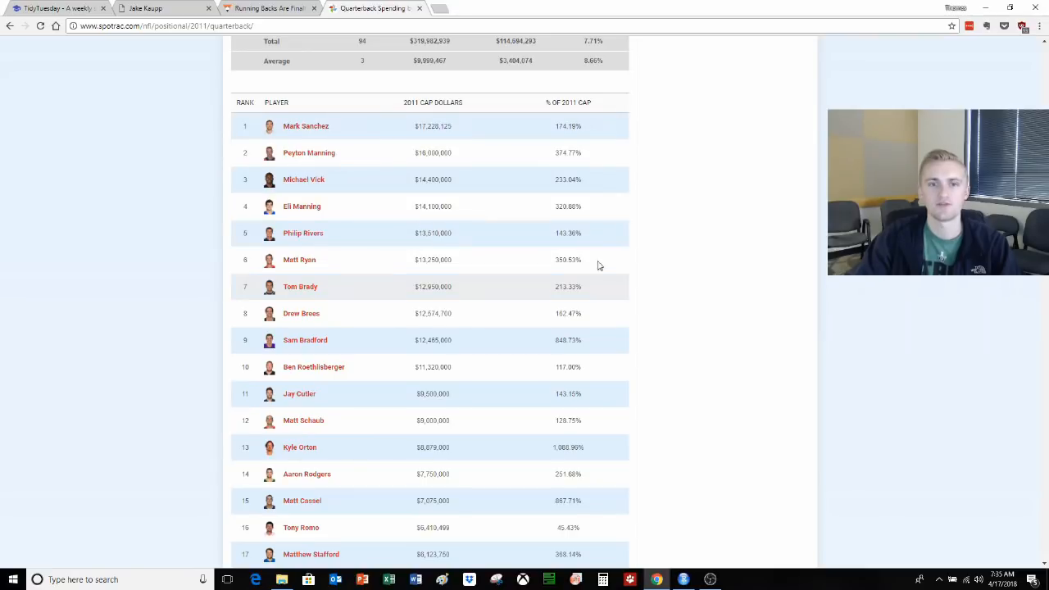
{"action": "mouse_move", "coordinate": [377, 177]}
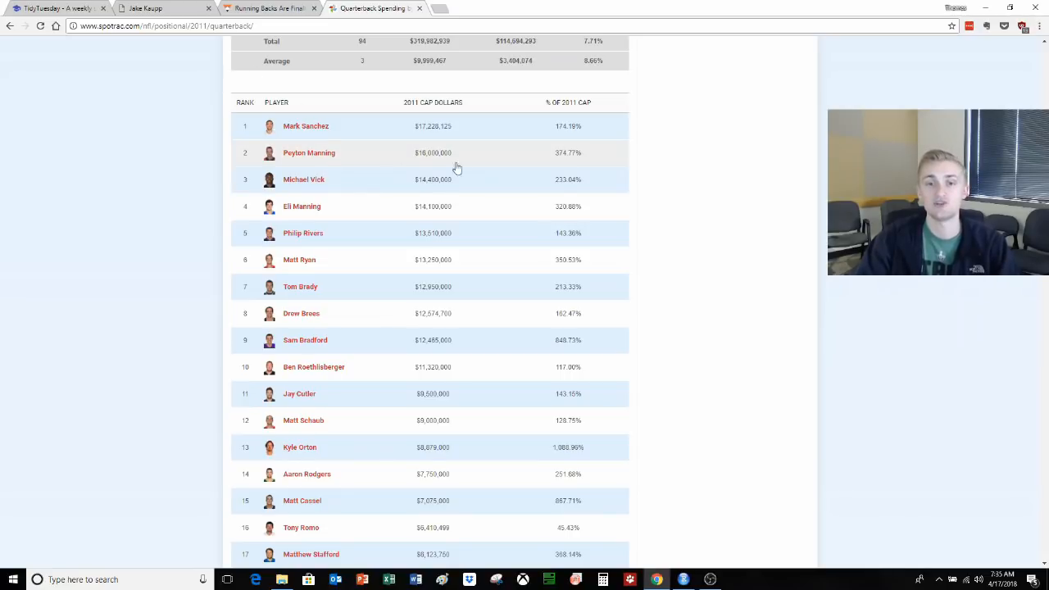
{"action": "mouse_move", "coordinate": [783, 197]}
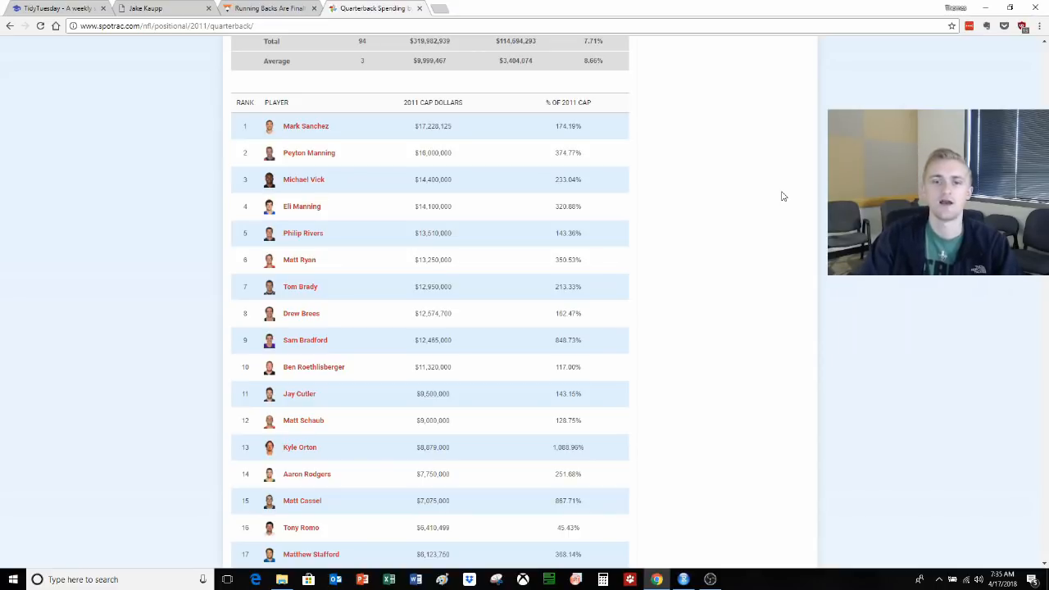
{"action": "mouse_move", "coordinate": [706, 443]}
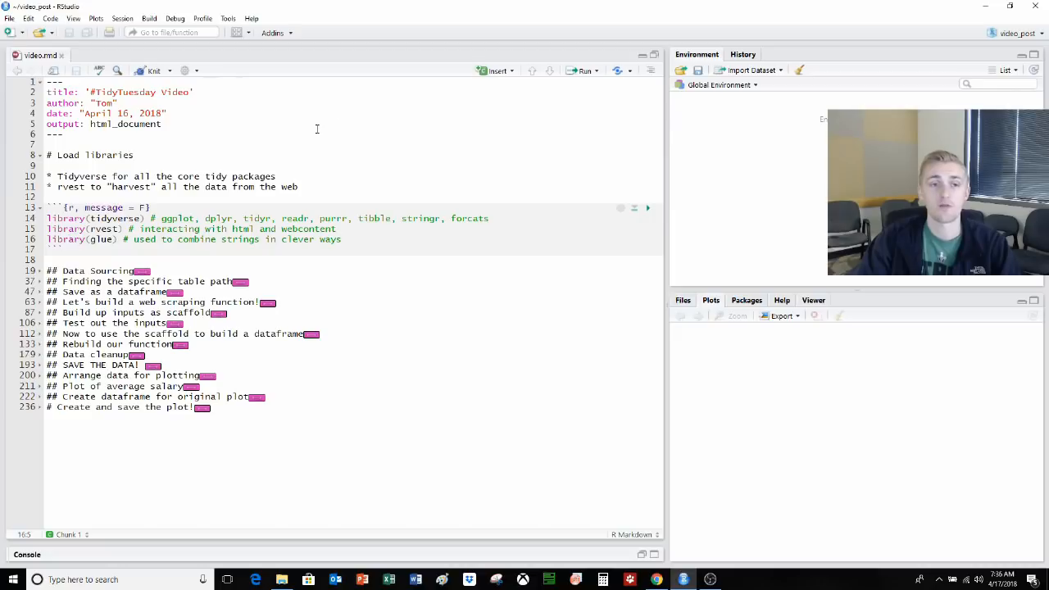
{"action": "mouse_move", "coordinate": [301, 141]}
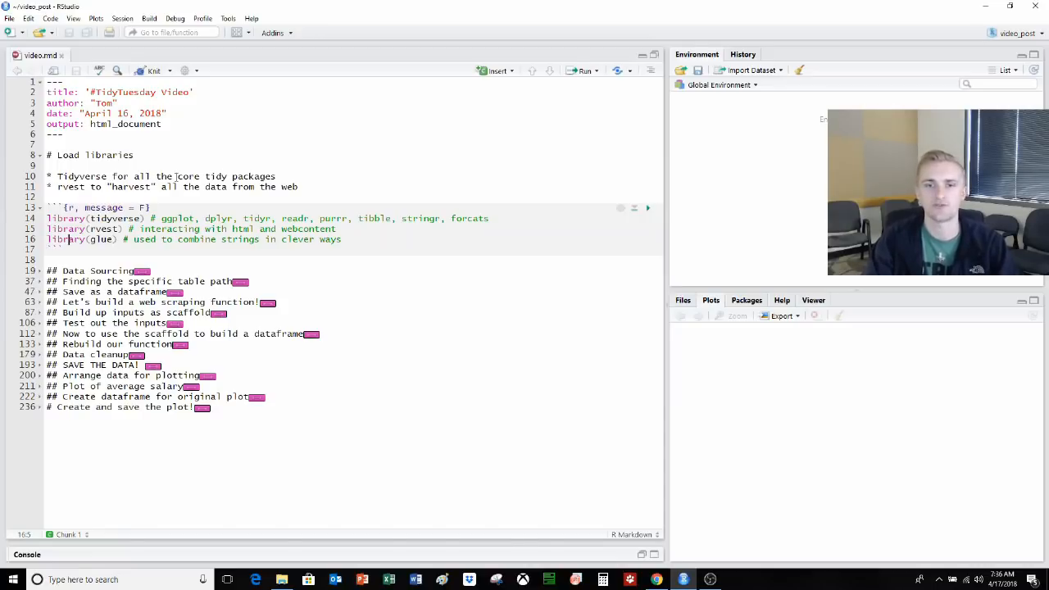
{"action": "mouse_move", "coordinate": [194, 167]}
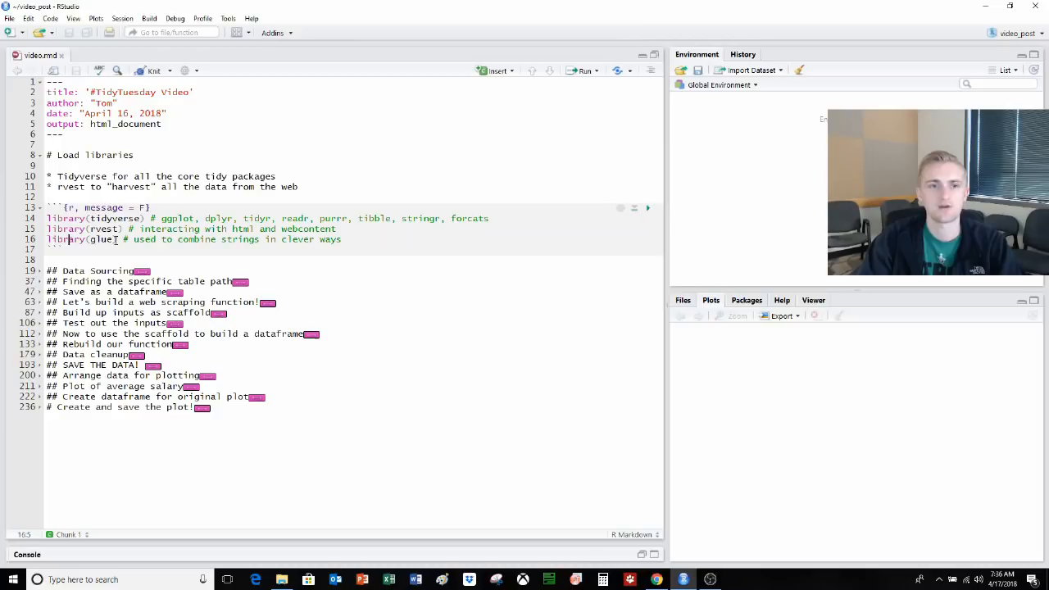
{"action": "mouse_move", "coordinate": [207, 137]}
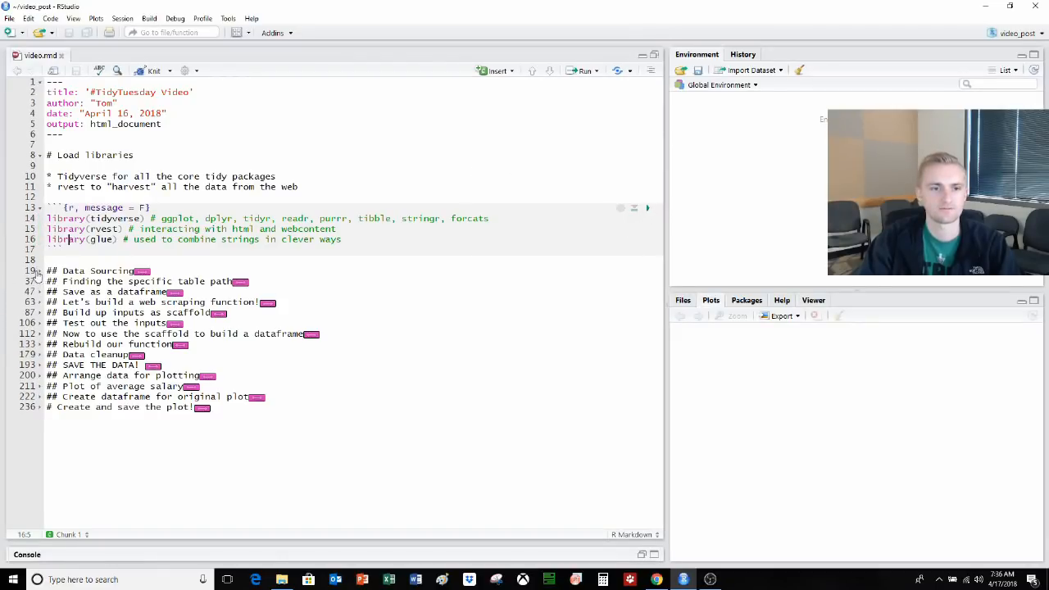
- Expand Data Sourcing, examine the Spotrac 2011 quarterback URL, and move to the url assignment line
{"action": "left_click", "coordinate": [36, 271]}
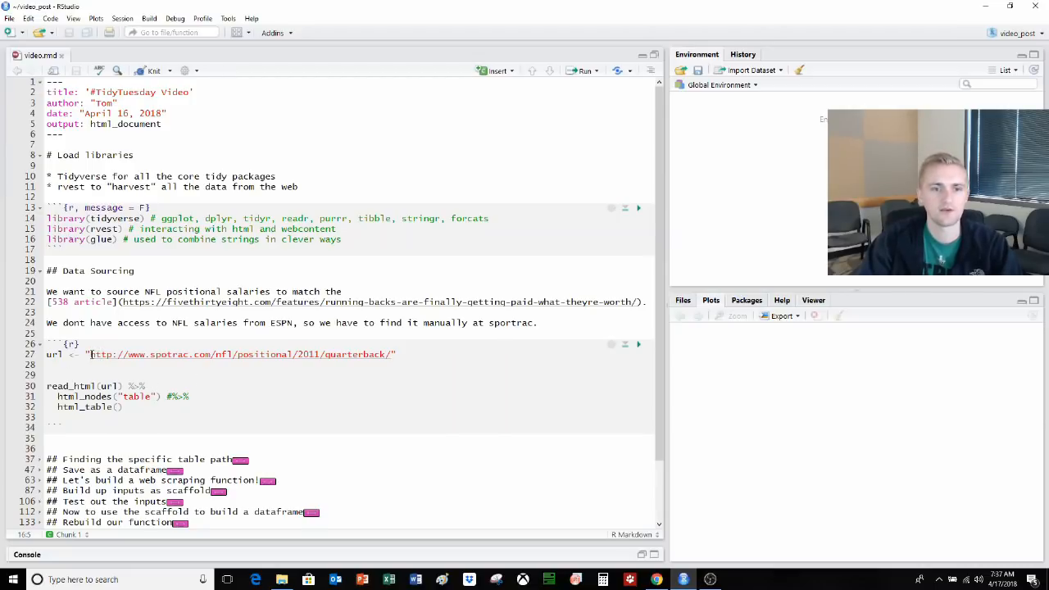
{"action": "left_click_drag", "start_coordinate": [90, 354], "coordinate": [393, 354]}
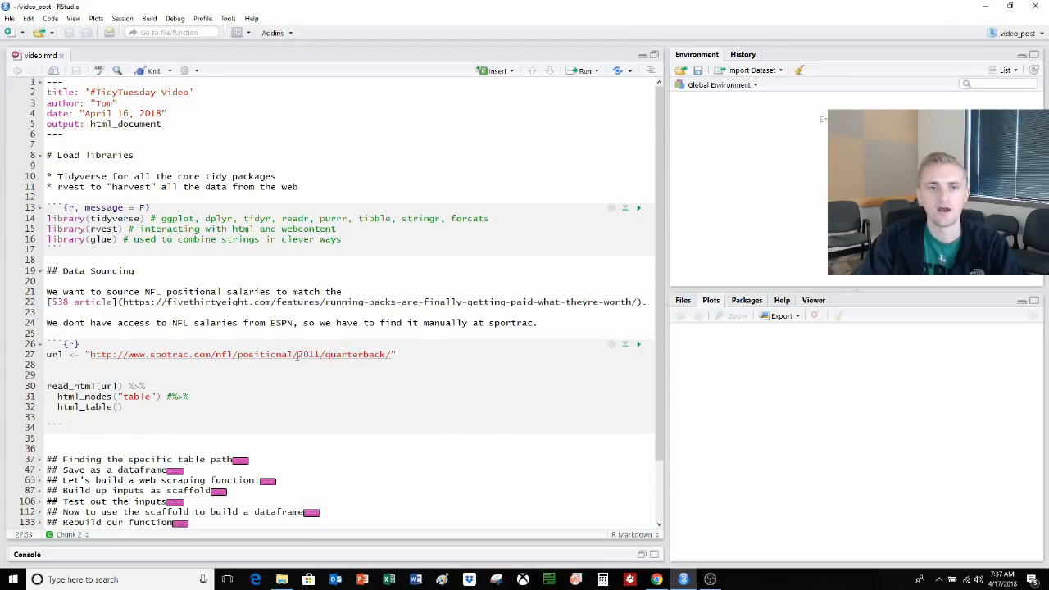
{"action": "double_click", "coordinate": [308, 354]}
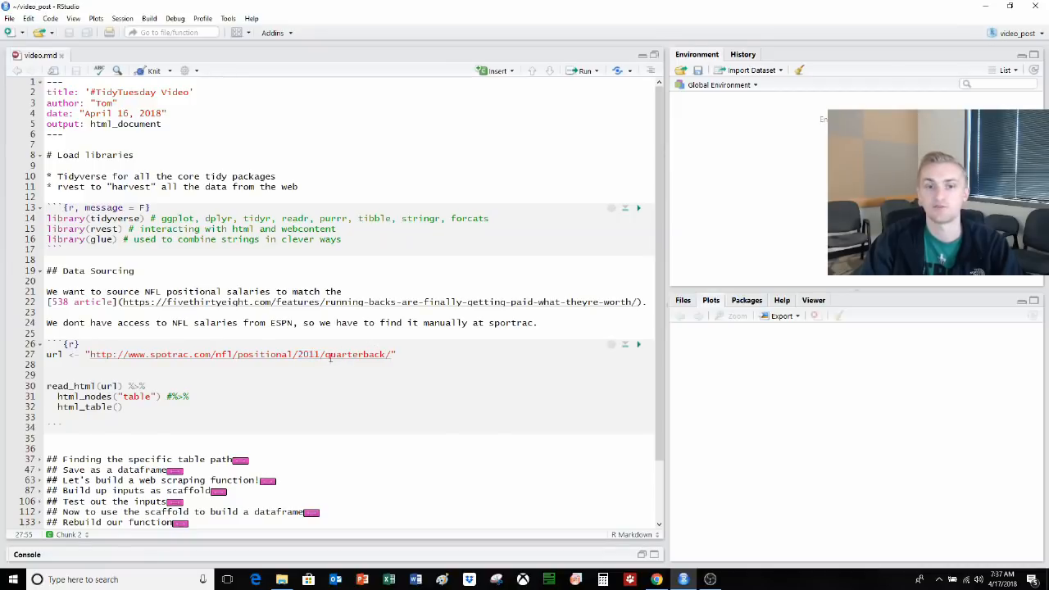
{"action": "double_click", "coordinate": [356, 354]}
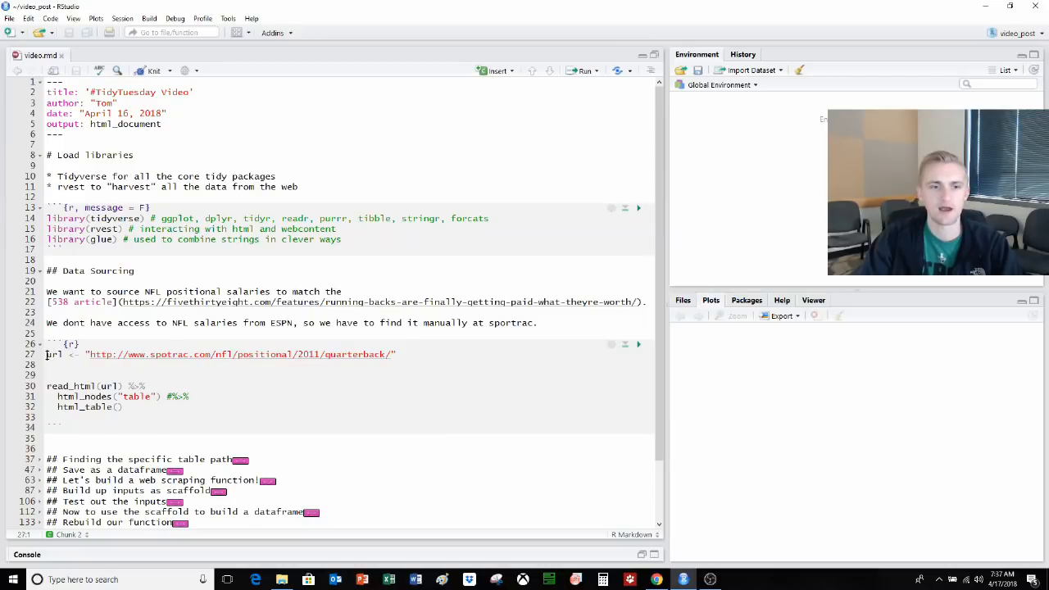
{"action": "left_click", "coordinate": [639, 344]}
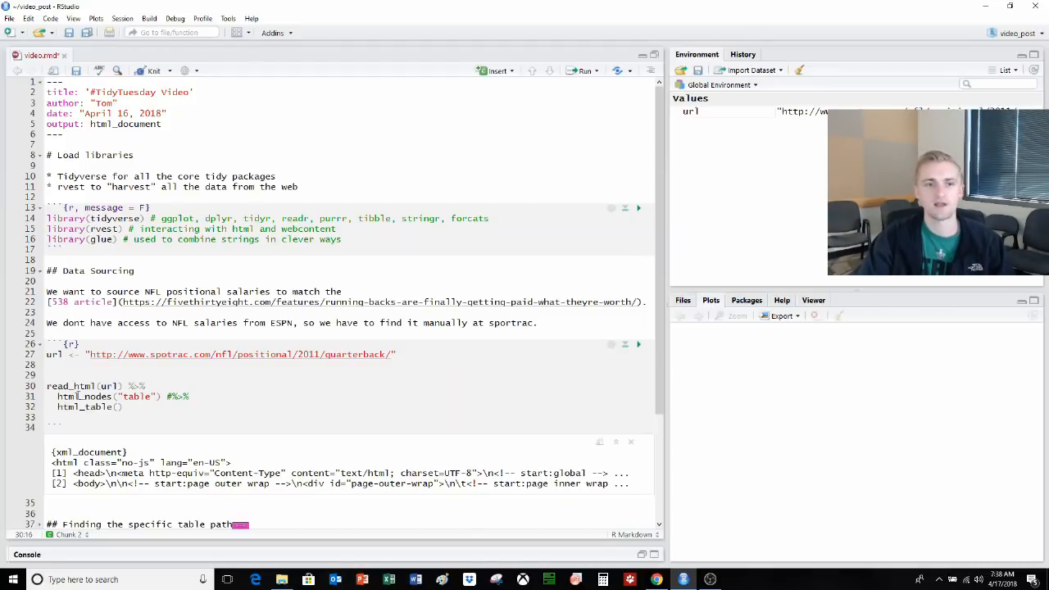
- Run read_html(url) with html_nodes("table") to get two table nodes, then run it through html_table
{"action": "double_click", "coordinate": [82, 395]}
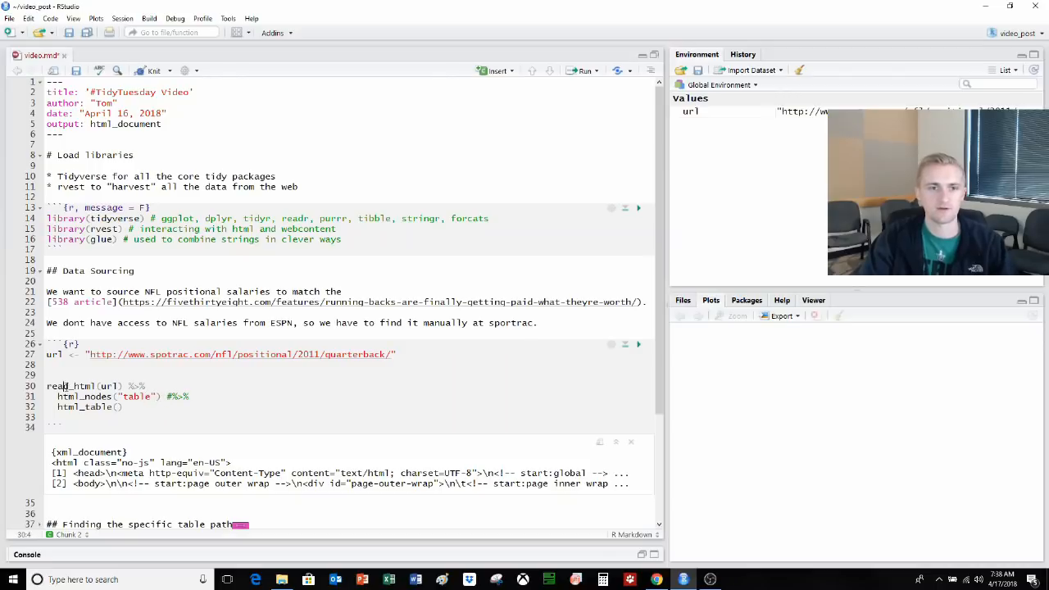
{"action": "left_click", "coordinate": [639, 344]}
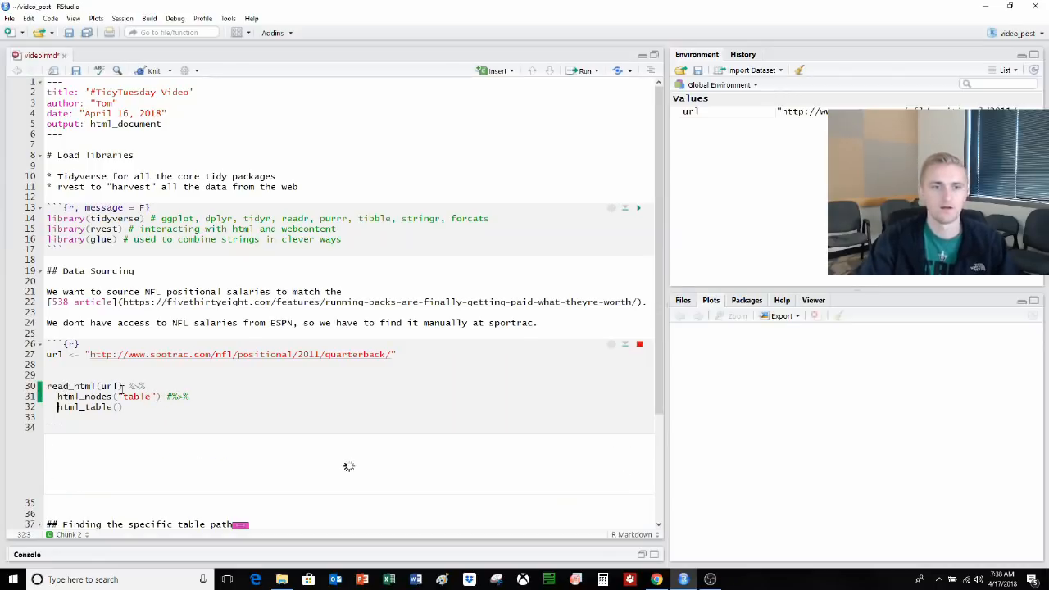
{"action": "left_click", "coordinate": [639, 345]}
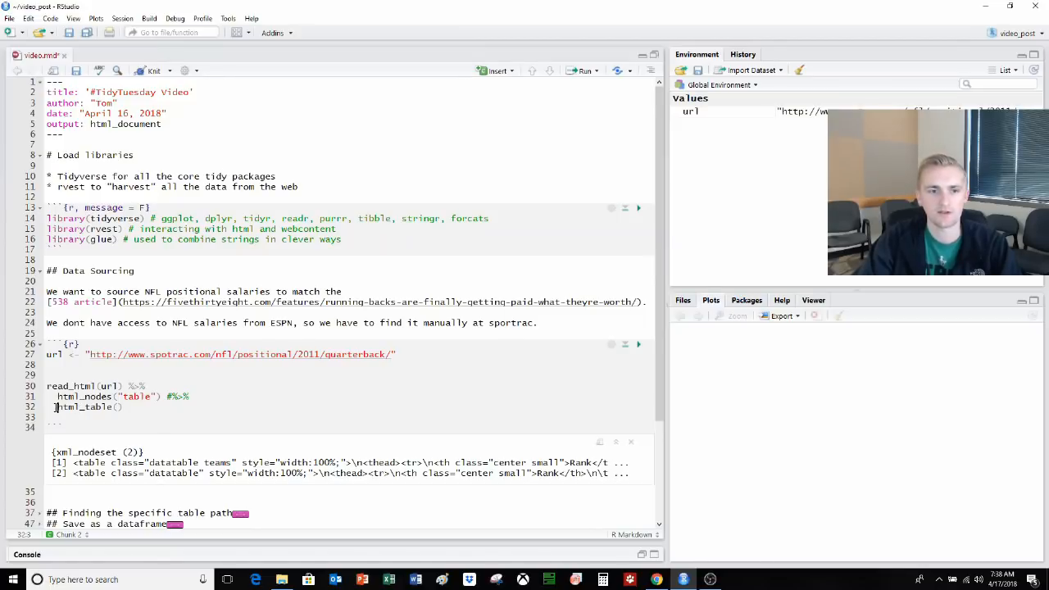
{"action": "double_click", "coordinate": [85, 407]}
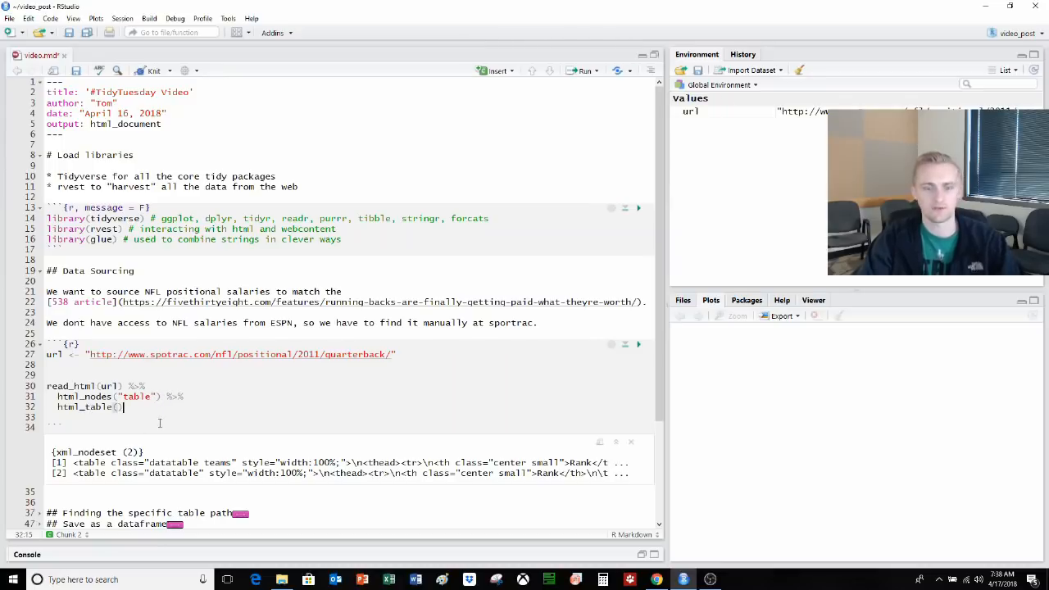
{"action": "left_click", "coordinate": [639, 344]}
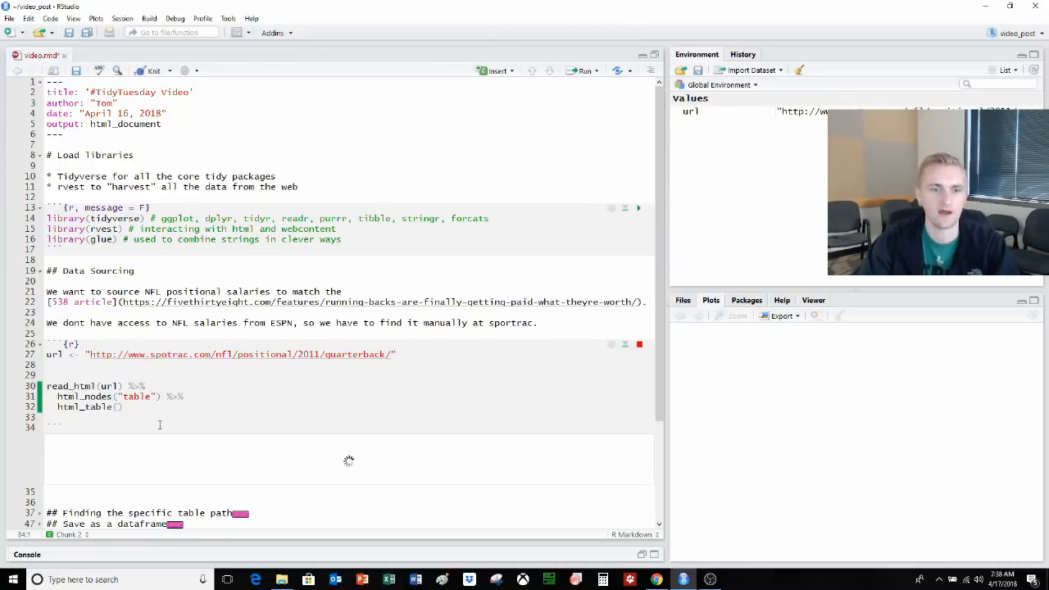
- Compare the chunk's console printout, team cap data frame, and 94-row quarterback data frame
{"action": "left_click", "coordinate": [582, 71]}
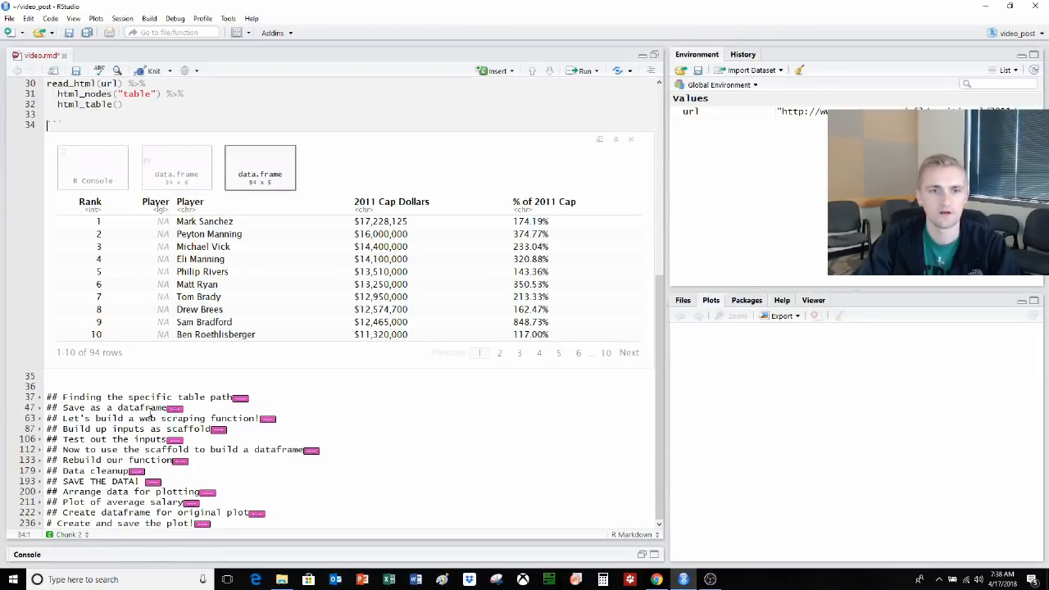
{"action": "left_click", "coordinate": [176, 167]}
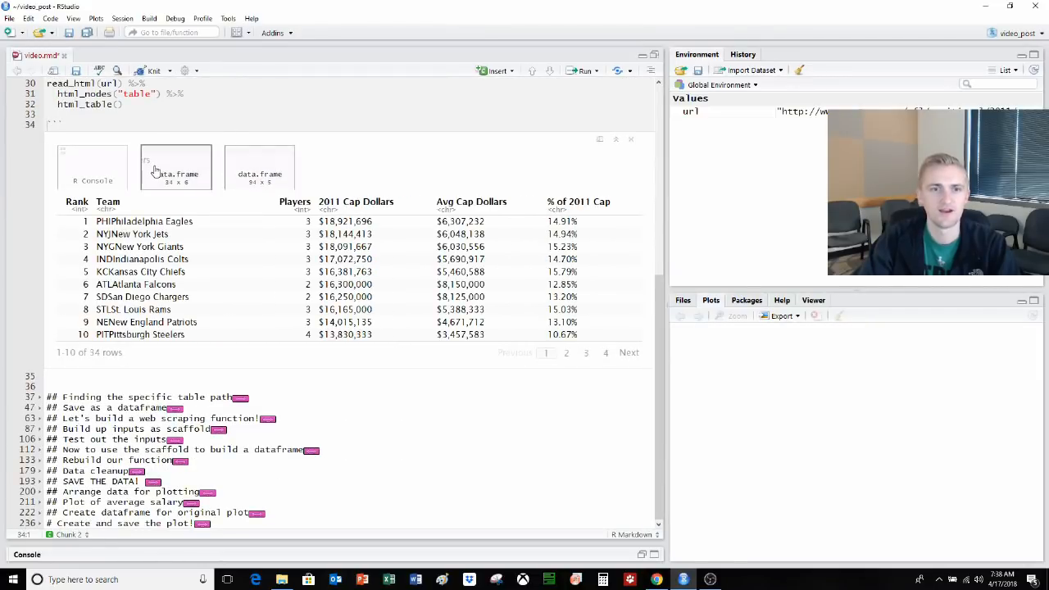
{"action": "left_click", "coordinate": [92, 167]}
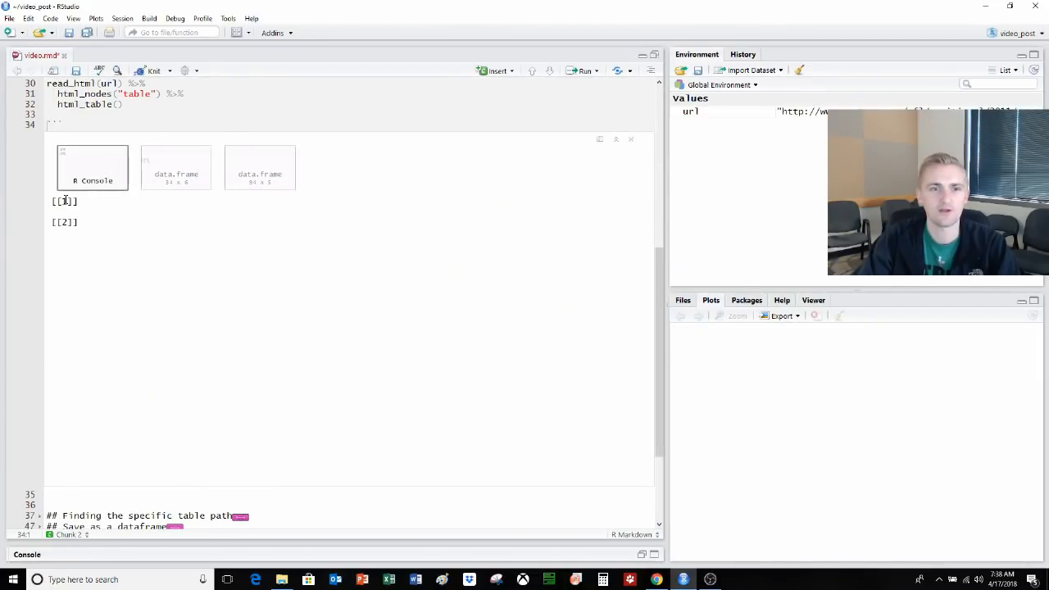
{"action": "left_click", "coordinate": [176, 167]}
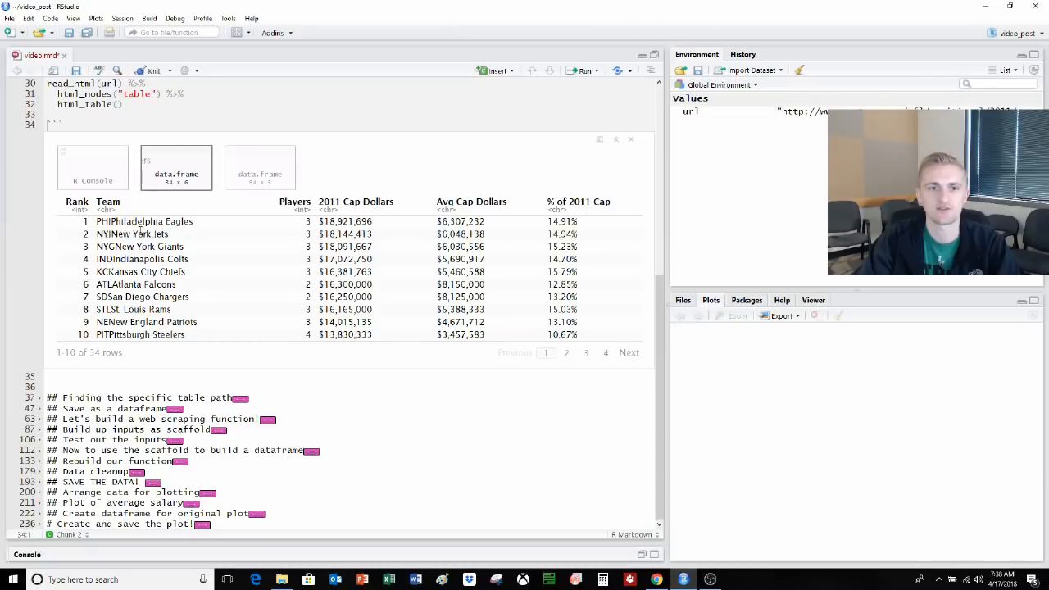
{"action": "mouse_move", "coordinate": [328, 217]}
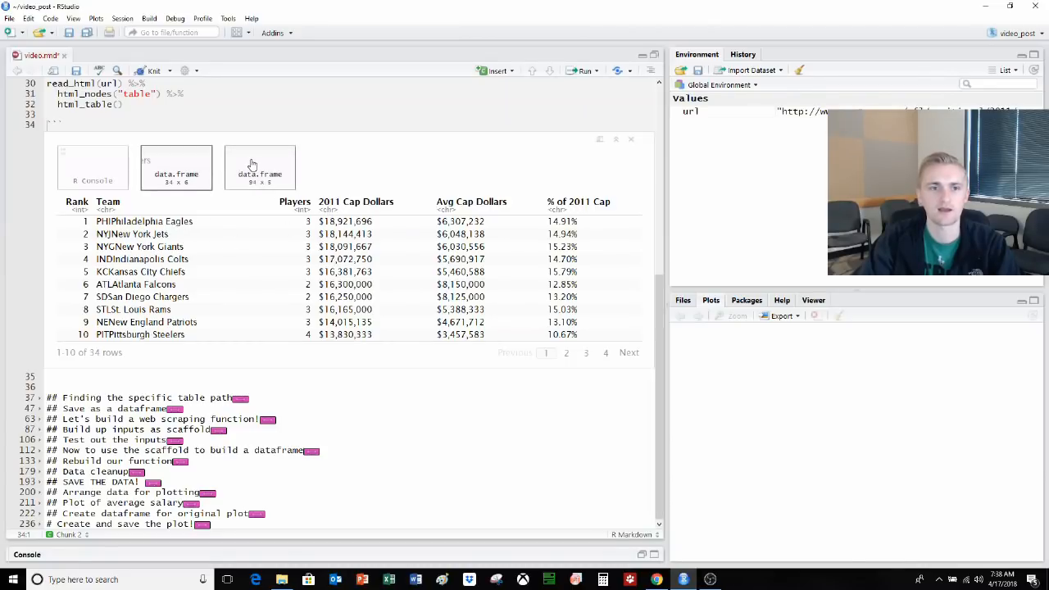
{"action": "left_click", "coordinate": [259, 168]}
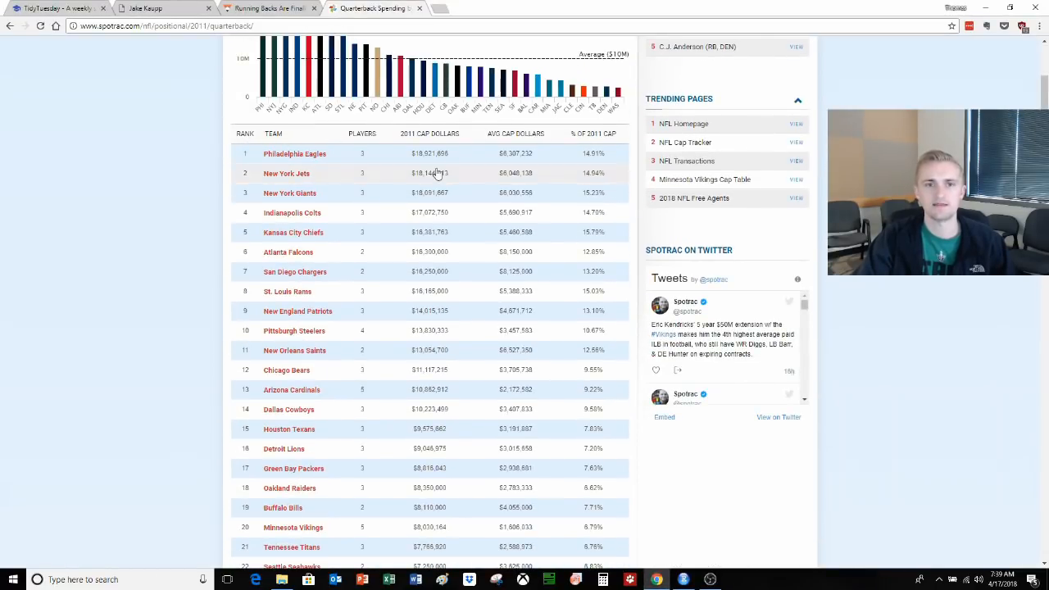
{"action": "scroll", "scroll_direction": "down", "scroll_amount": 3}
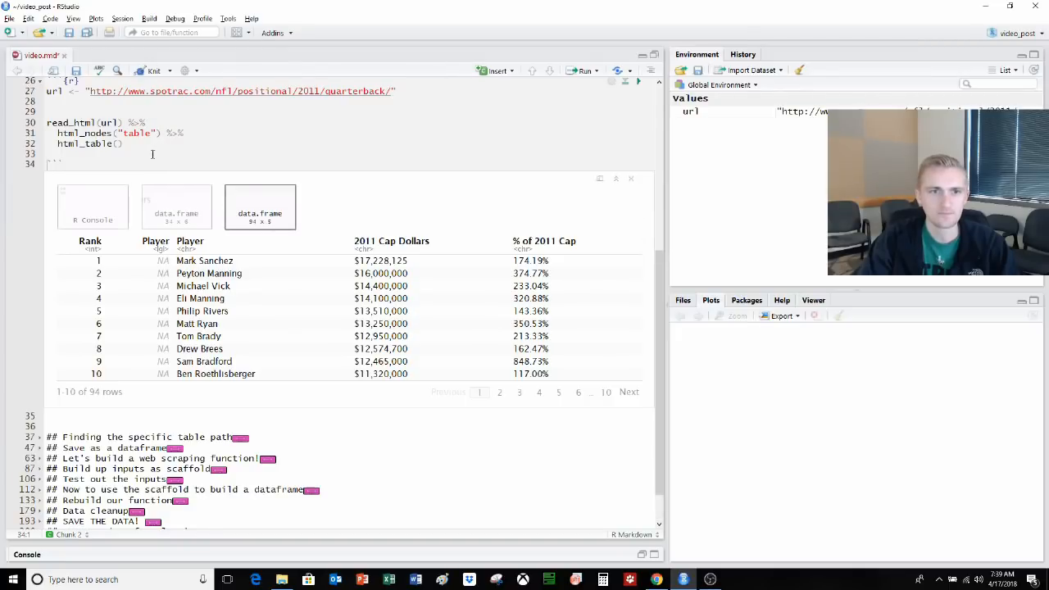
- Unfold 'Finding the specific table path' and view the team cap and 34x6 data frame outputs
{"action": "scroll", "scroll_direction": "down", "scroll_amount": 3}
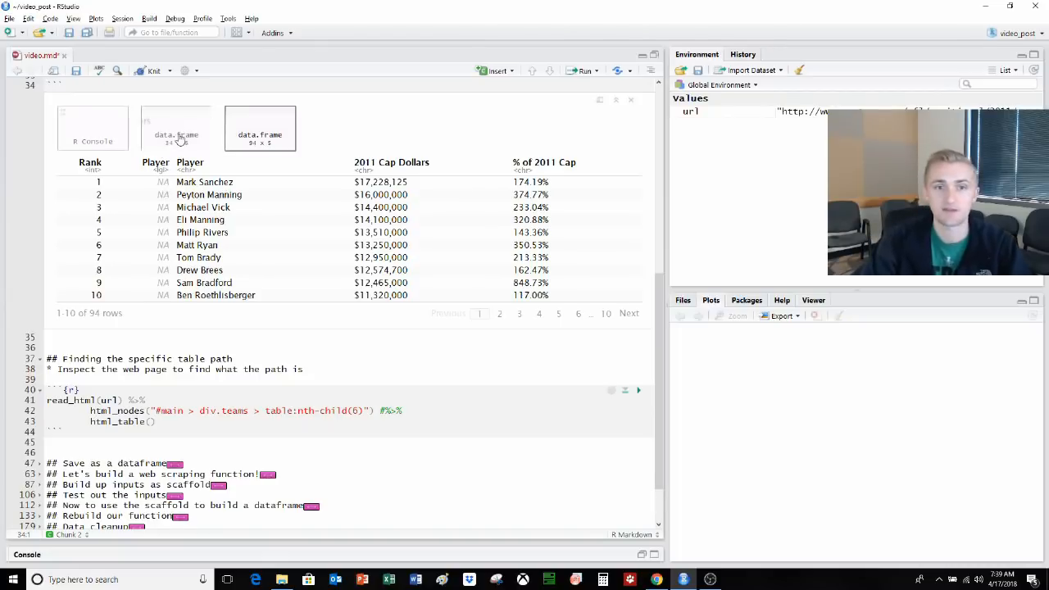
{"action": "left_click", "coordinate": [175, 128]}
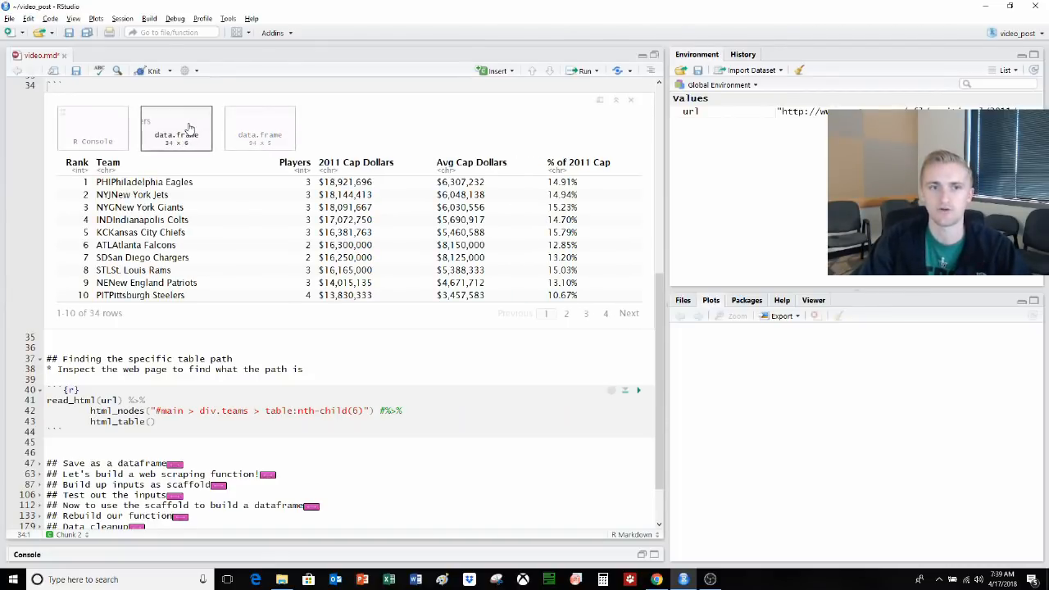
{"action": "left_click", "coordinate": [259, 128]}
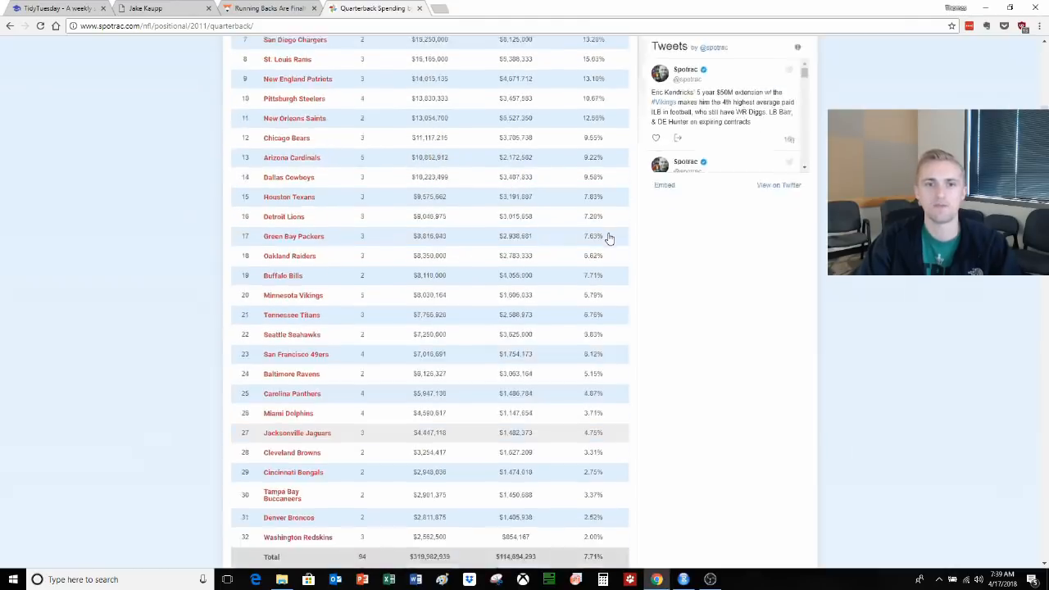
- Scroll to Spotrac's quarterback player table and inspect its header row's page element
{"action": "scroll", "scroll_direction": "down", "scroll_amount": 3}
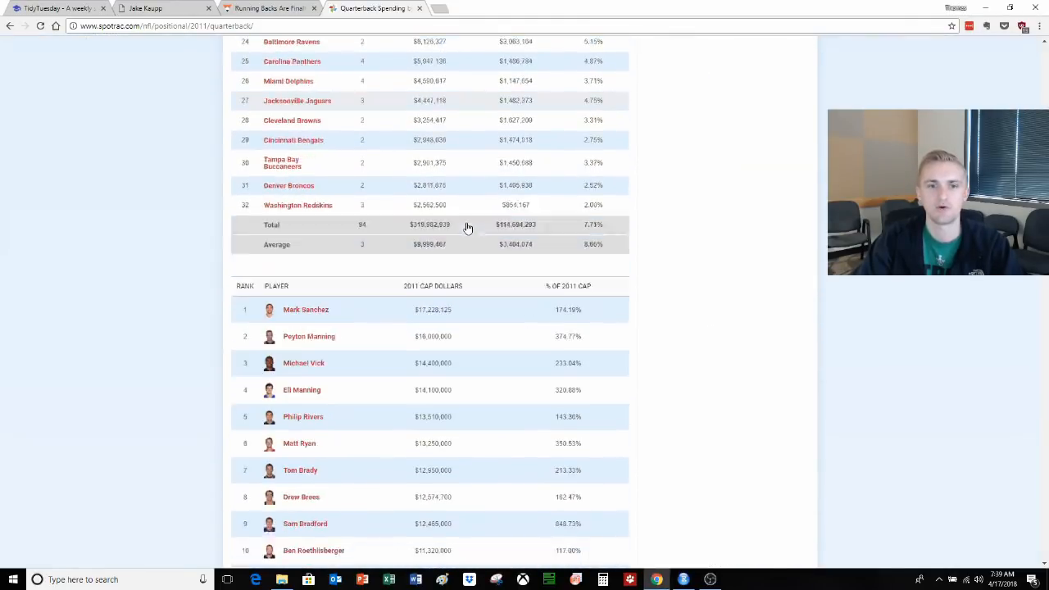
{"action": "scroll", "scroll_direction": "down", "scroll_amount": 3}
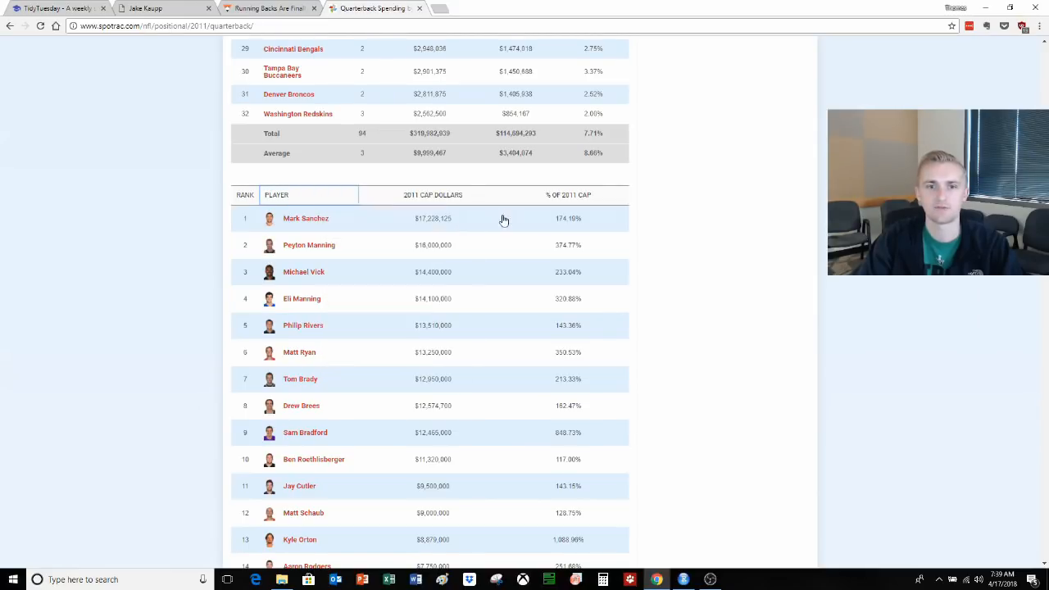
{"action": "right_click", "coordinate": [505, 220]}
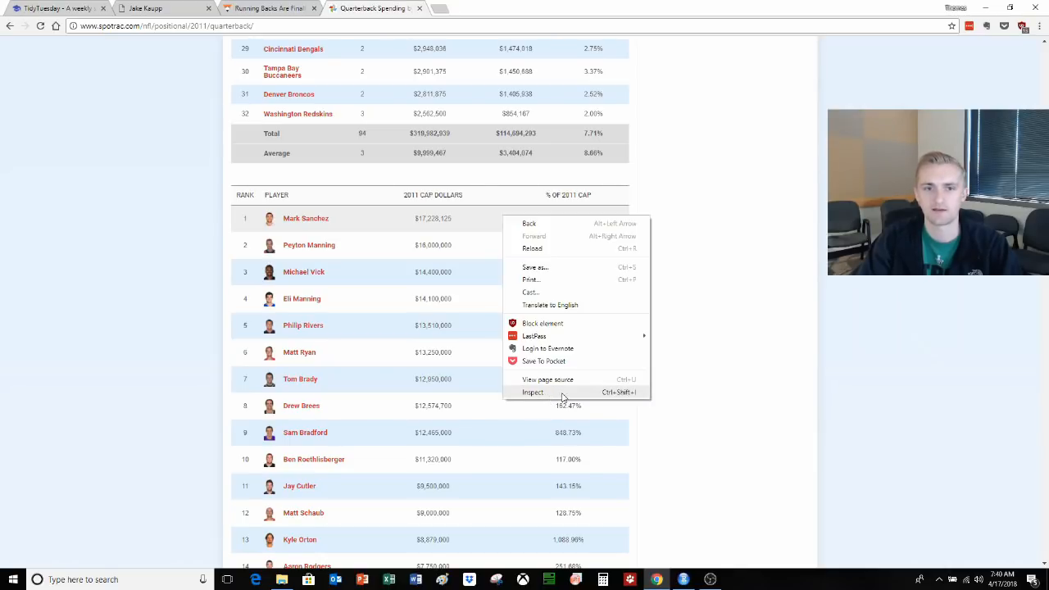
{"action": "left_click", "coordinate": [532, 391]}
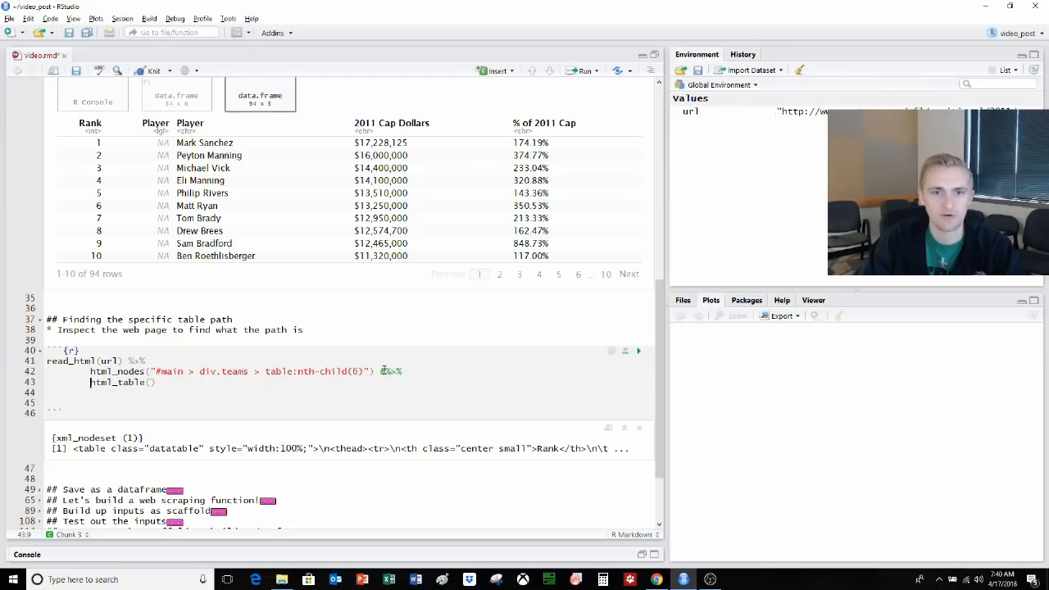
- Run the table-path chunk and view its raw html_table() console list and 94-row data frame
{"action": "left_click", "coordinate": [640, 351]}
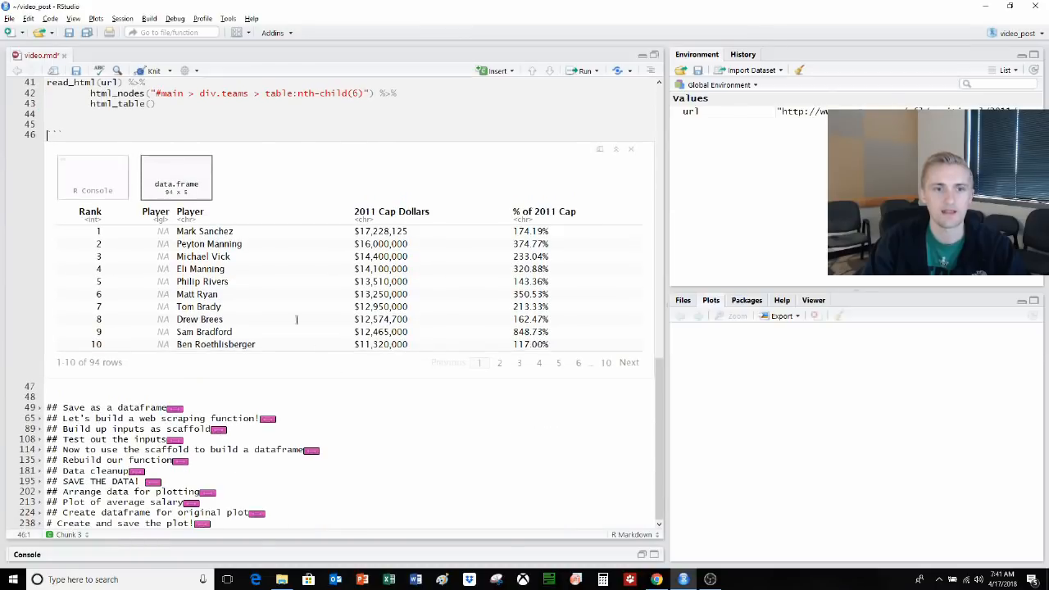
{"action": "left_click", "coordinate": [92, 177]}
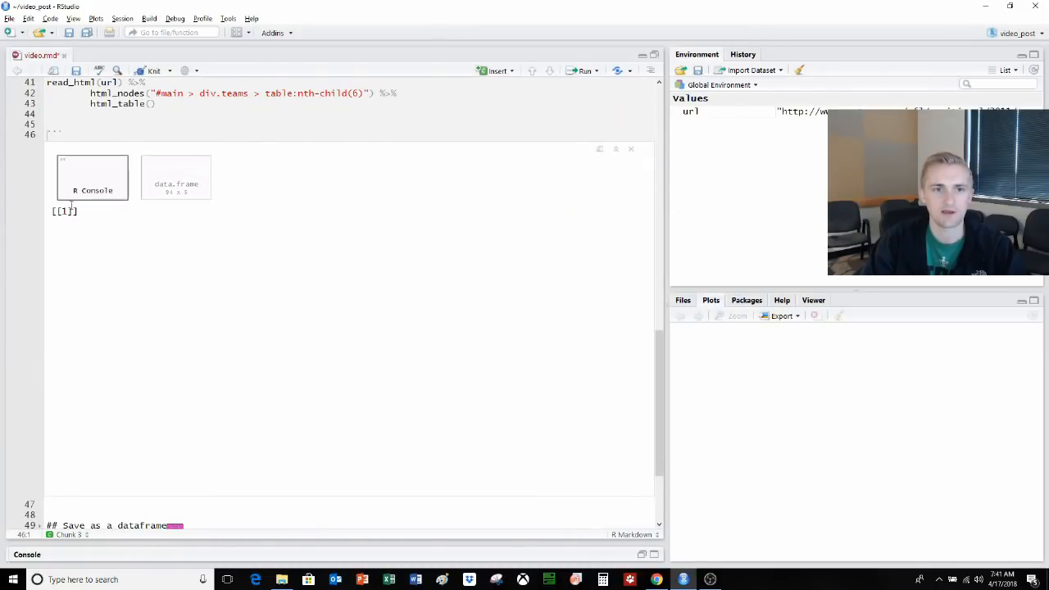
{"action": "left_click", "coordinate": [176, 177]}
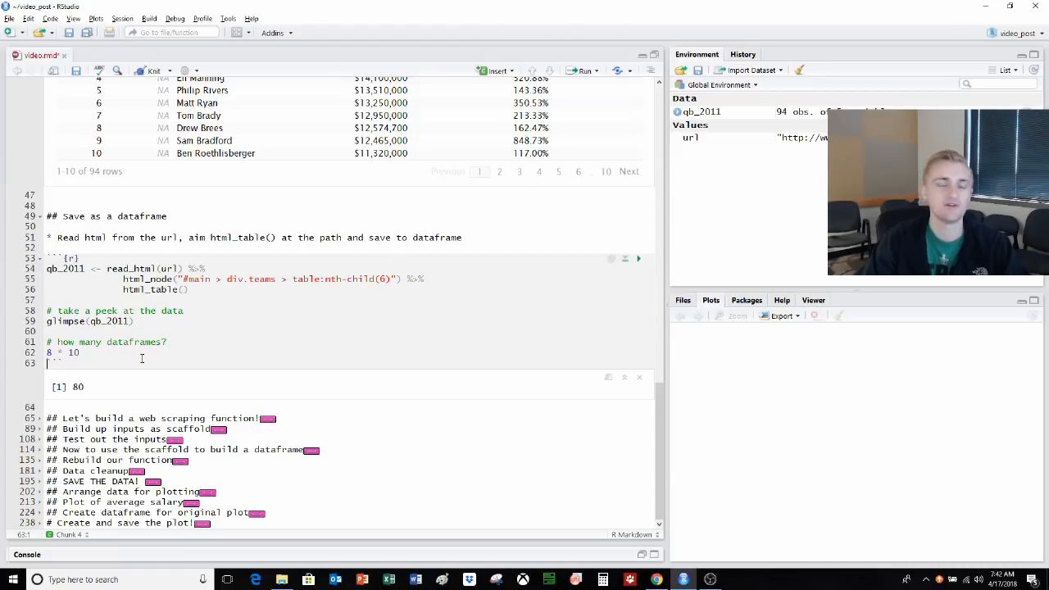
{"action": "mouse_move", "coordinate": [101, 410]}
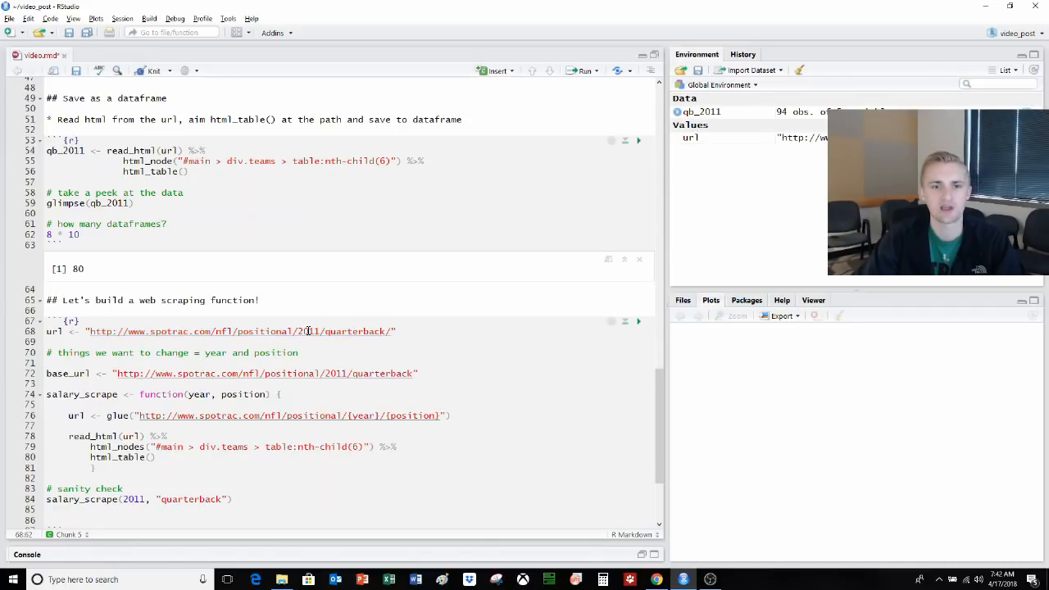
- Trim '2011/quarterback' from base_url and review the glue() URL built from year and position
{"action": "double_click", "coordinate": [356, 331]}
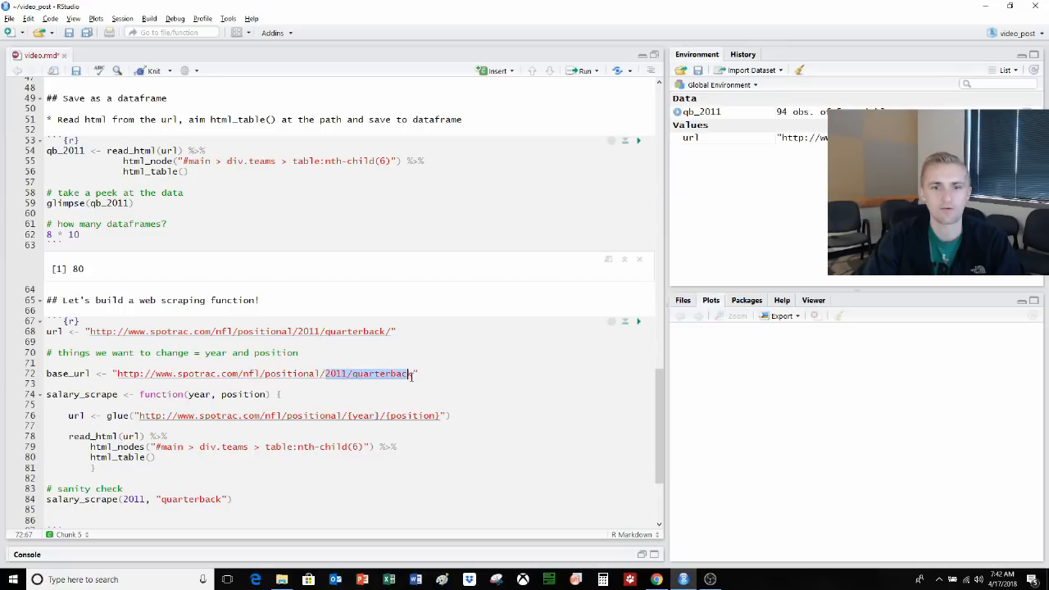
{"action": "key", "text": "Delete"}
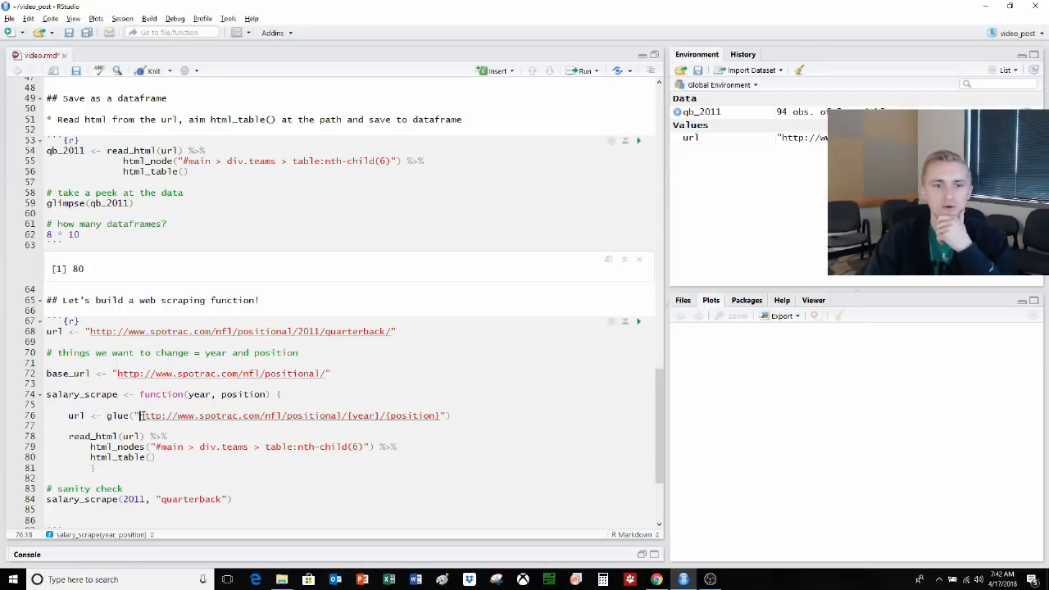
{"action": "left_click_drag", "start_coordinate": [141, 416], "coordinate": [342, 417]}
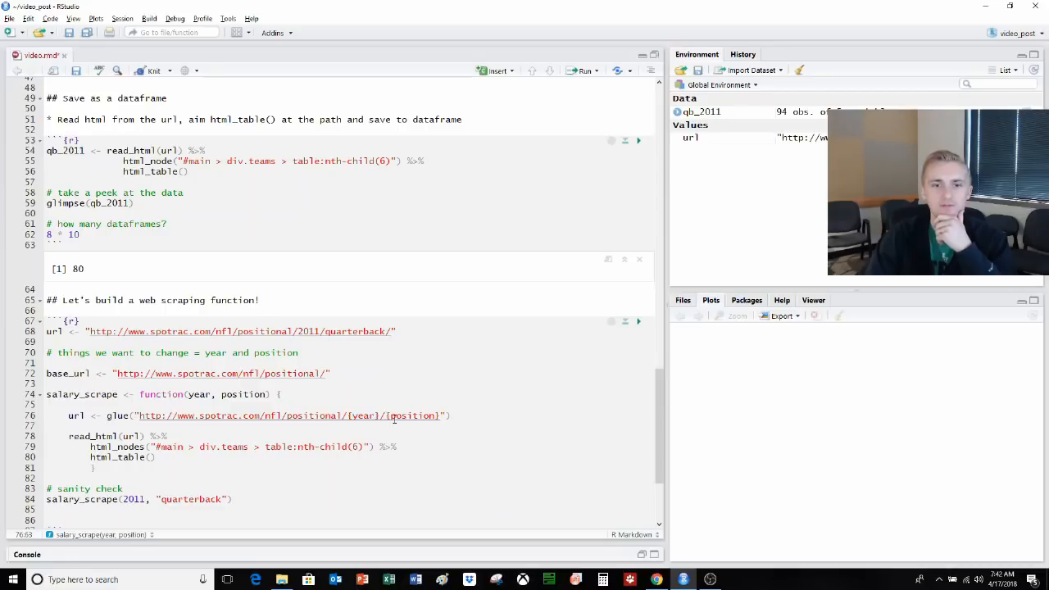
{"action": "double_click", "coordinate": [413, 416]}
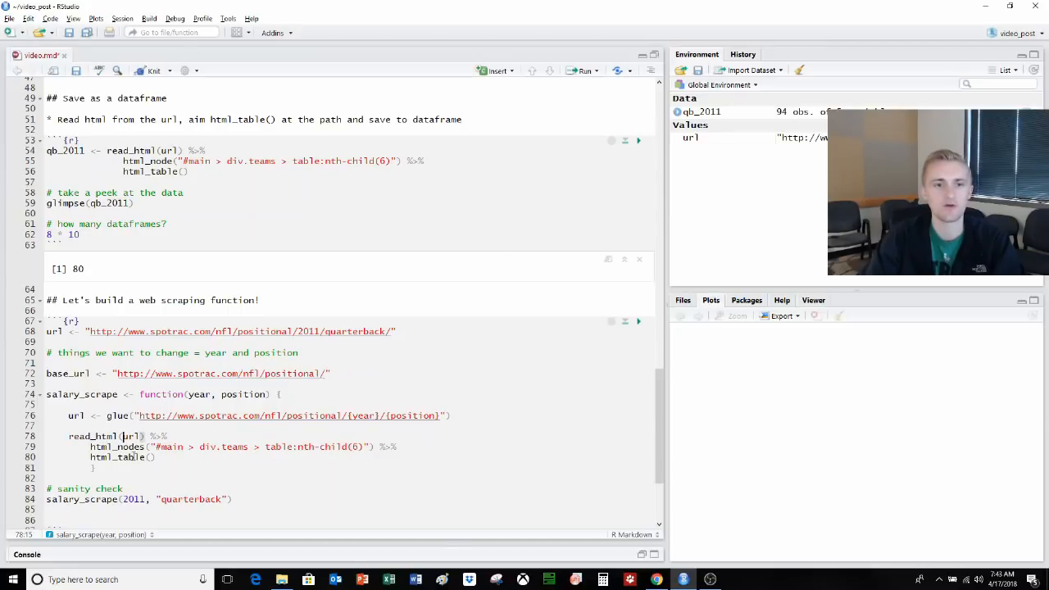
{"action": "scroll", "scroll_direction": "down", "scroll_amount": 3}
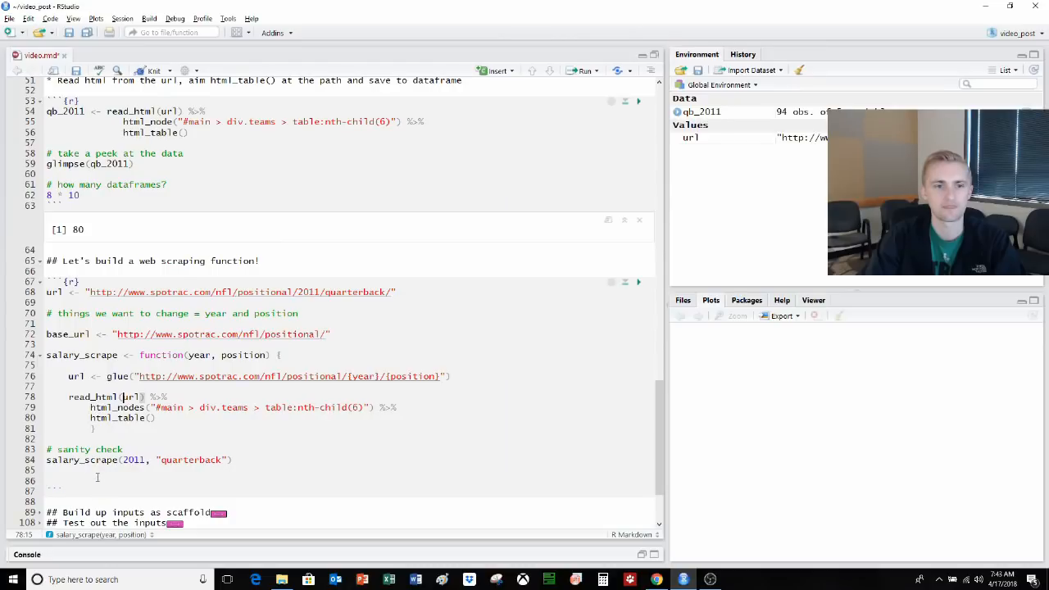
- Run the salary_scrape function definition together with its quarterback sanity check
{"action": "left_click_drag", "start_coordinate": [46, 353], "coordinate": [92, 427]}
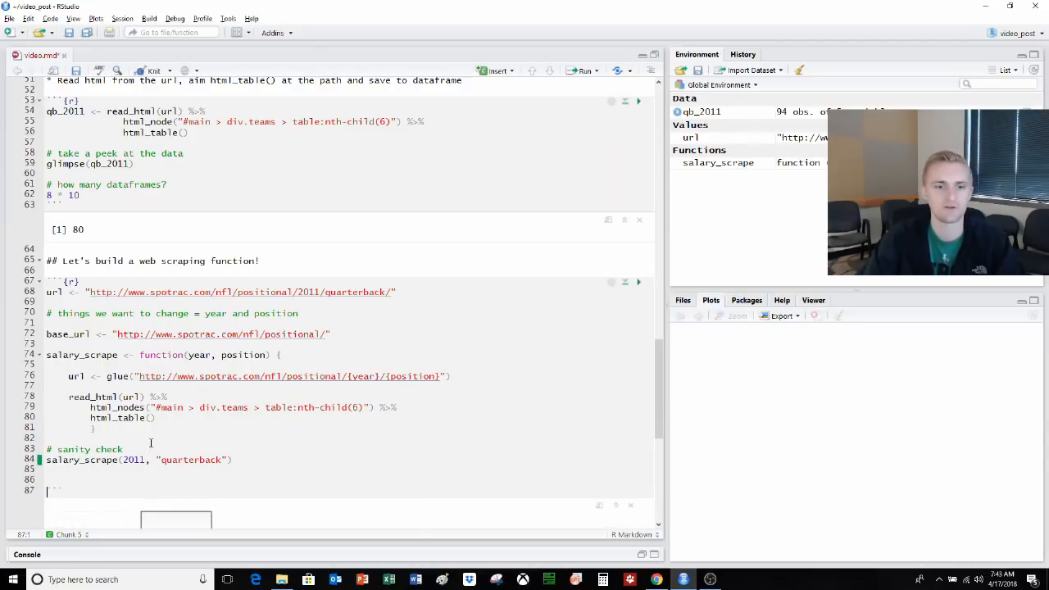
{"action": "left_click", "coordinate": [583, 71]}
{"action": "type", "text": "2"}
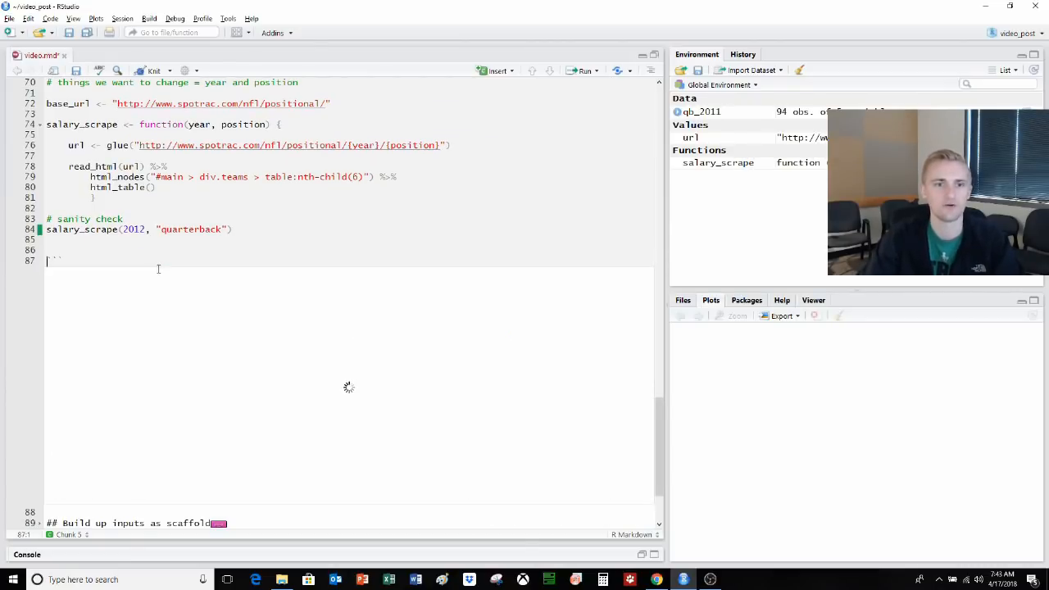
- Change the sanity check to salary_scrape(2017, "tackle") and rerun it
{"action": "left_click", "coordinate": [583, 70]}
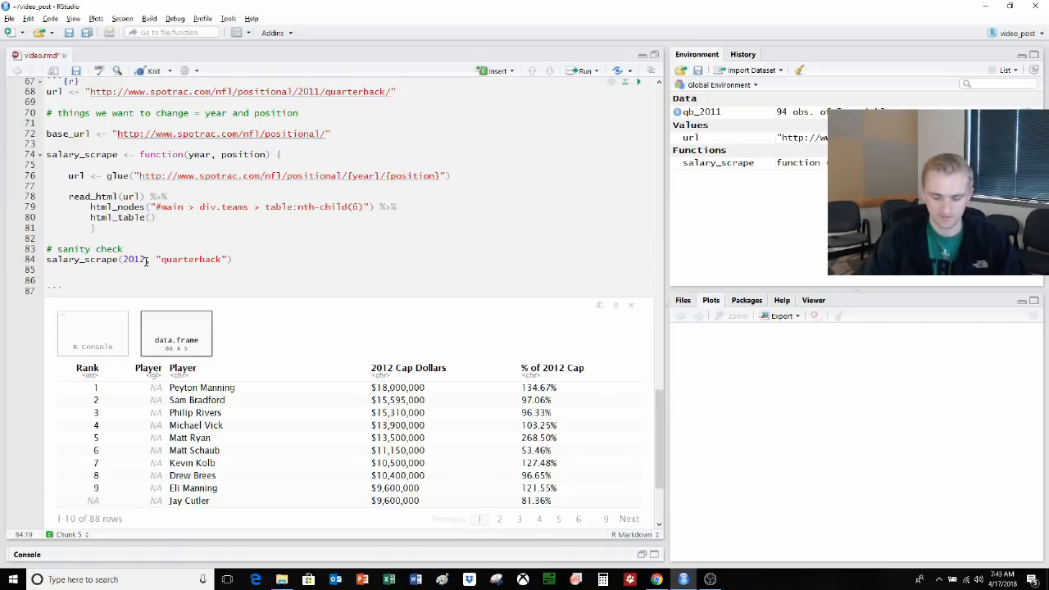
{"action": "type", "text": "2017"}
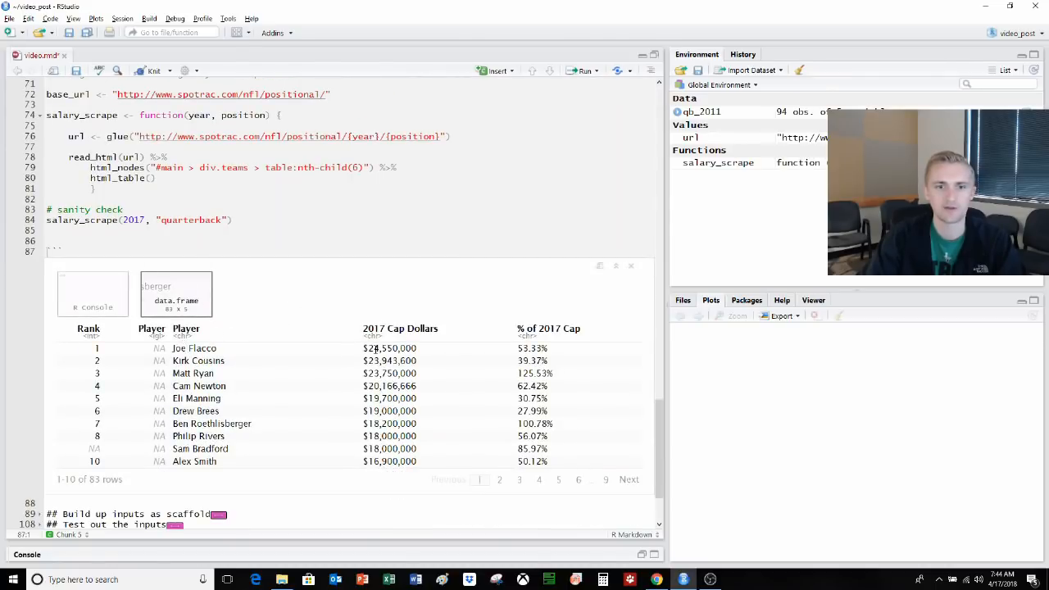
{"action": "scroll", "scroll_direction": "up", "scroll_amount": 3}
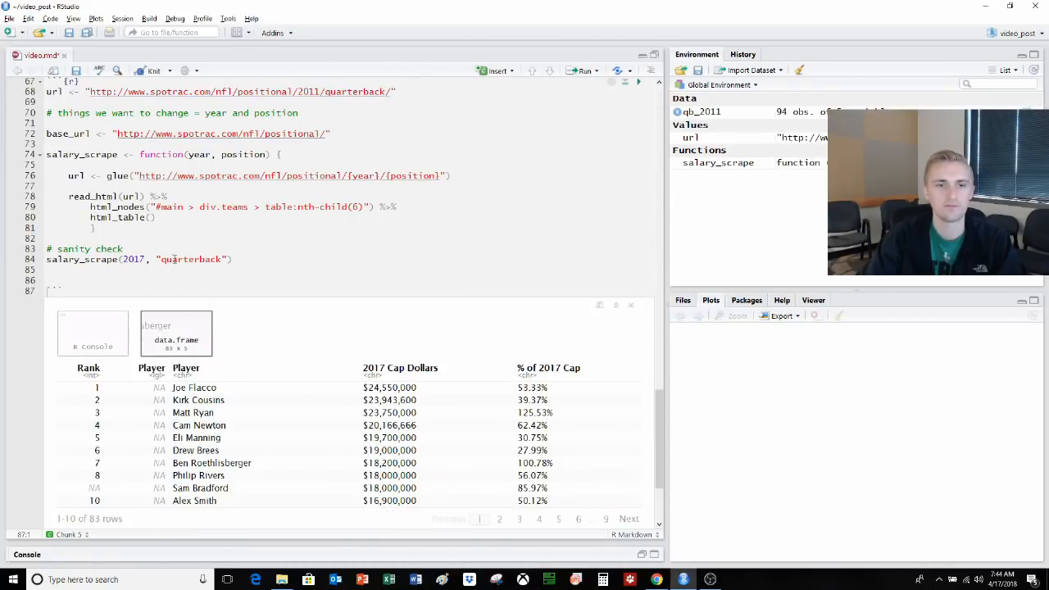
{"action": "double_click", "coordinate": [190, 259]}
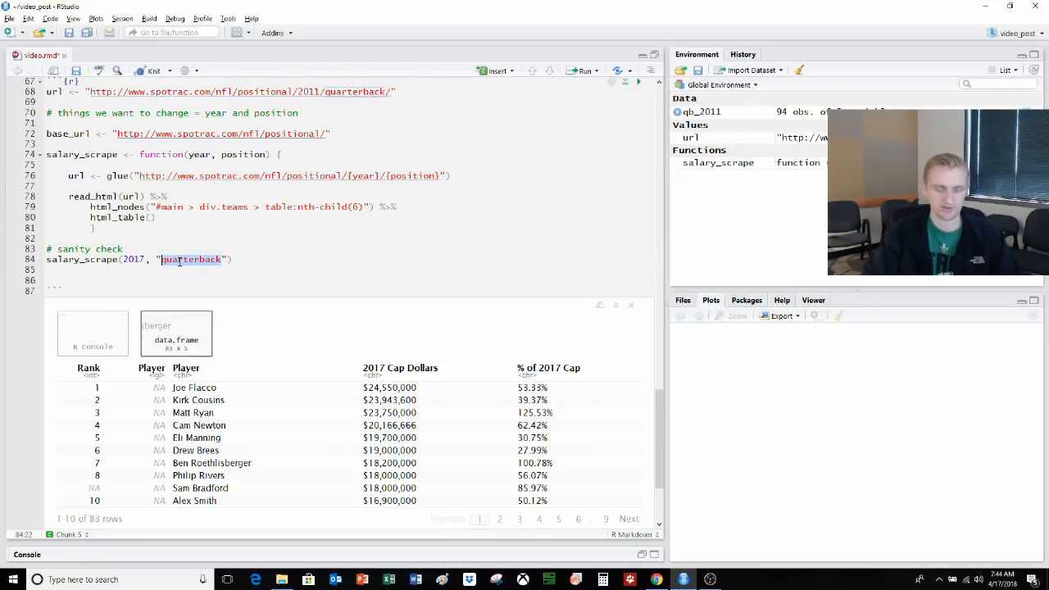
{"action": "type", "text": "tackle"}
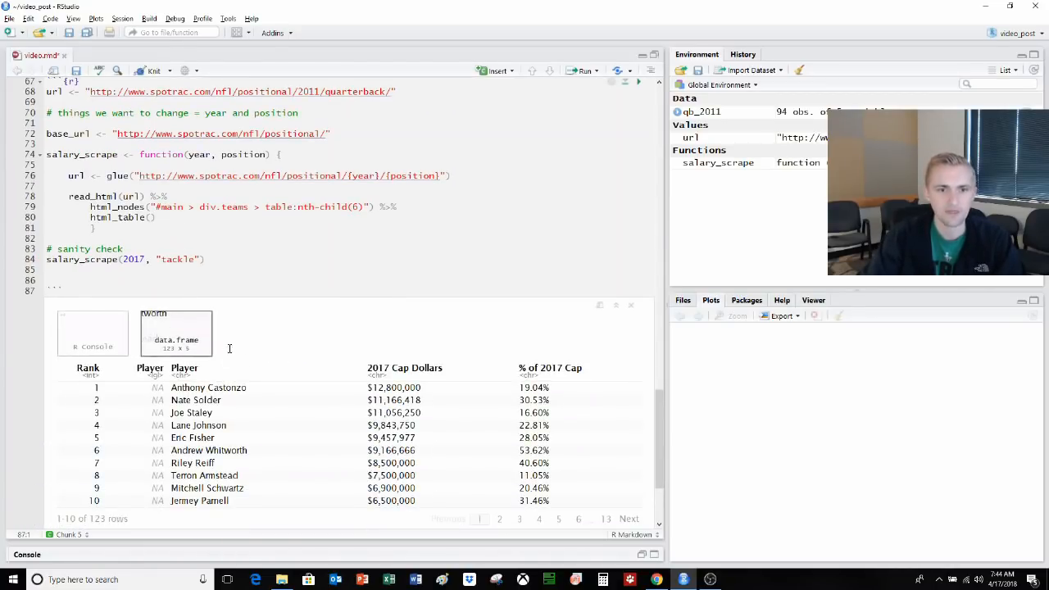
{"action": "double_click", "coordinate": [207, 399]}
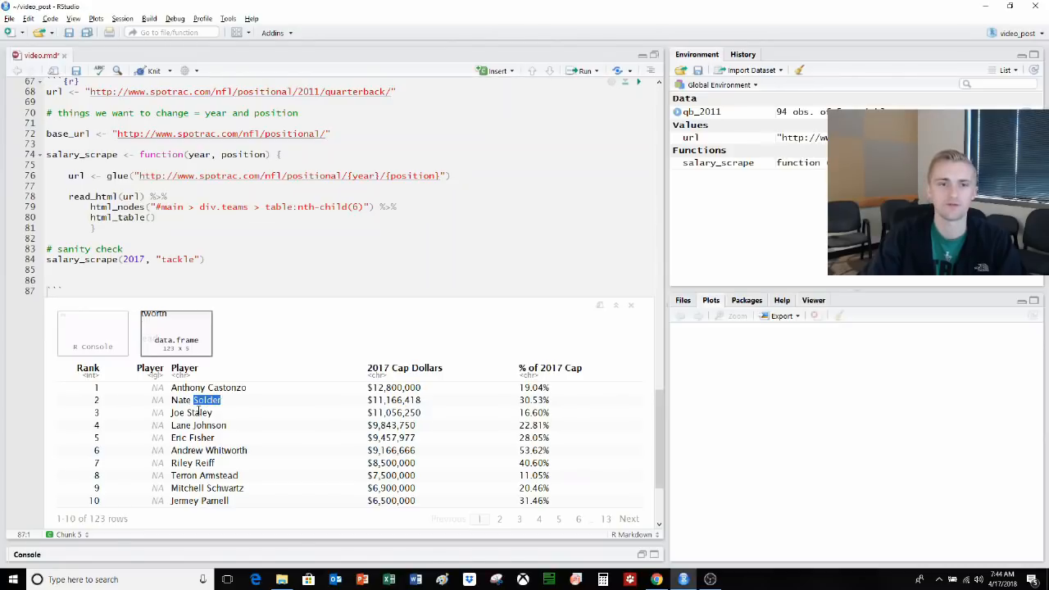
- Inspect player names in the 123-row 2017 tackle result and point out the year argument
{"action": "double_click", "coordinate": [200, 413]}
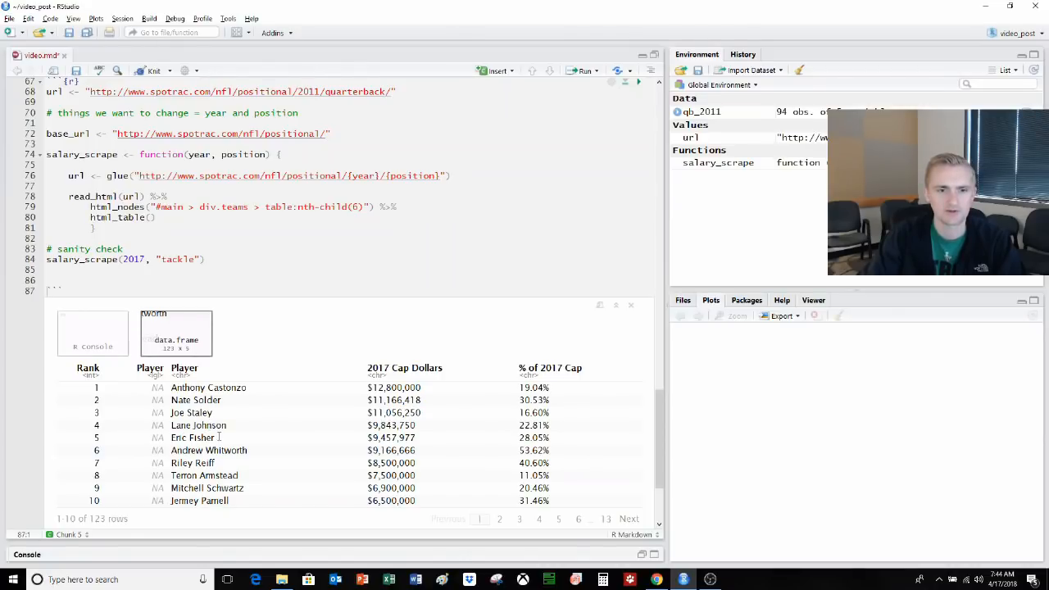
{"action": "double_click", "coordinate": [192, 438]}
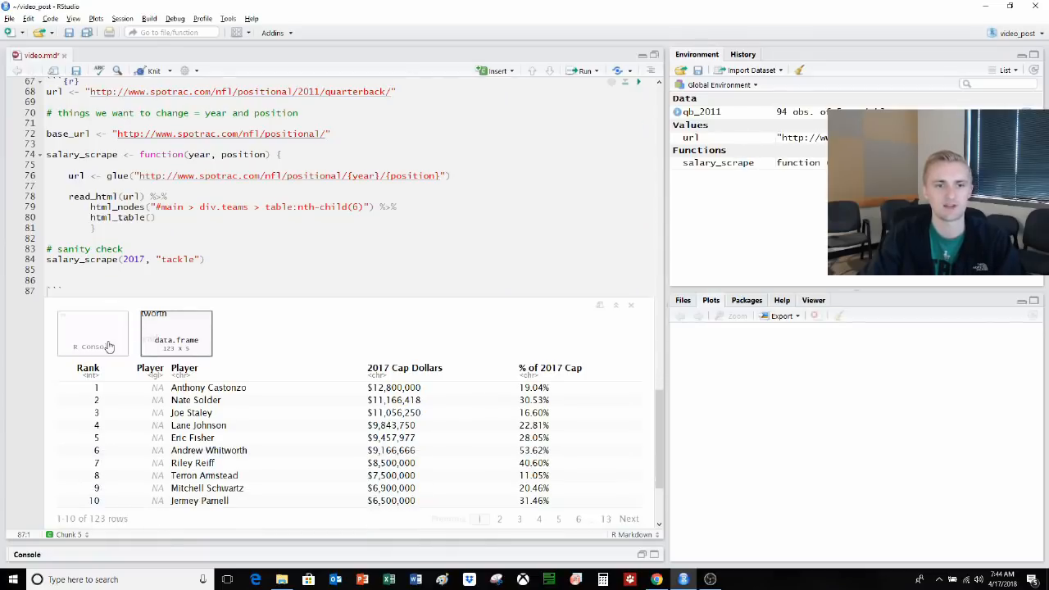
{"action": "scroll", "scroll_direction": "down", "scroll_amount": 3}
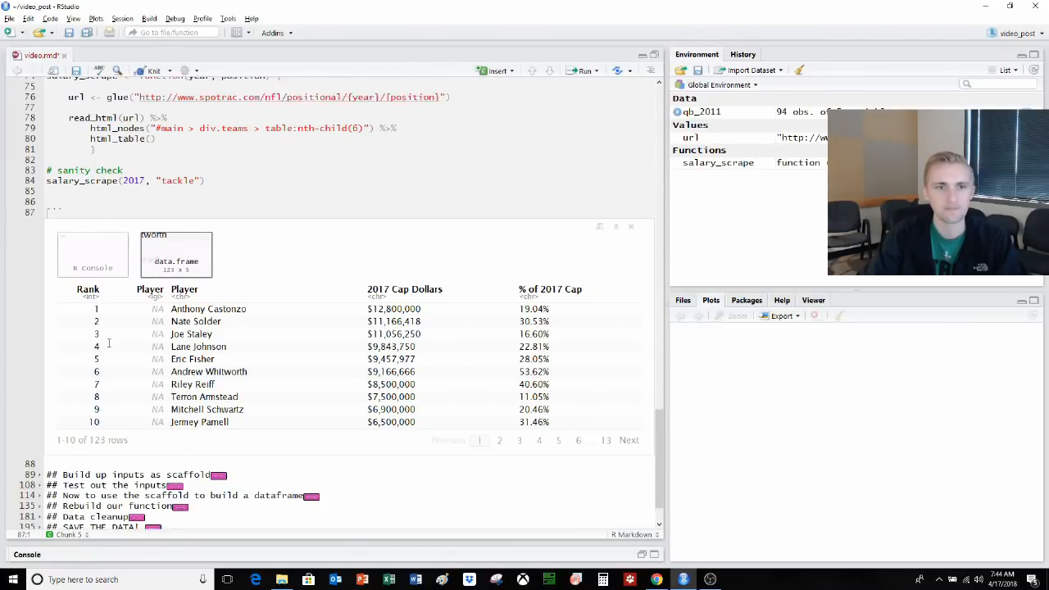
{"action": "scroll", "scroll_direction": "down", "scroll_amount": 3}
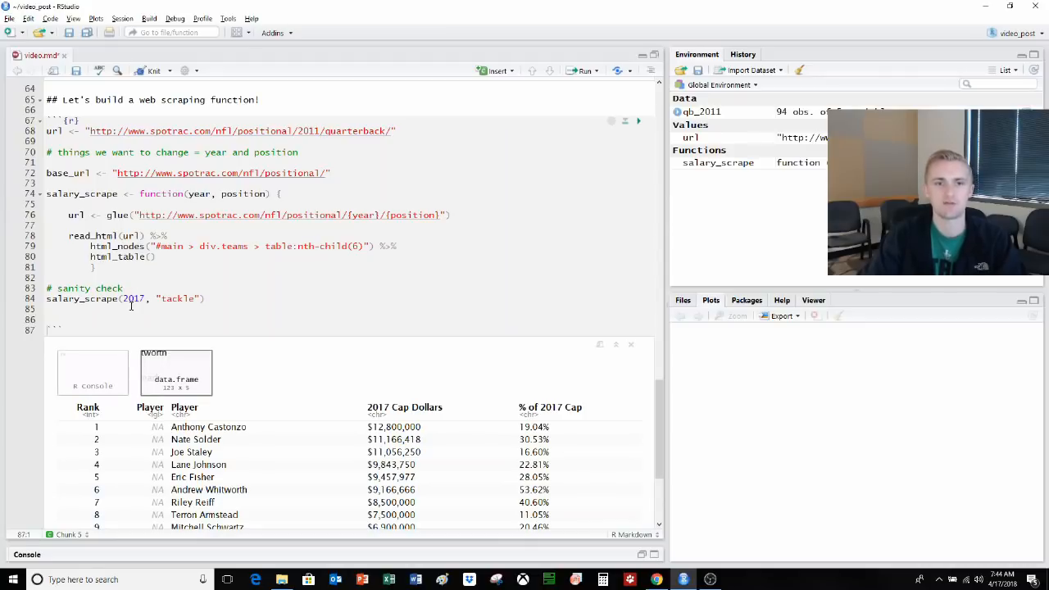
{"action": "double_click", "coordinate": [82, 299]}
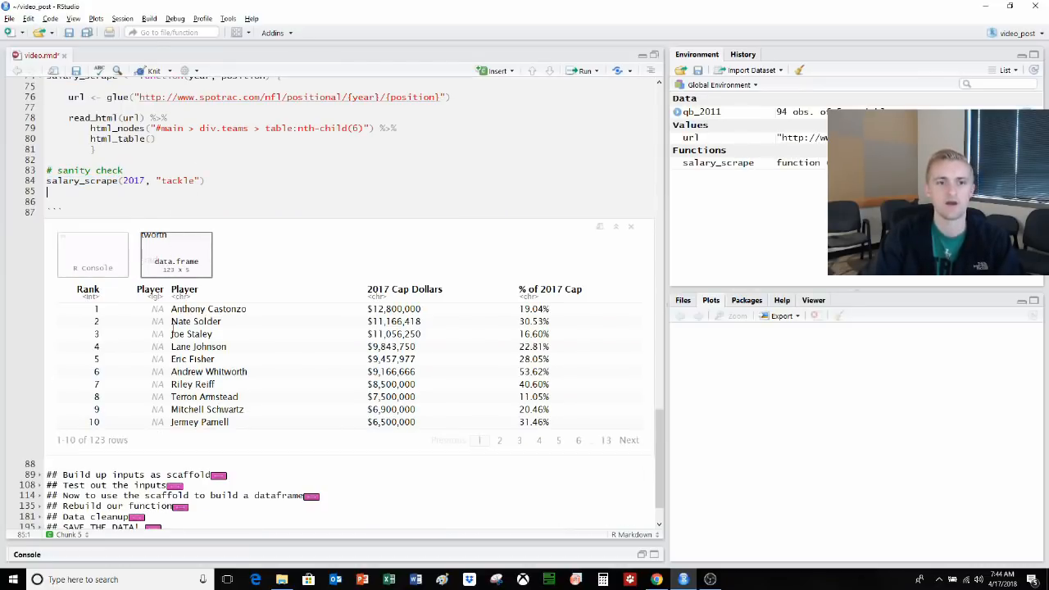
- Define years 2011–2018 and ten positions and build the 80-row scaffold of year-position pairs
{"action": "scroll", "scroll_direction": "down", "scroll_amount": 3}
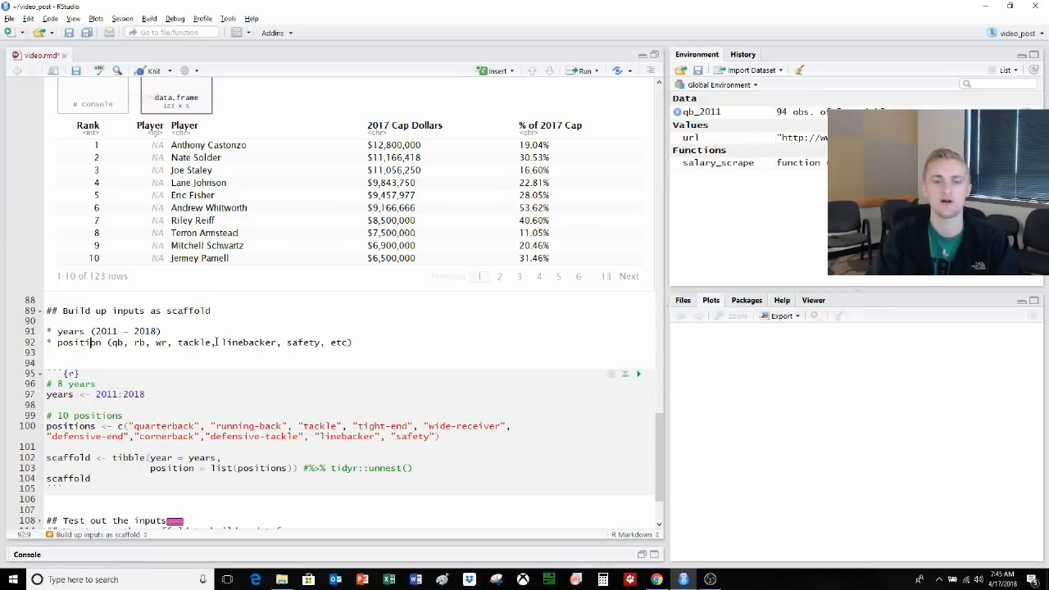
{"action": "scroll", "scroll_direction": "down", "scroll_amount": 3}
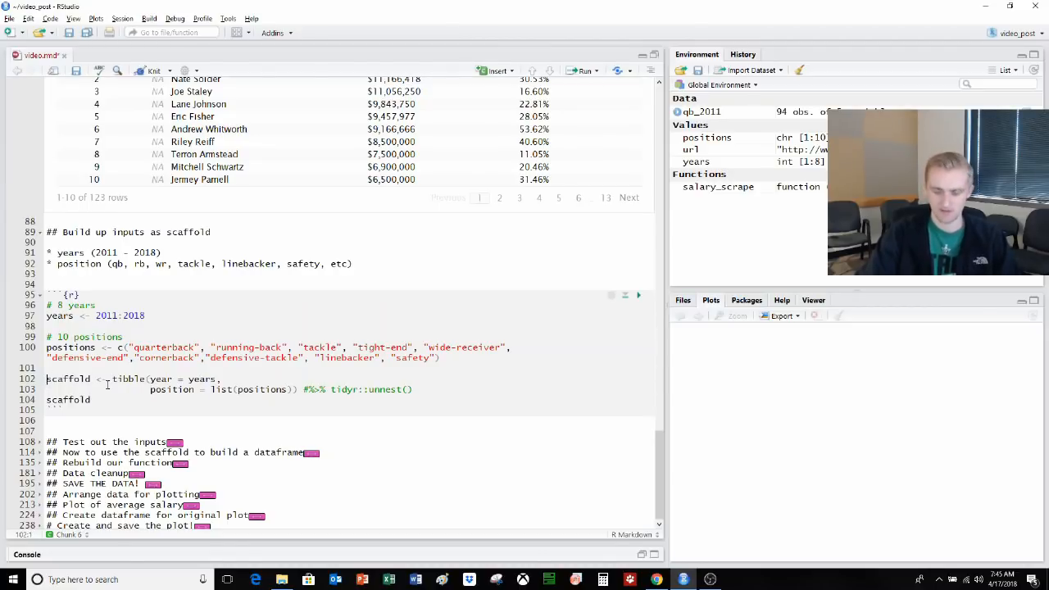
{"action": "left_click", "coordinate": [583, 71]}
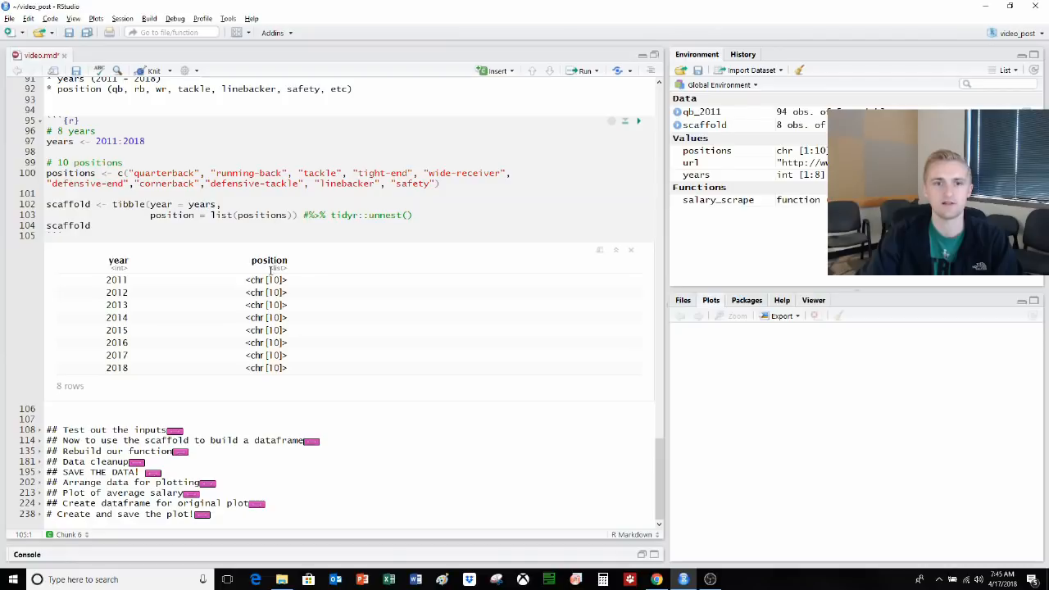
{"action": "mouse_move", "coordinate": [233, 254]}
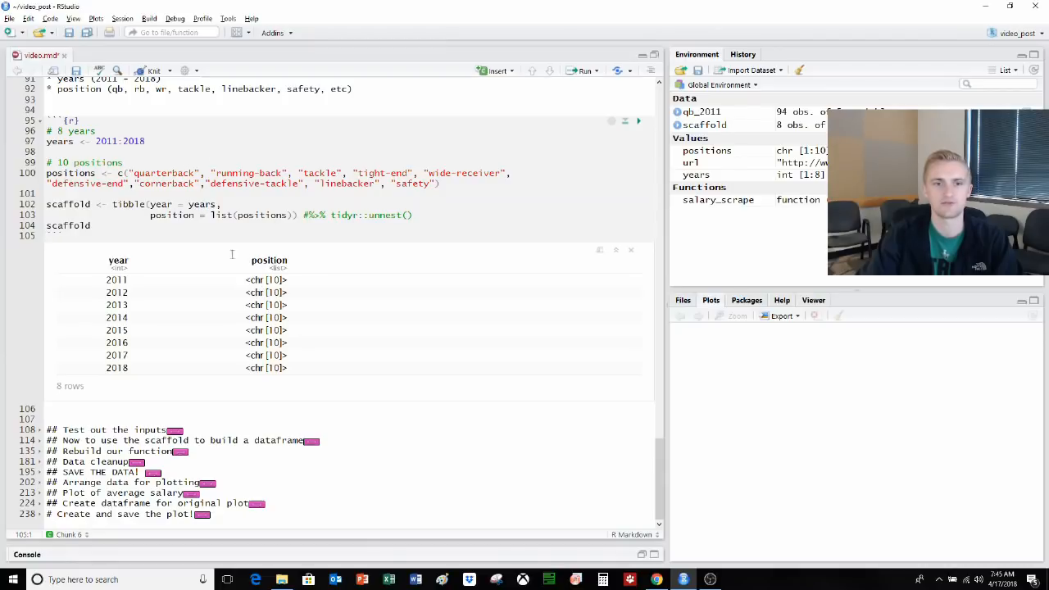
{"action": "mouse_move", "coordinate": [386, 167]}
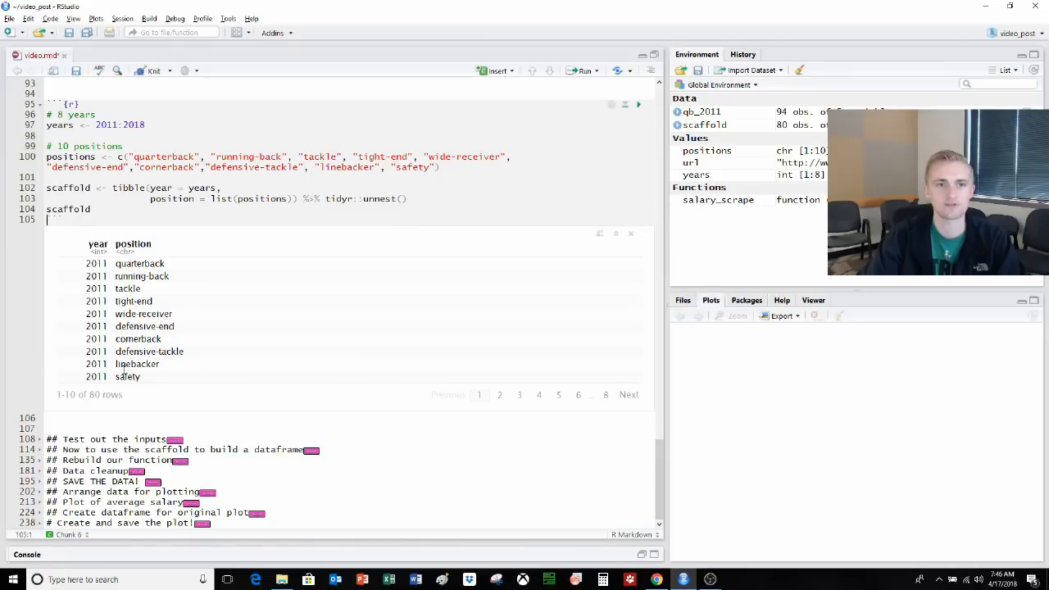
{"action": "left_click", "coordinate": [629, 394]}
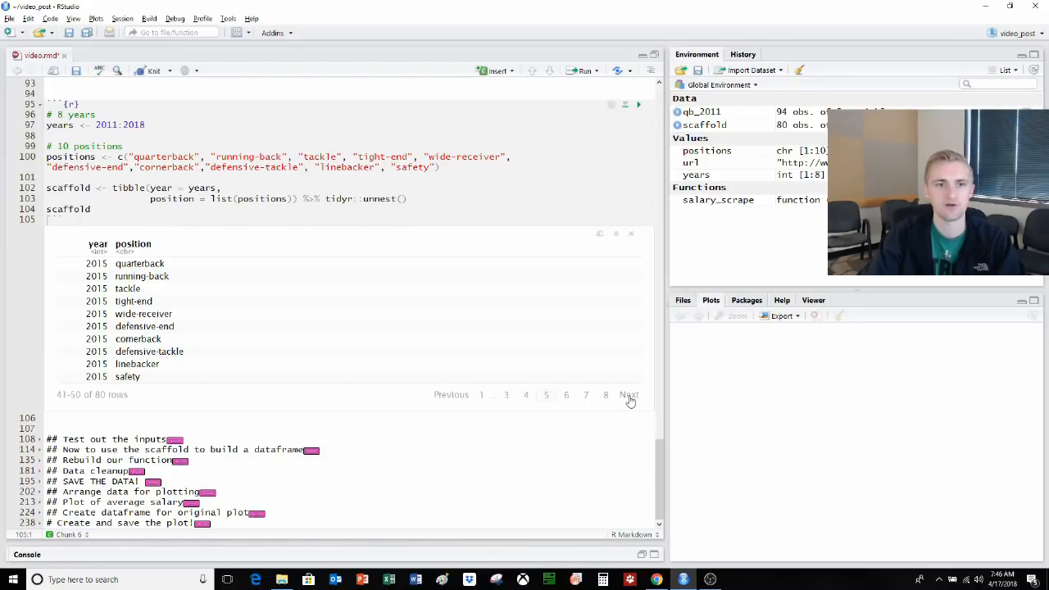
- Page to the last scaffold rows, run the salary_scrape(2011, "linebacker") test and head(scaffold, 4)
{"action": "left_click", "coordinate": [629, 393]}
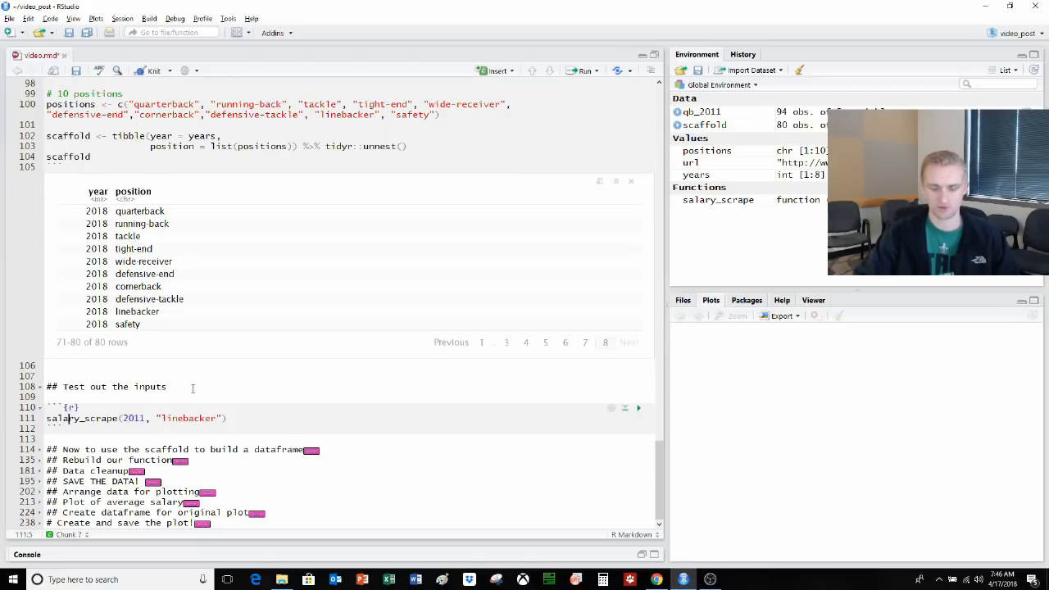
{"action": "left_click", "coordinate": [639, 406]}
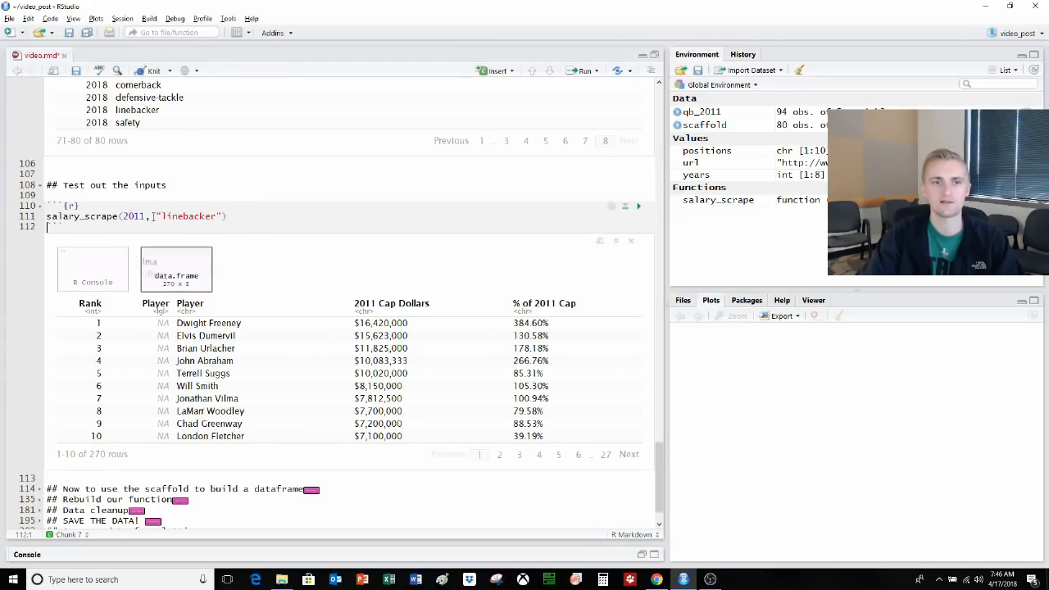
{"action": "scroll", "scroll_direction": "down", "scroll_amount": 3}
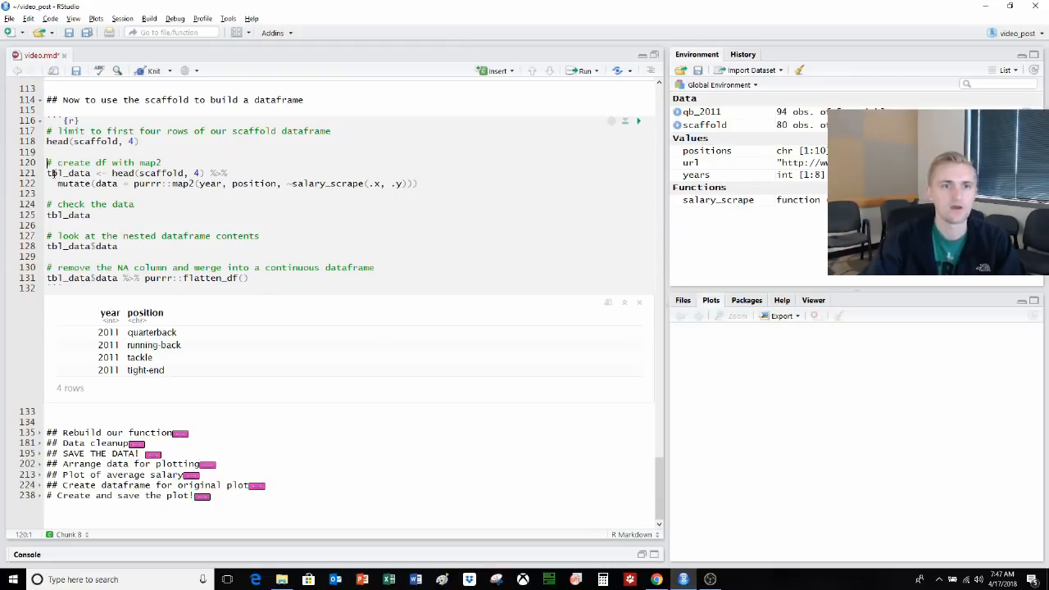
- Highlight head and data in the map2 code, then create tbl_data from scaffold's first four rows
{"action": "left_click_drag", "start_coordinate": [46, 173], "coordinate": [419, 183]}
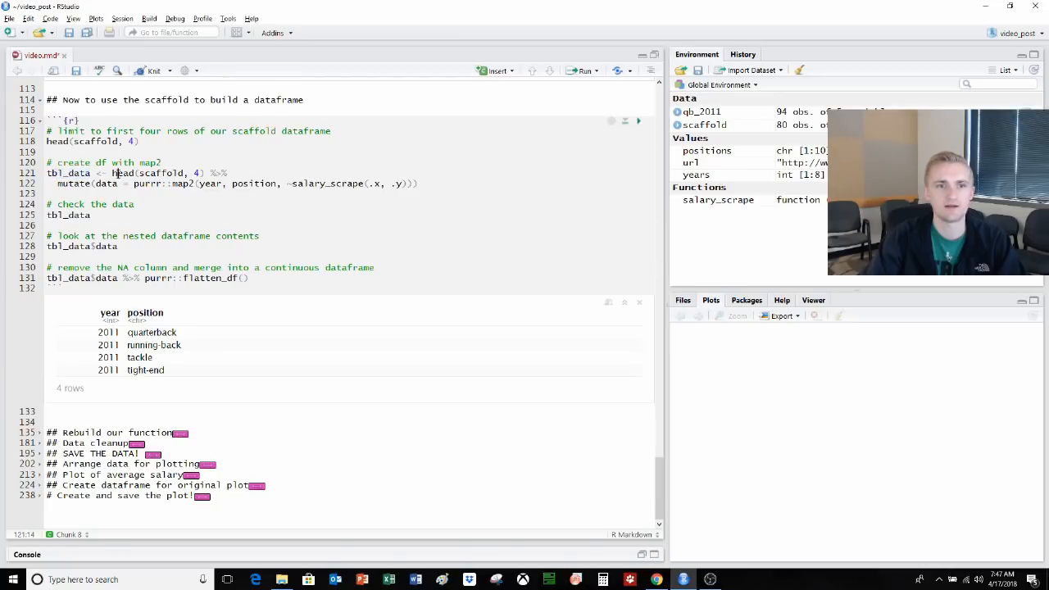
{"action": "double_click", "coordinate": [161, 174]}
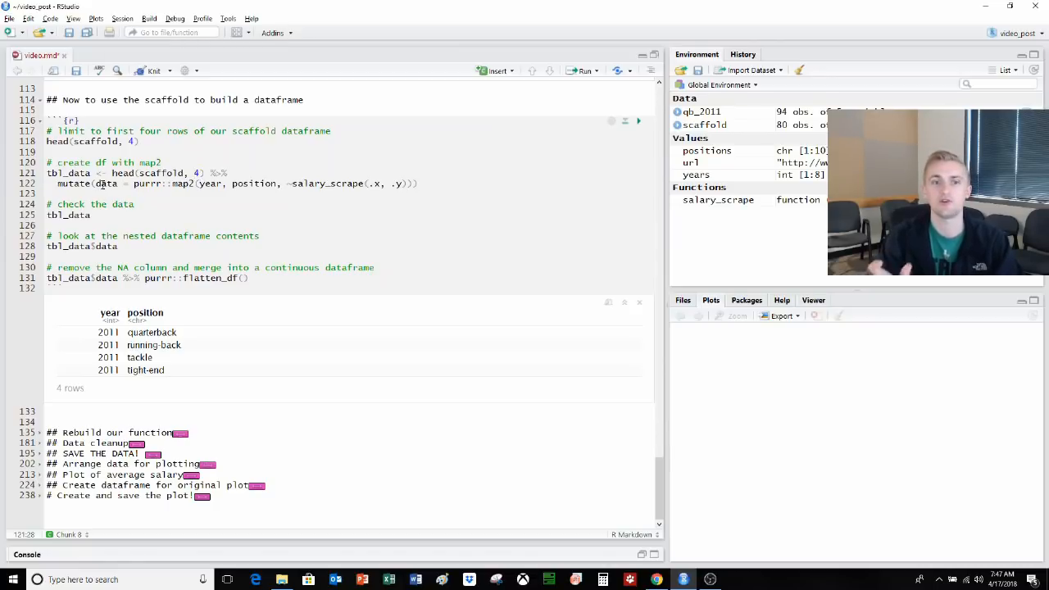
{"action": "double_click", "coordinate": [105, 184]}
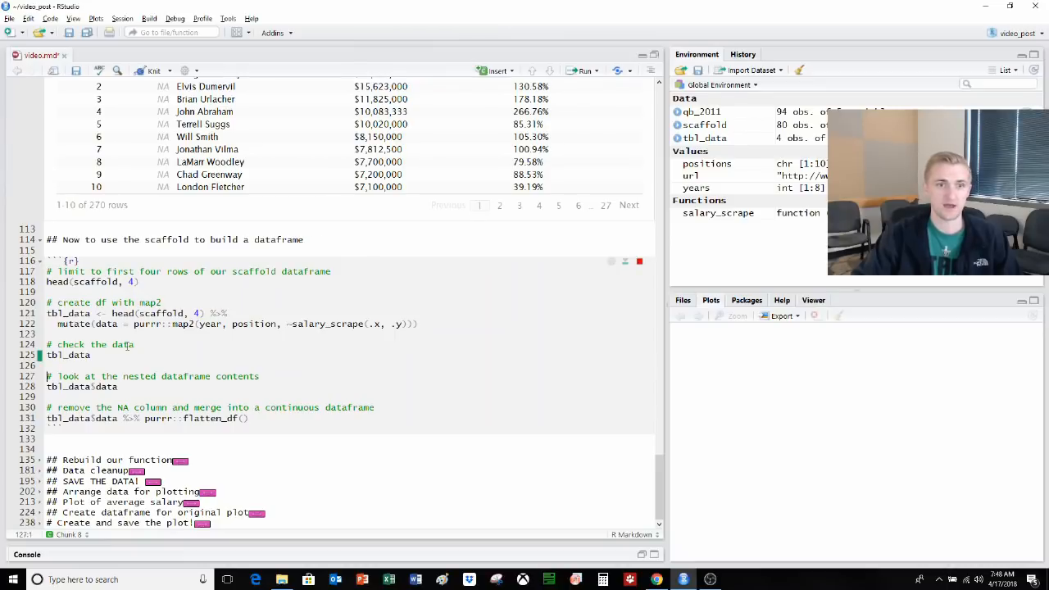
- Display tbl_data and its nested data column, browsing each position's salary table
{"action": "left_click", "coordinate": [583, 71]}
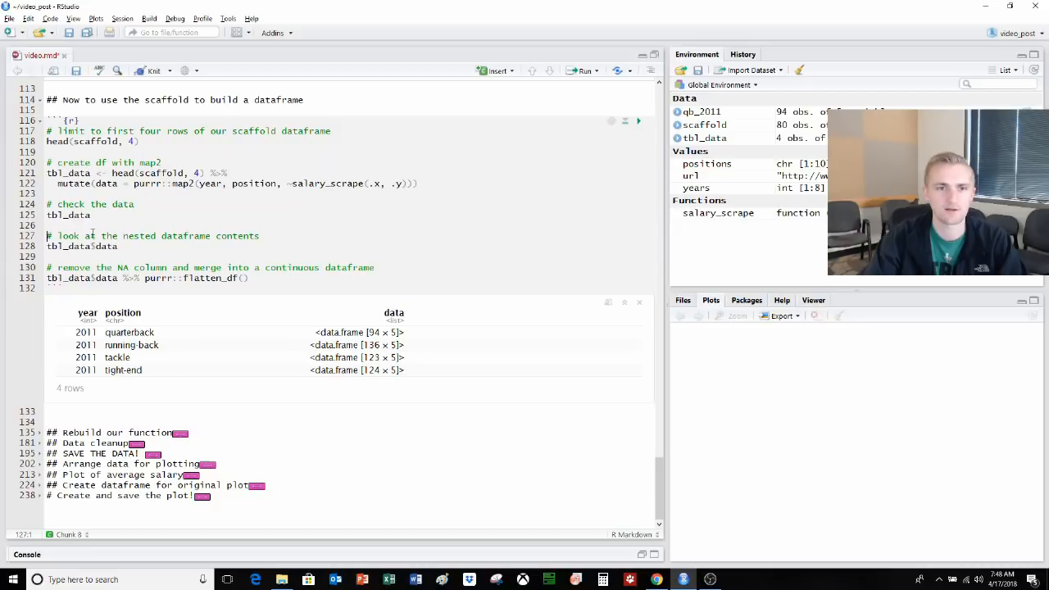
{"action": "mouse_move", "coordinate": [433, 343]}
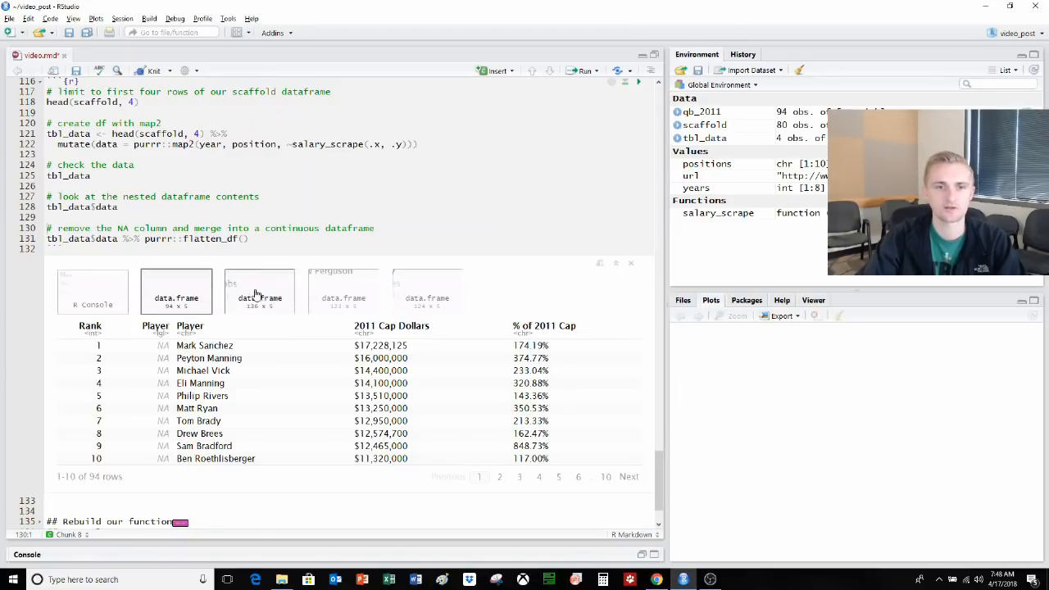
{"action": "left_click", "coordinate": [259, 291]}
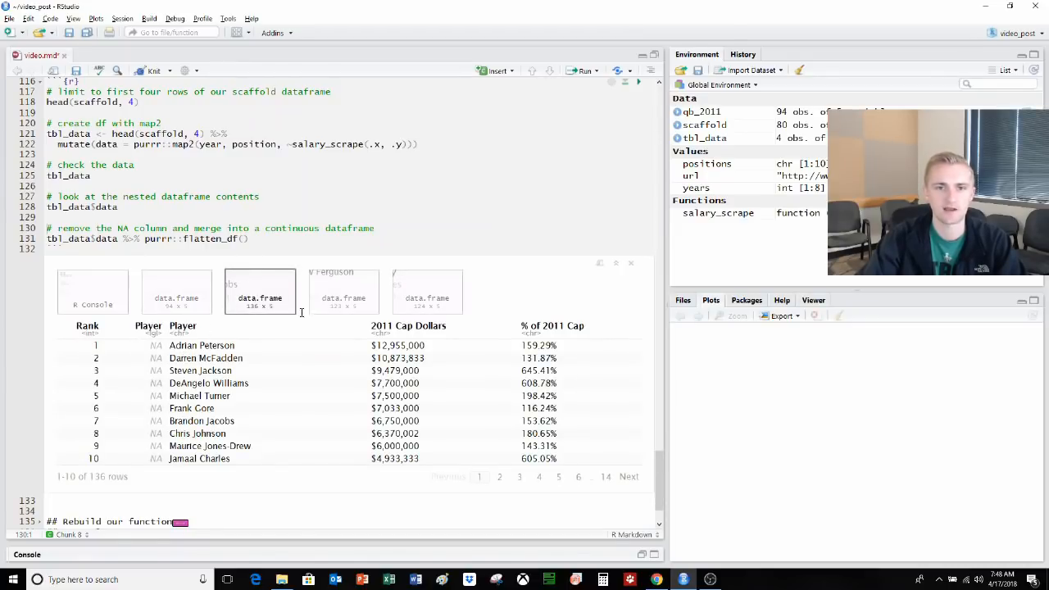
{"action": "left_click", "coordinate": [344, 292]}
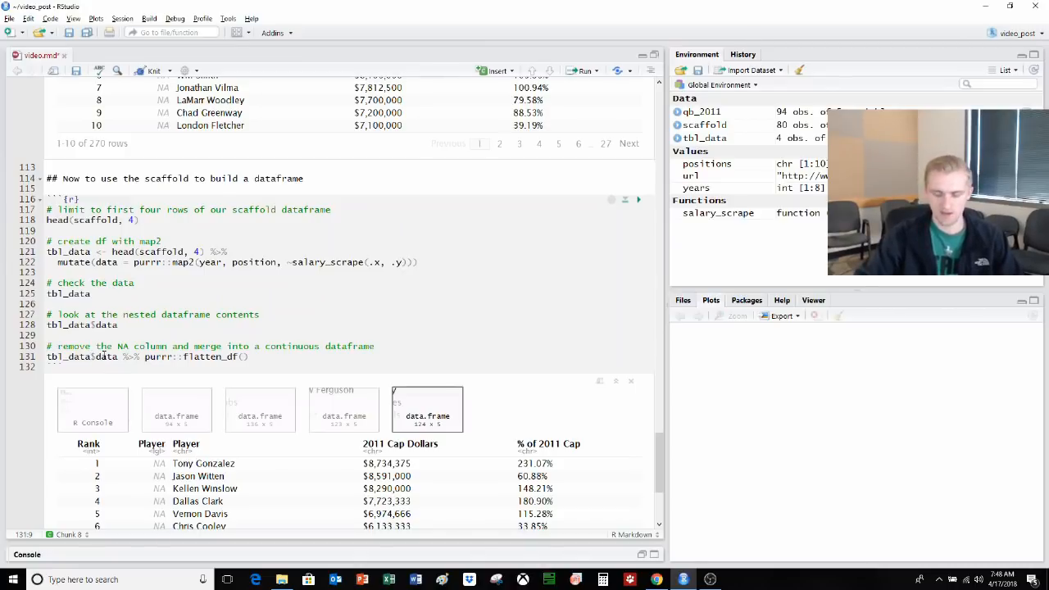
- Flatten tbl_data$data into one 477-row salary dataframe and page through its rows
{"action": "left_click", "coordinate": [190, 357]}
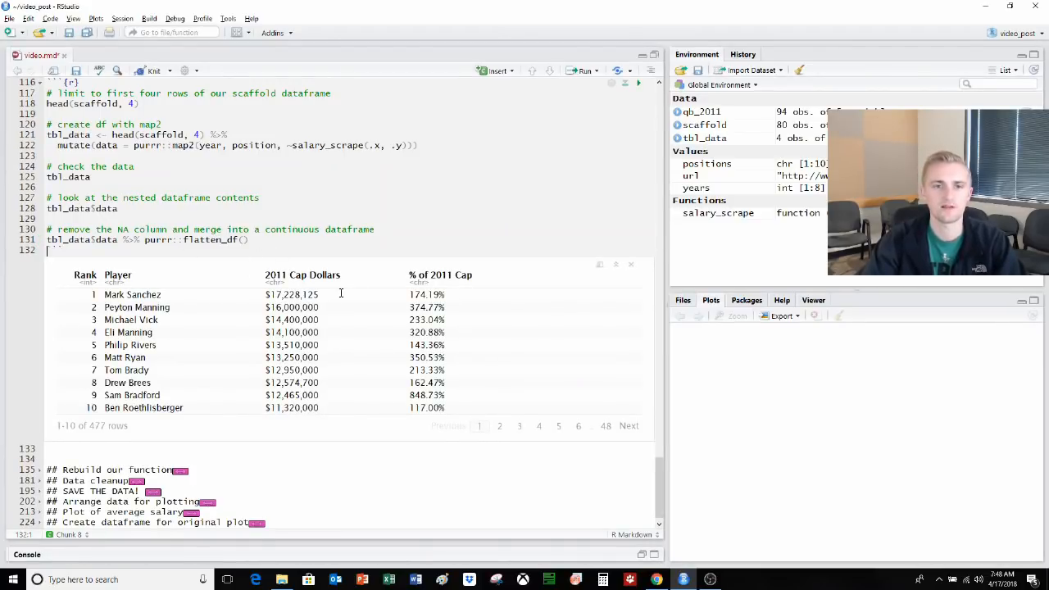
{"action": "mouse_move", "coordinate": [495, 432]}
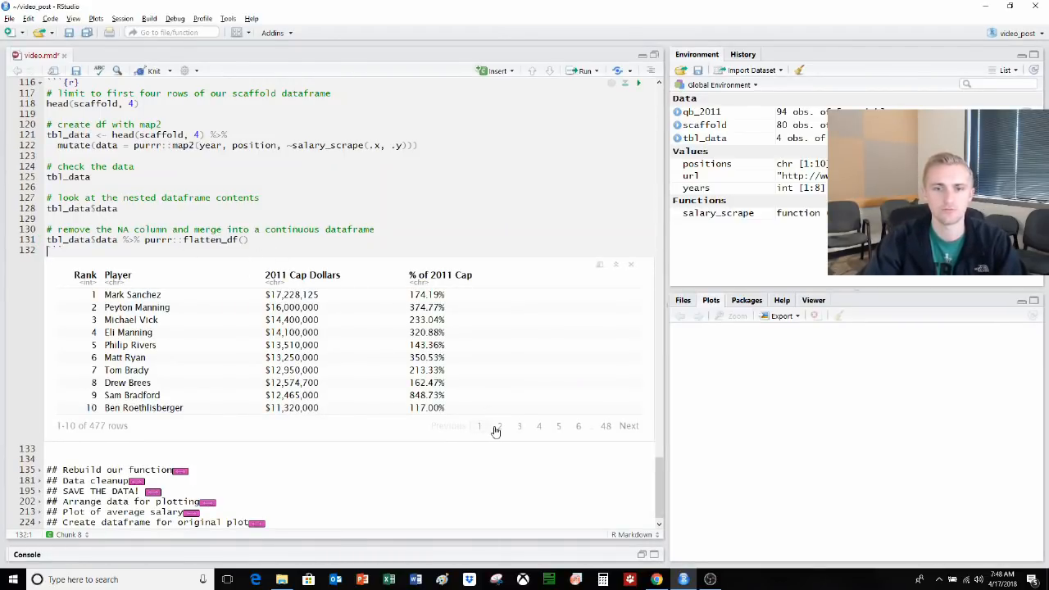
{"action": "left_click", "coordinate": [498, 426]}
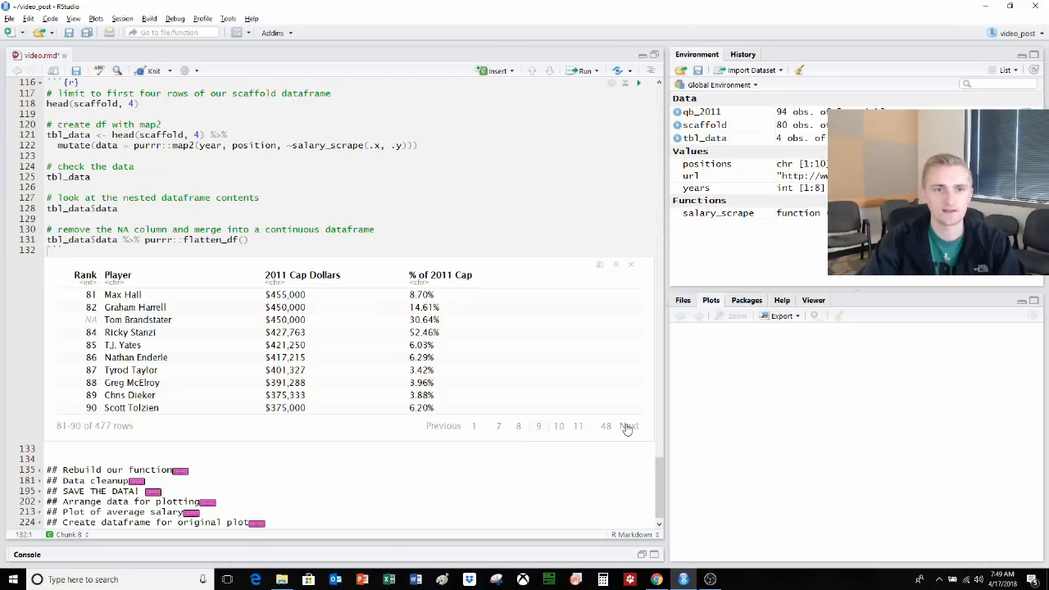
{"action": "left_click", "coordinate": [630, 426]}
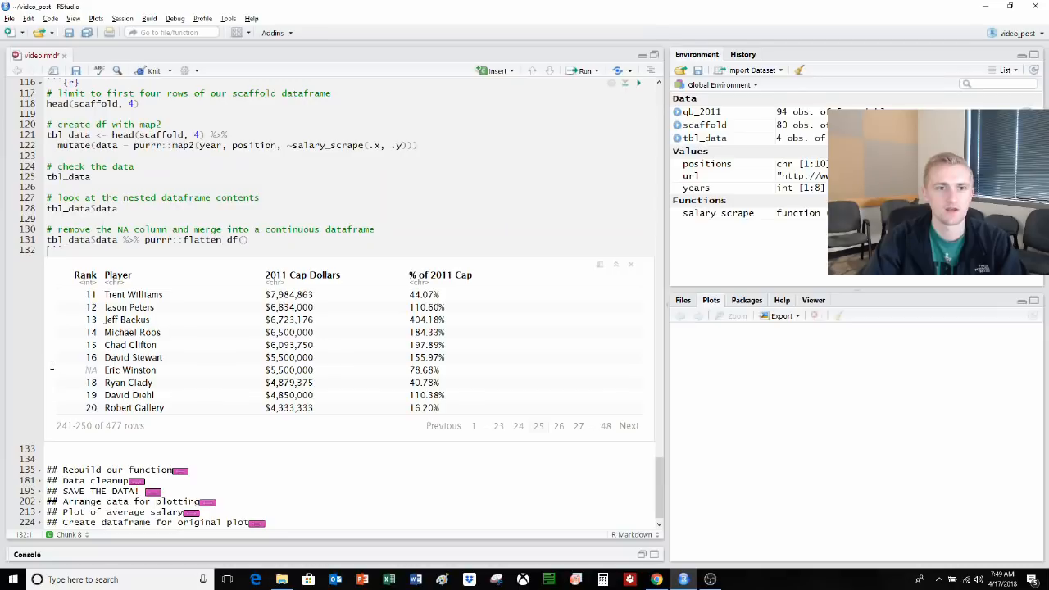
{"action": "left_click", "coordinate": [442, 426]}
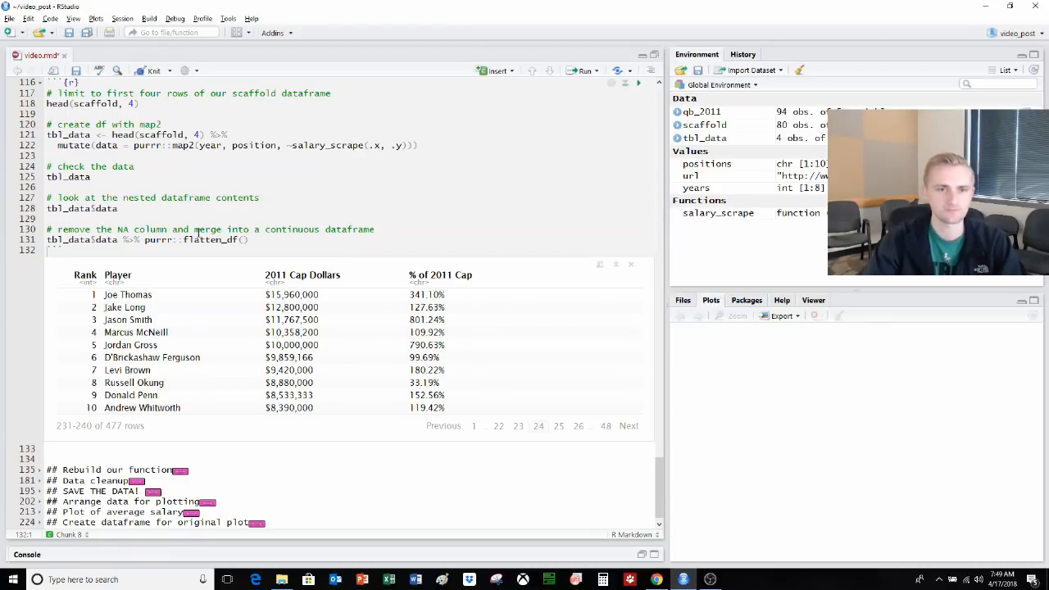
{"action": "double_click", "coordinate": [210, 239]}
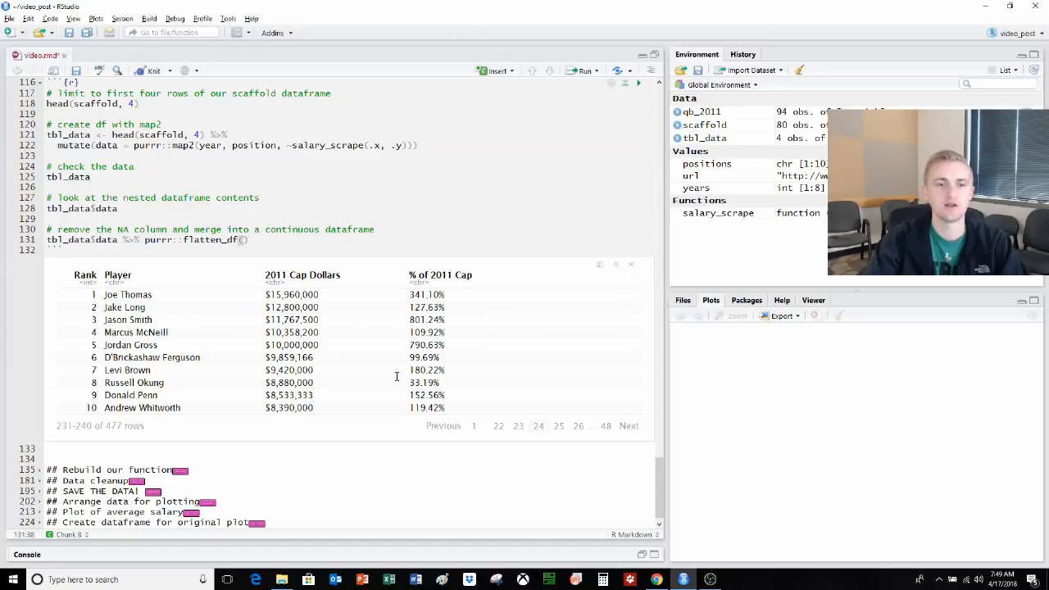
{"action": "scroll", "scroll_direction": "down", "scroll_amount": 3}
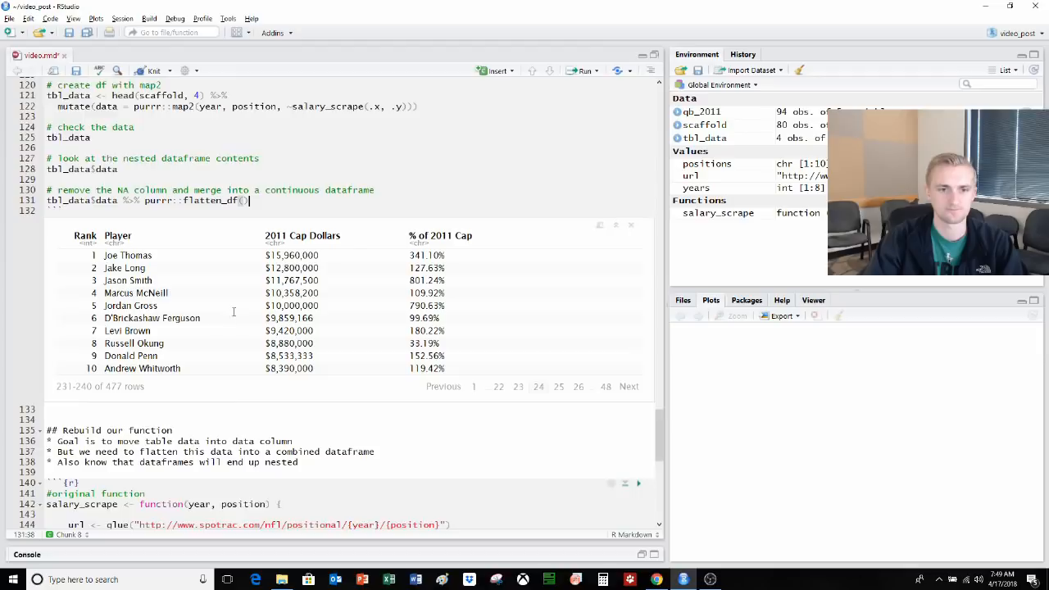
- Highlight the glue url line and run the rebuilt salary_scrape with the full-scaffold scrape
{"action": "scroll", "scroll_direction": "down", "scroll_amount": 3}
{"action": "type", "text": "Sys.sleep(3)"}
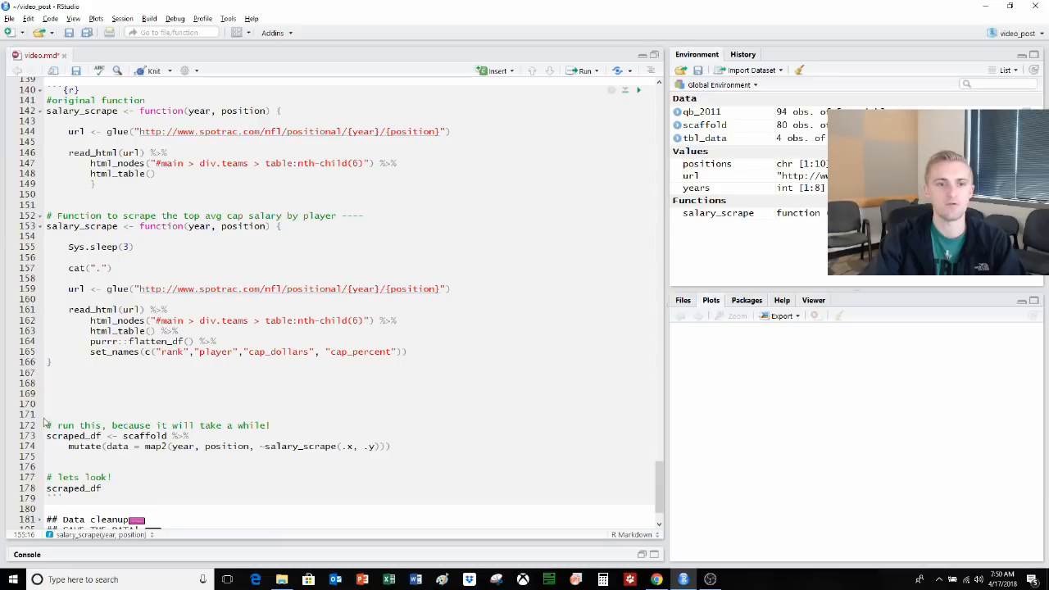
{"action": "left_click_drag", "start_coordinate": [46, 216], "coordinate": [367, 446]}
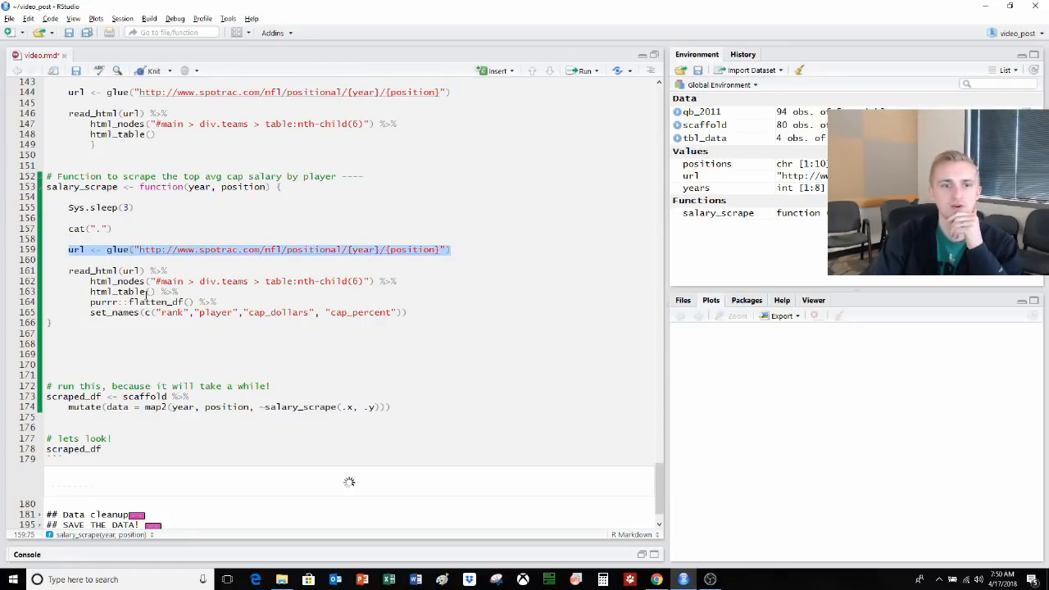
- Clear the url-line highlight while the full scrape of 80 year-position pairs runs
{"action": "left_click", "coordinate": [118, 270]}
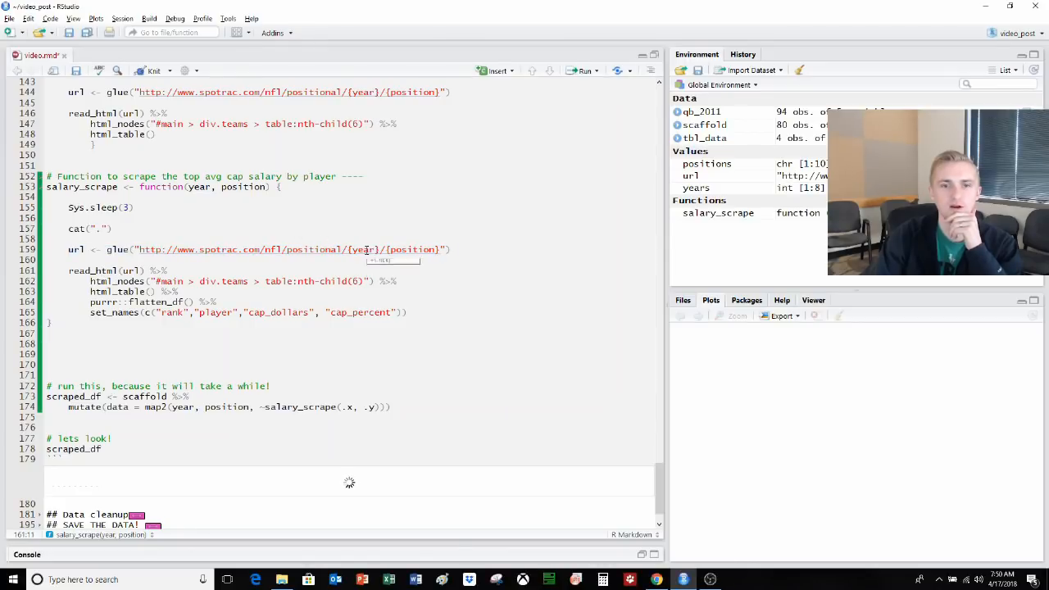
{"action": "mouse_move", "coordinate": [410, 249]}
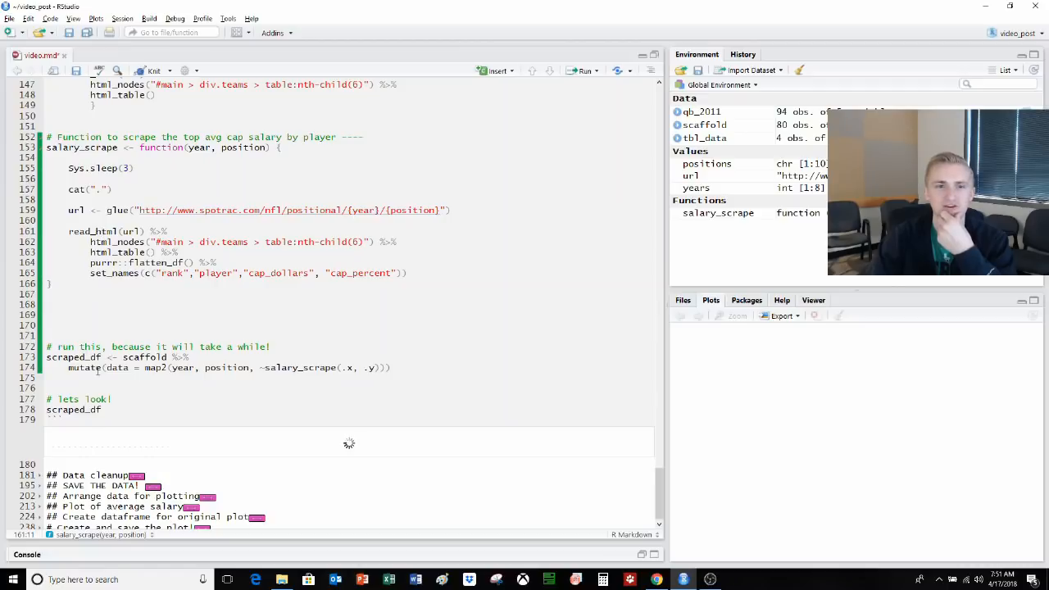
{"action": "mouse_move", "coordinate": [82, 367]}
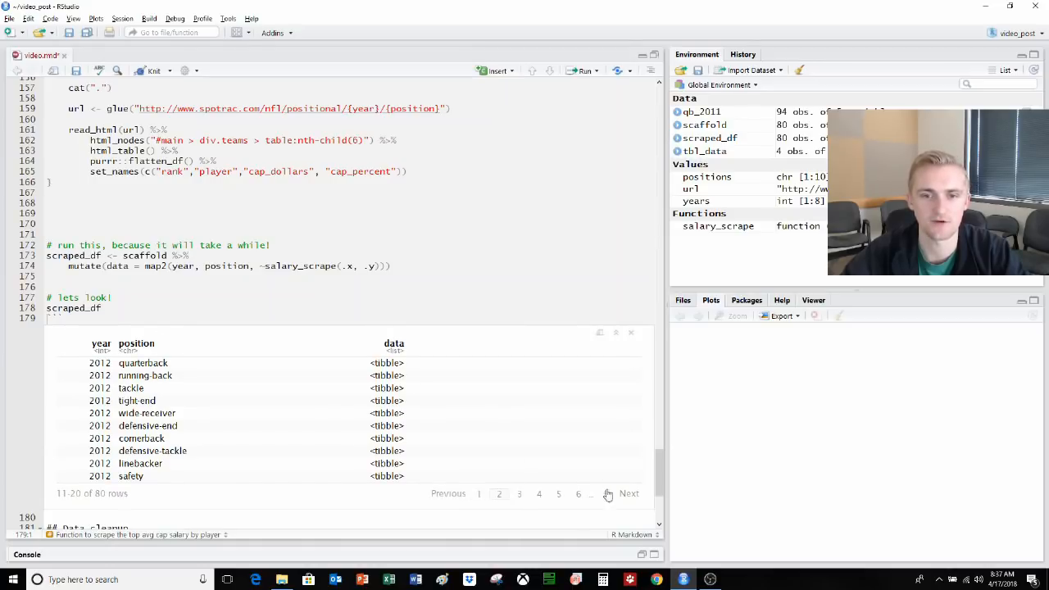
{"action": "left_click", "coordinate": [629, 493]}
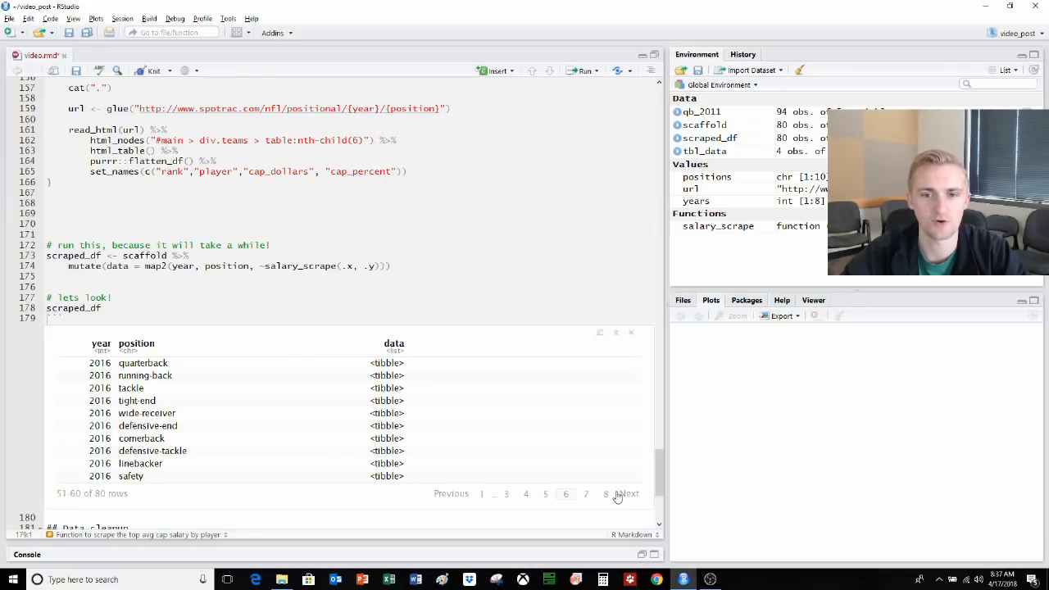
{"action": "left_click", "coordinate": [606, 494]}
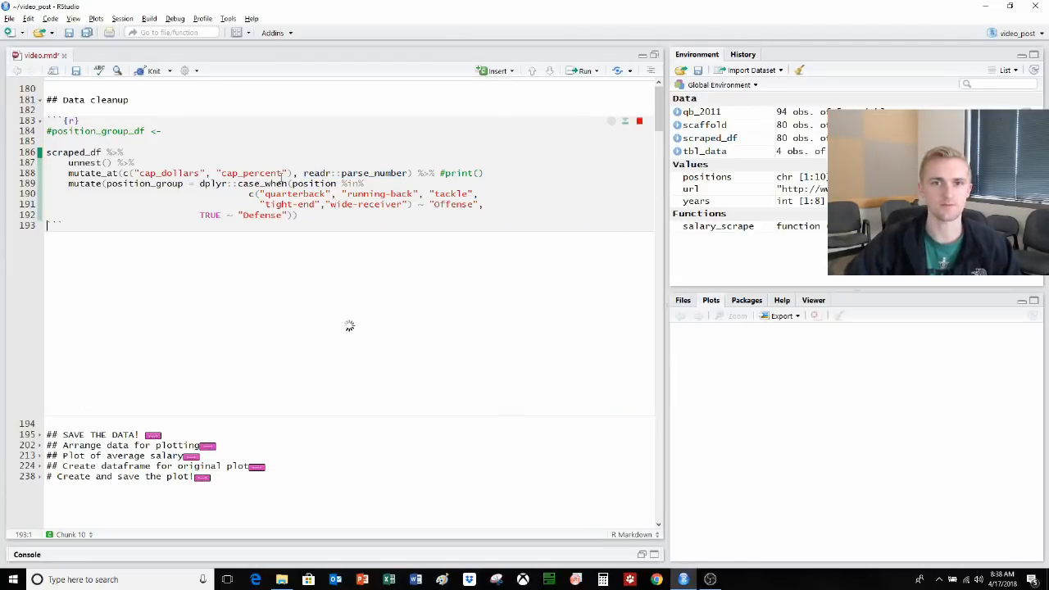
- Run the Data cleanup chunk building position_group_df with 12,532 rows tagged Offense or Defense
{"action": "left_click", "coordinate": [584, 71]}
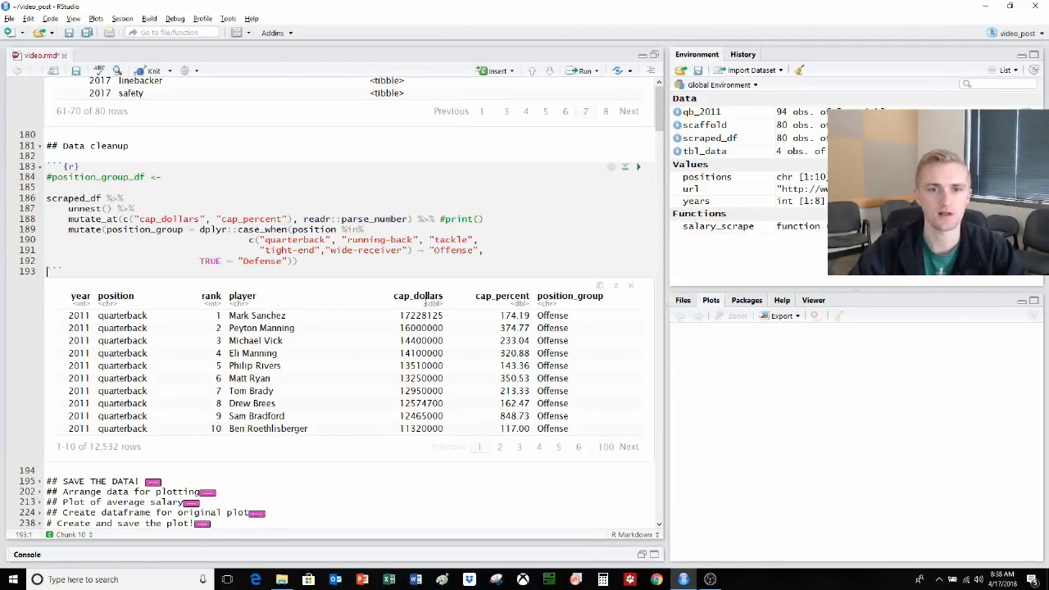
{"action": "double_click", "coordinate": [419, 314]}
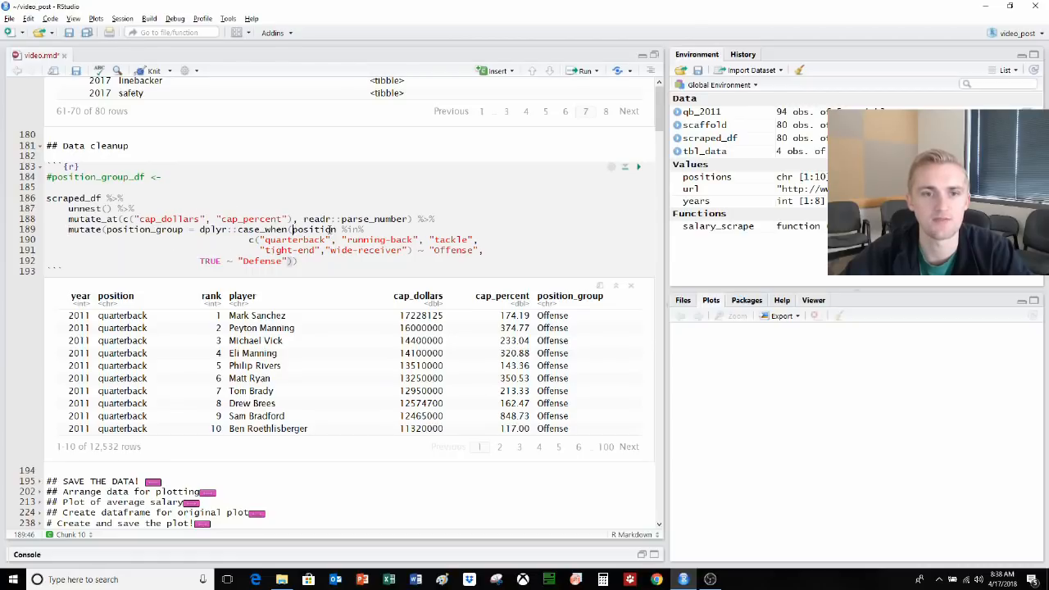
{"action": "double_click", "coordinate": [313, 229]}
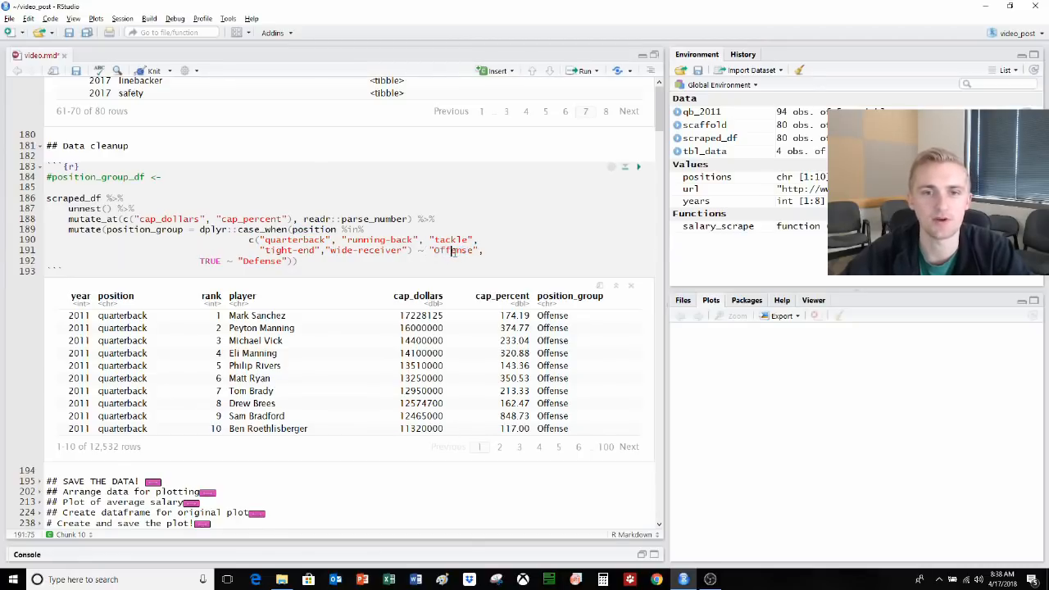
{"action": "double_click", "coordinate": [453, 249]}
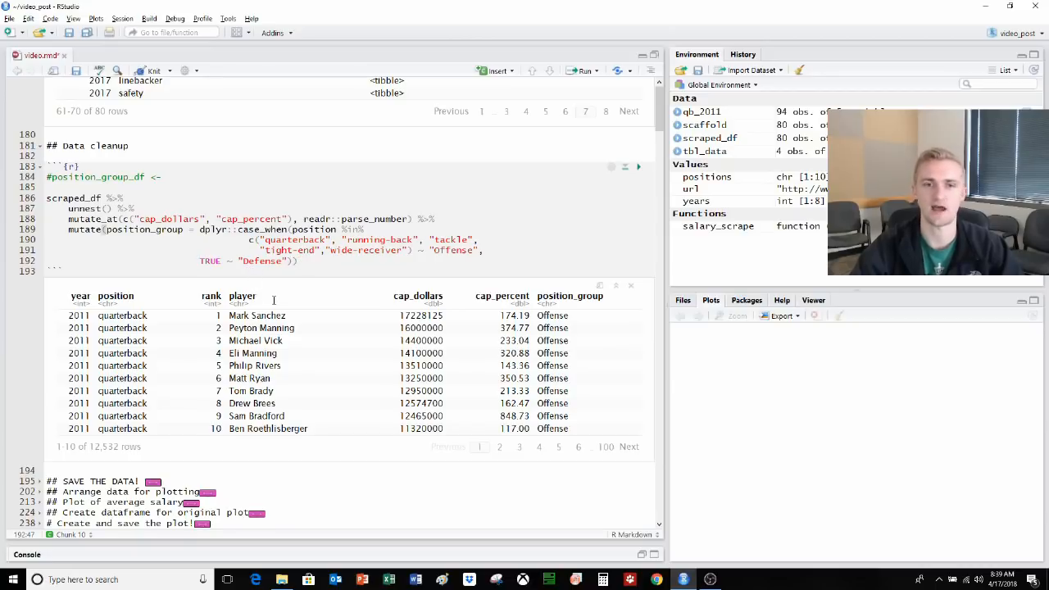
{"action": "mouse_move", "coordinate": [445, 258]}
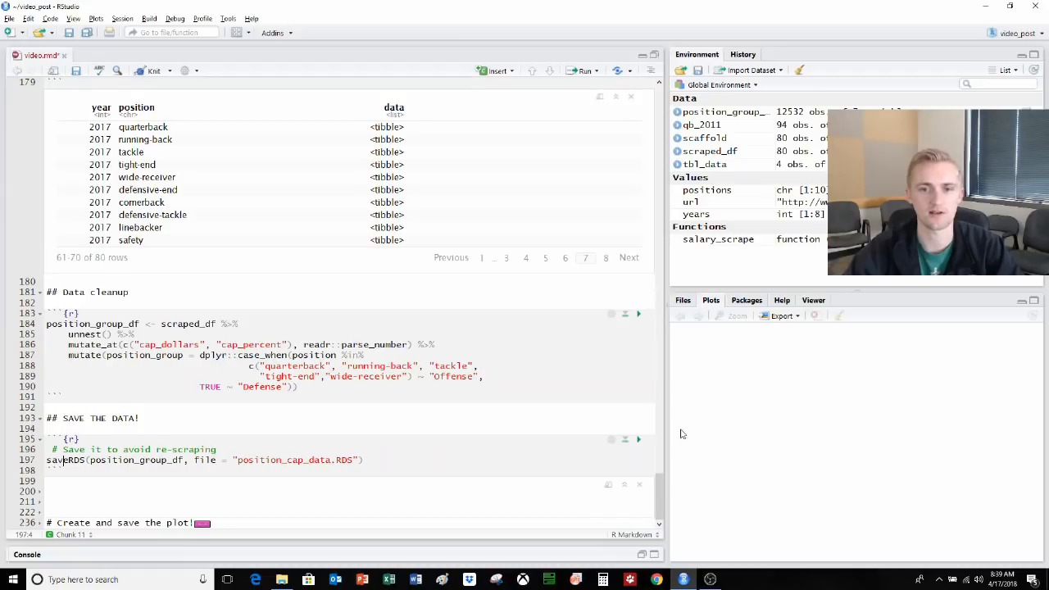
- Unfold Arrange data for plotting and create mean_pay_df of average pay in millions per year and position
{"action": "left_click", "coordinate": [639, 439]}
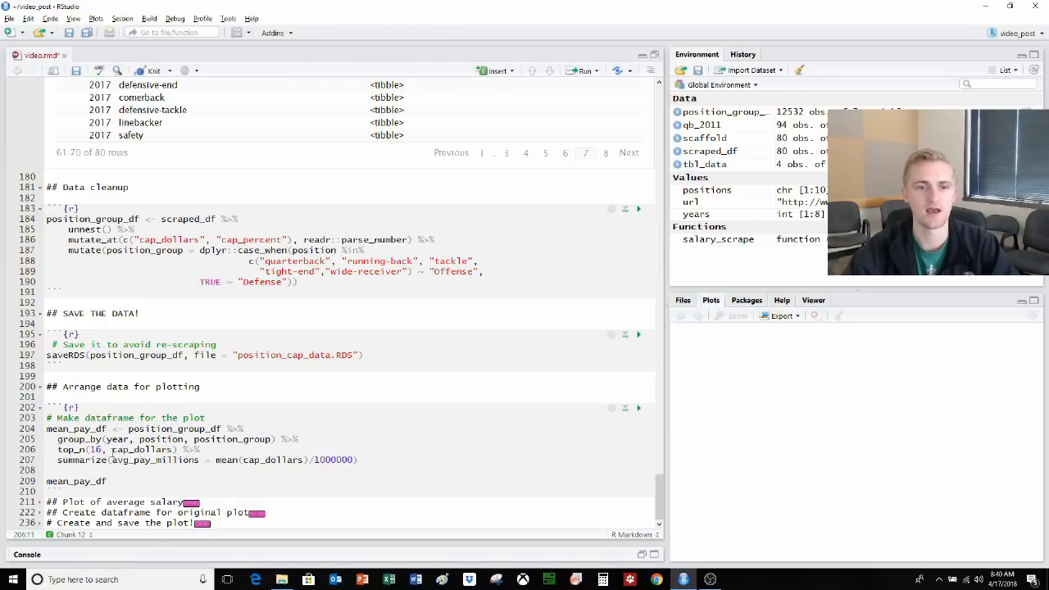
{"action": "double_click", "coordinate": [141, 449]}
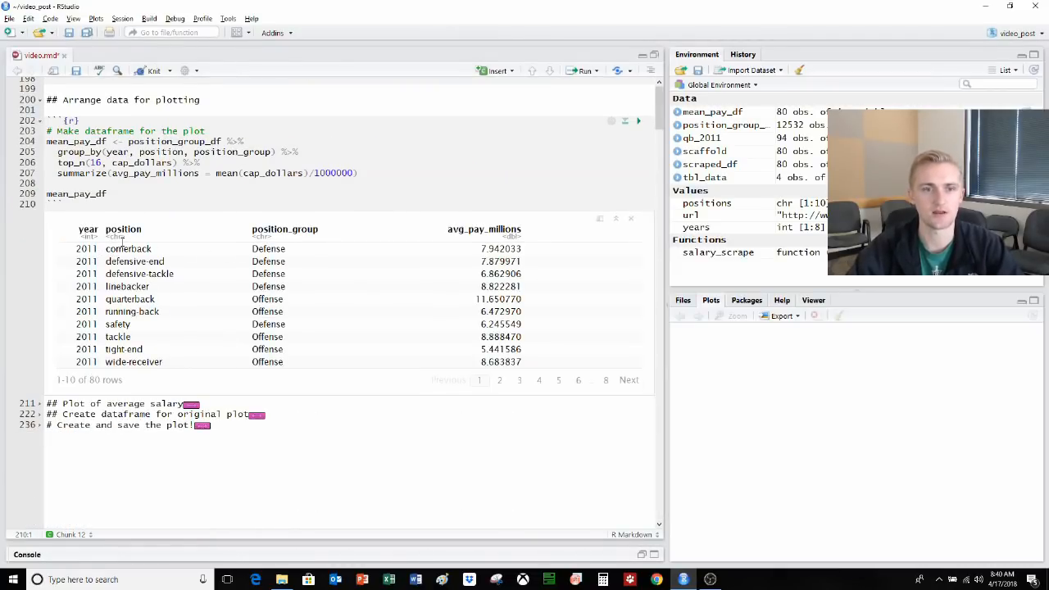
{"action": "mouse_move", "coordinate": [350, 318]}
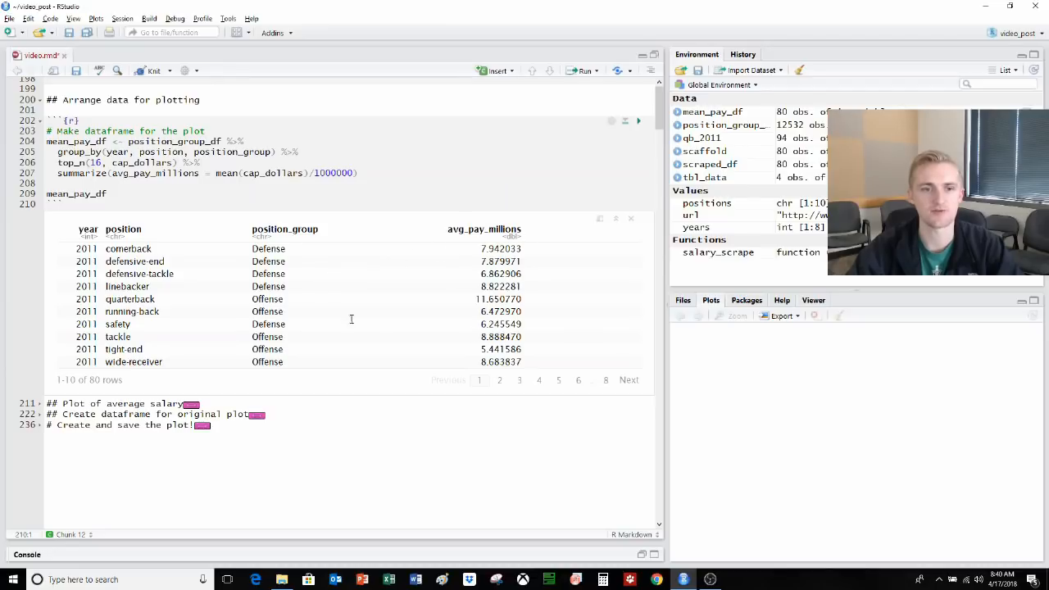
- Page the mean_pay_df table forward to its 2015 rows, quarterbacks near 15.4 million
{"action": "left_click", "coordinate": [629, 380]}
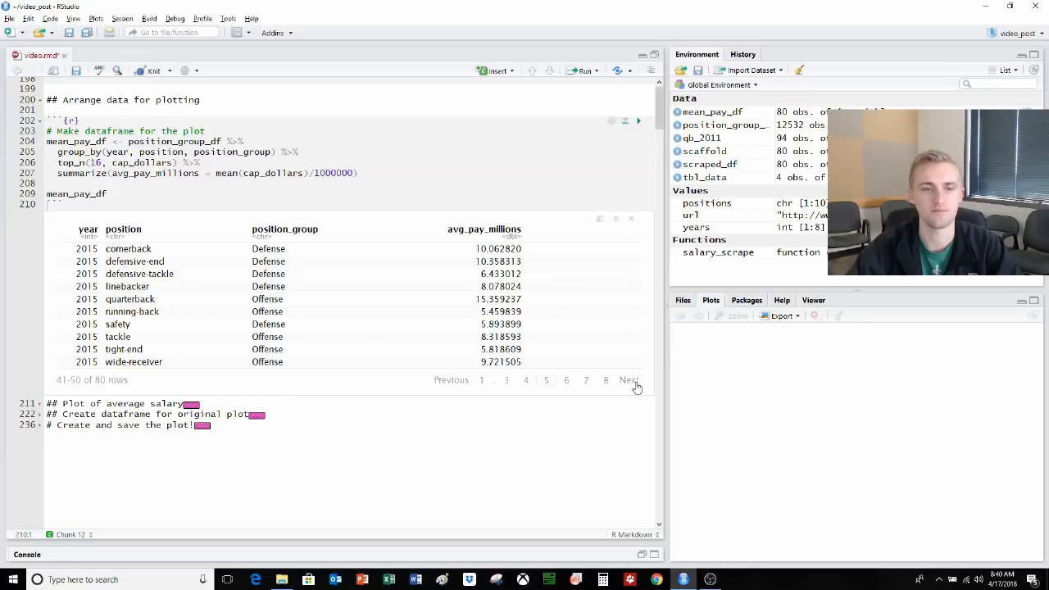
{"action": "mouse_move", "coordinate": [39, 407]}
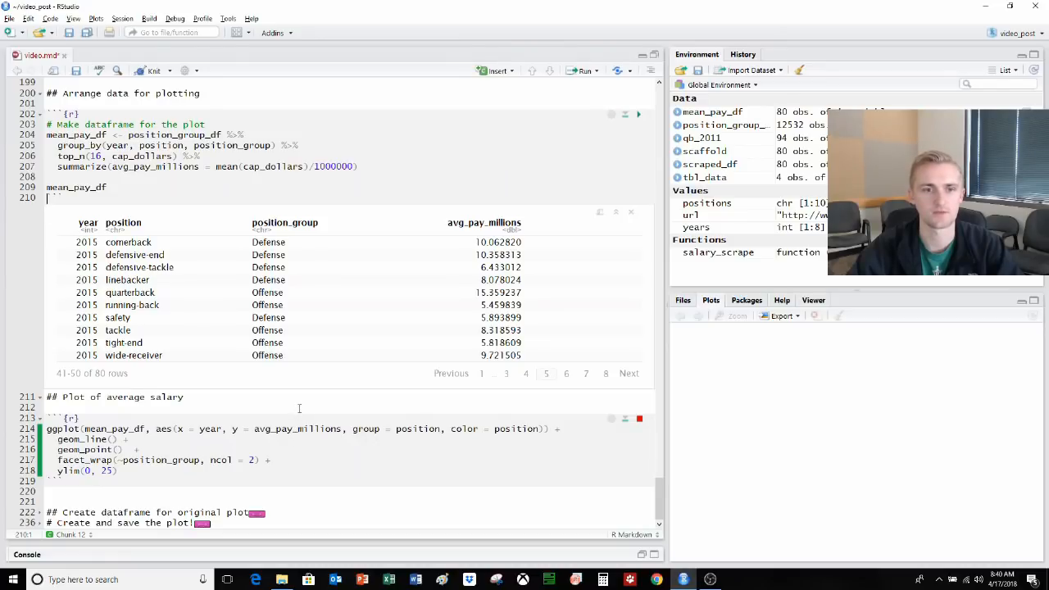
- Render the line chart of average pay by year per position, faceted into Defense and Offense
{"action": "left_click", "coordinate": [580, 70]}
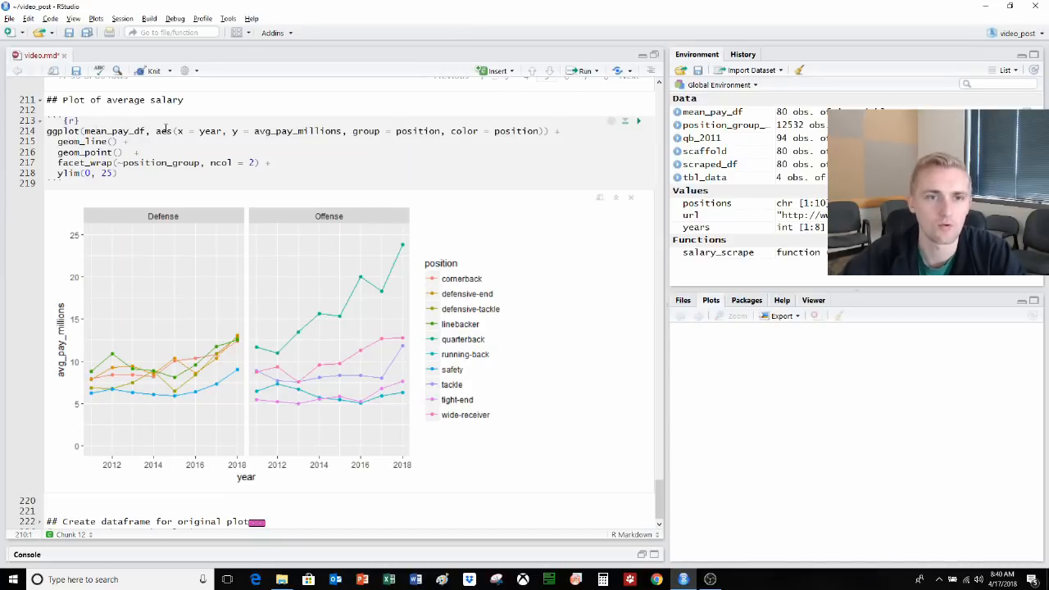
{"action": "mouse_move", "coordinate": [246, 134]}
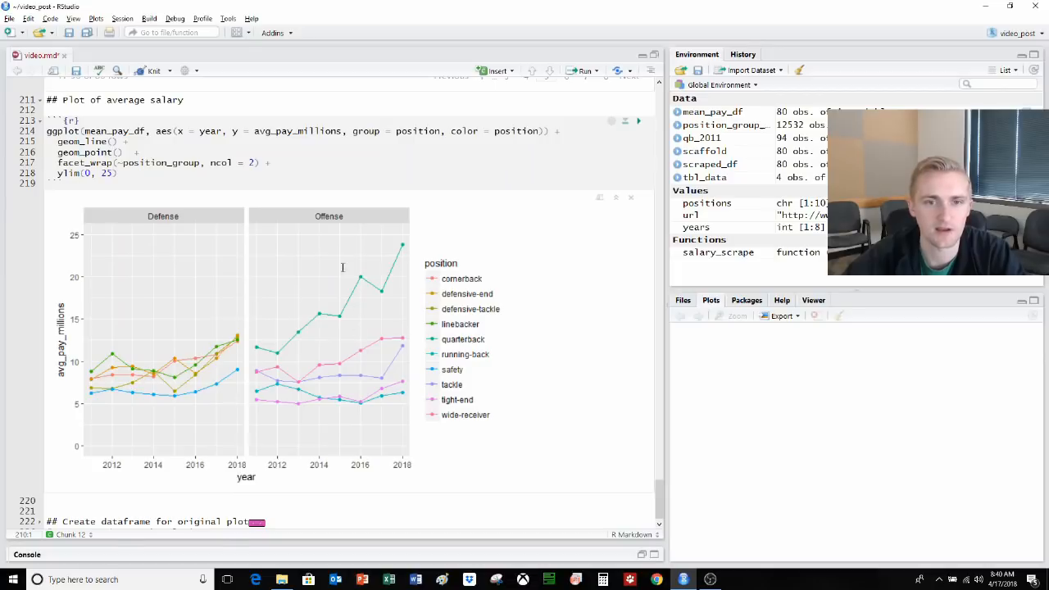
{"action": "mouse_move", "coordinate": [403, 401]}
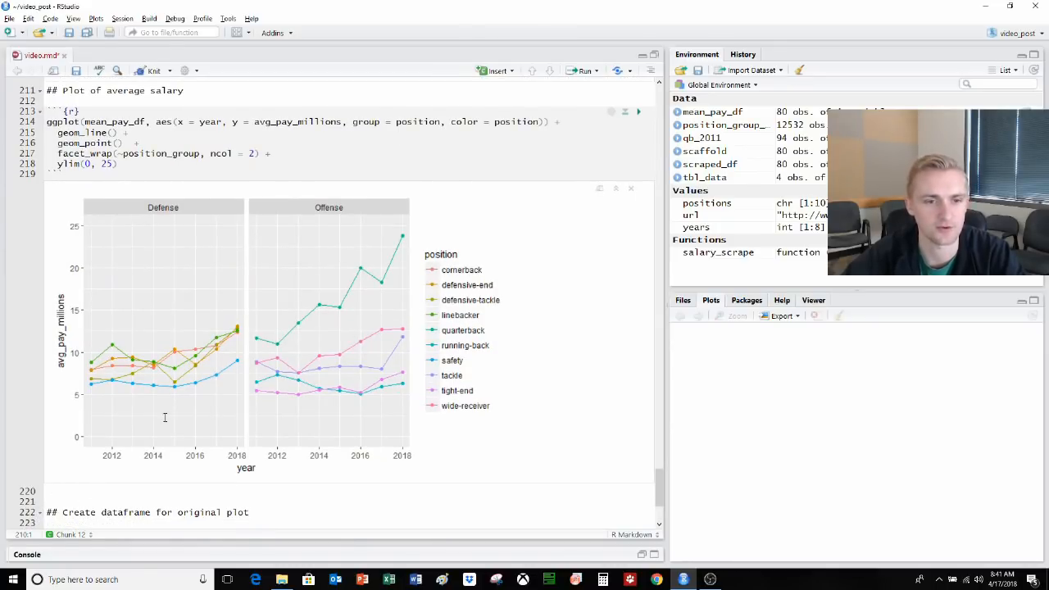
- Build top16_pay_df with 1,292 rows and reveal the chunk that creates and saves the plot
{"action": "scroll", "scroll_direction": "down", "scroll_amount": 3}
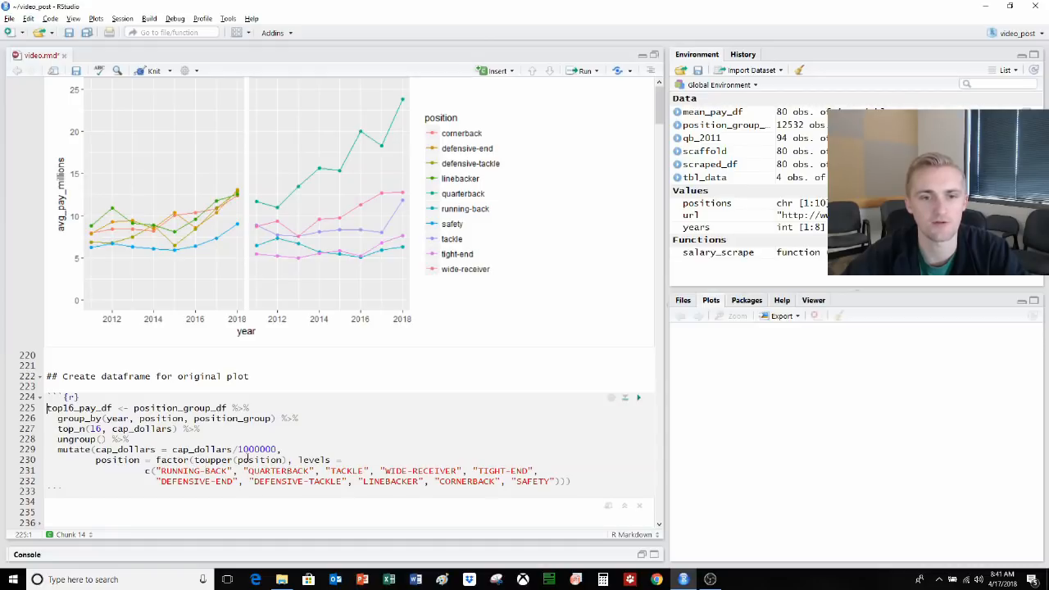
{"action": "mouse_move", "coordinate": [459, 455]}
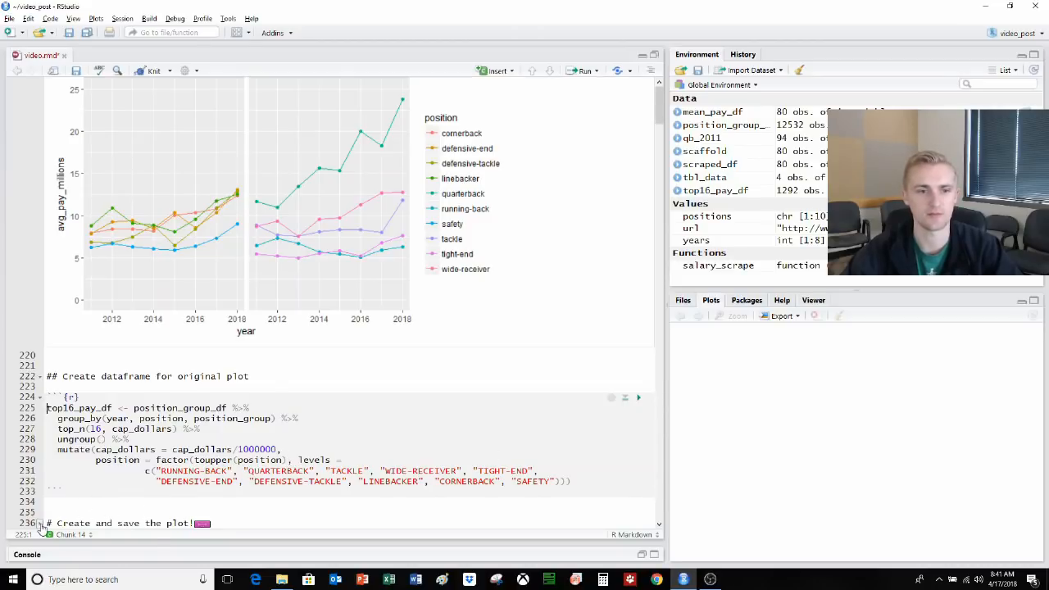
{"action": "scroll", "scroll_direction": "down", "scroll_amount": 3}
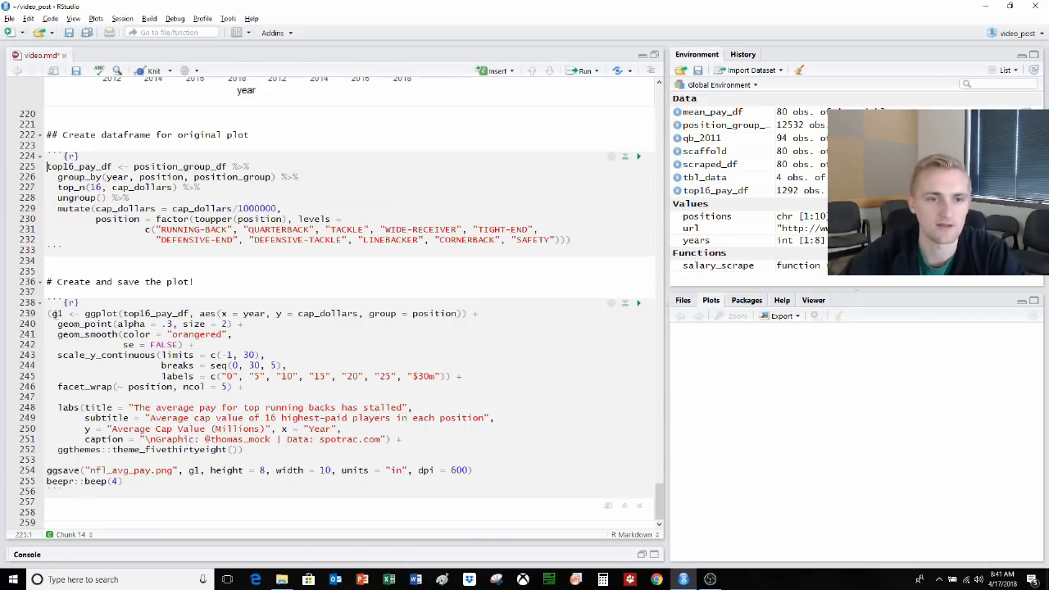
- Change geom_point size from 2 to 3 in the final plot code above the ggsave call
{"action": "left_click_drag", "start_coordinate": [53, 313], "coordinate": [167, 429]}
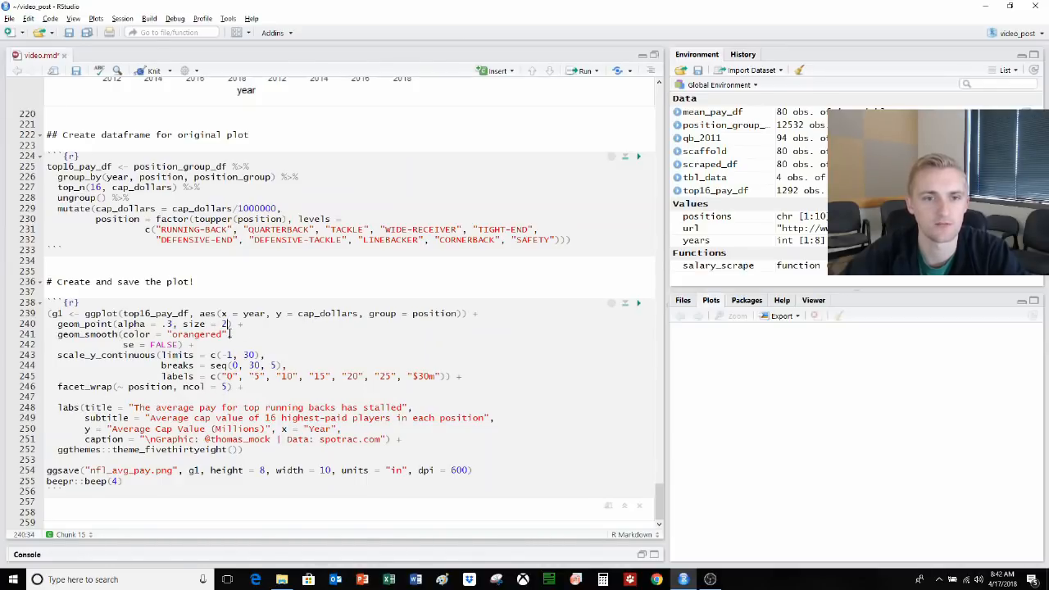
{"action": "key", "text": "Backspace"}
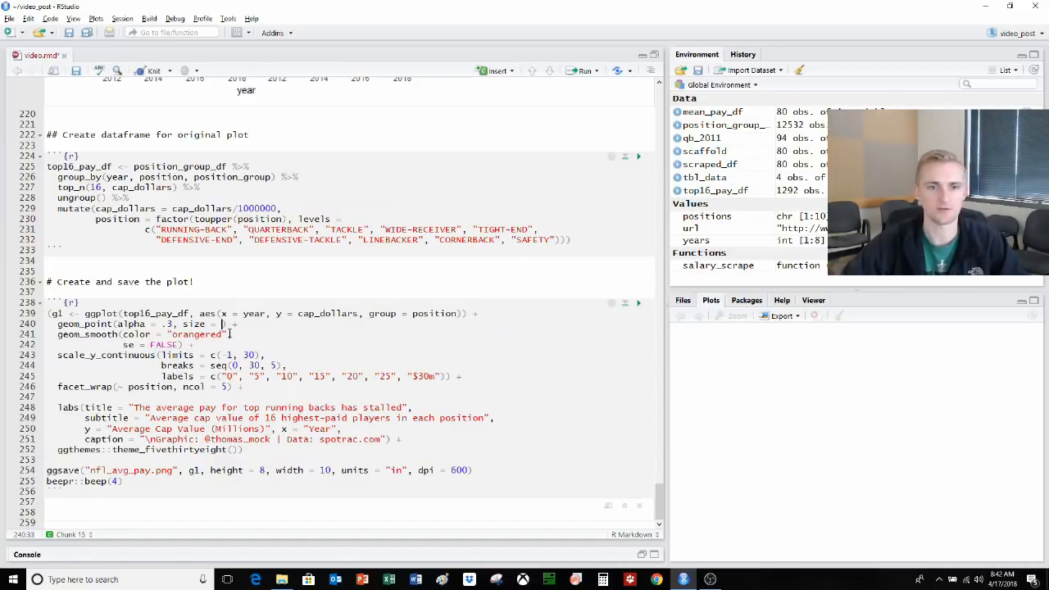
{"action": "type", "text": "3"}
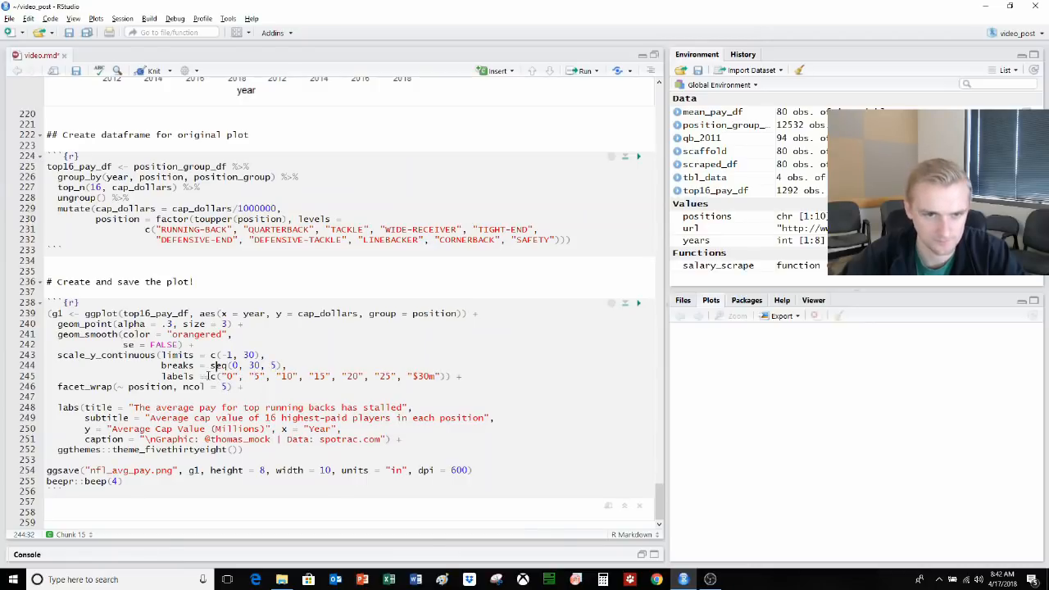
{"action": "left_click_drag", "start_coordinate": [211, 375], "coordinate": [442, 376]}
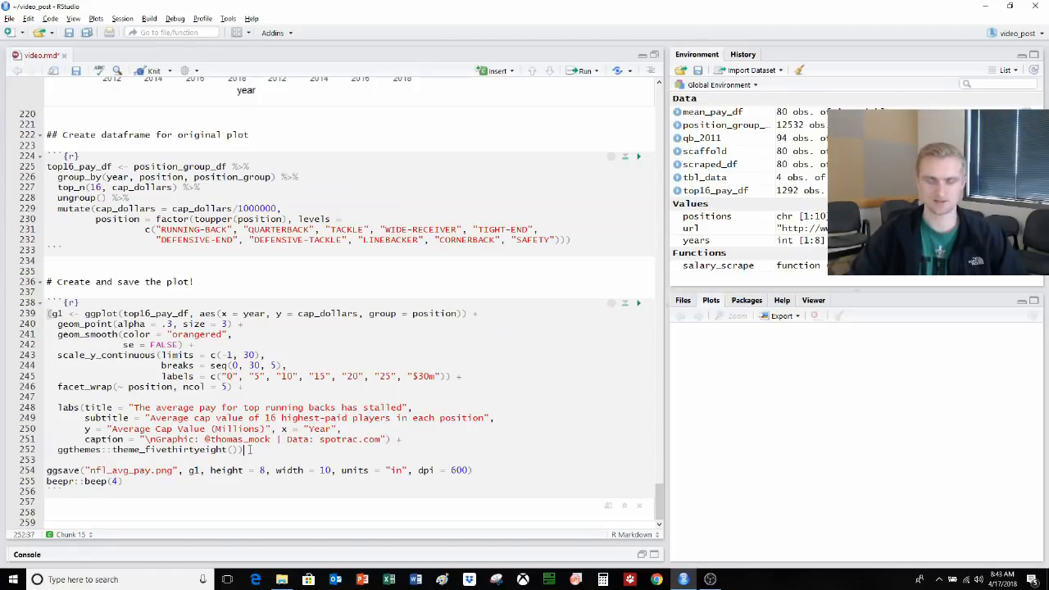
{"action": "left_click", "coordinate": [639, 302]}
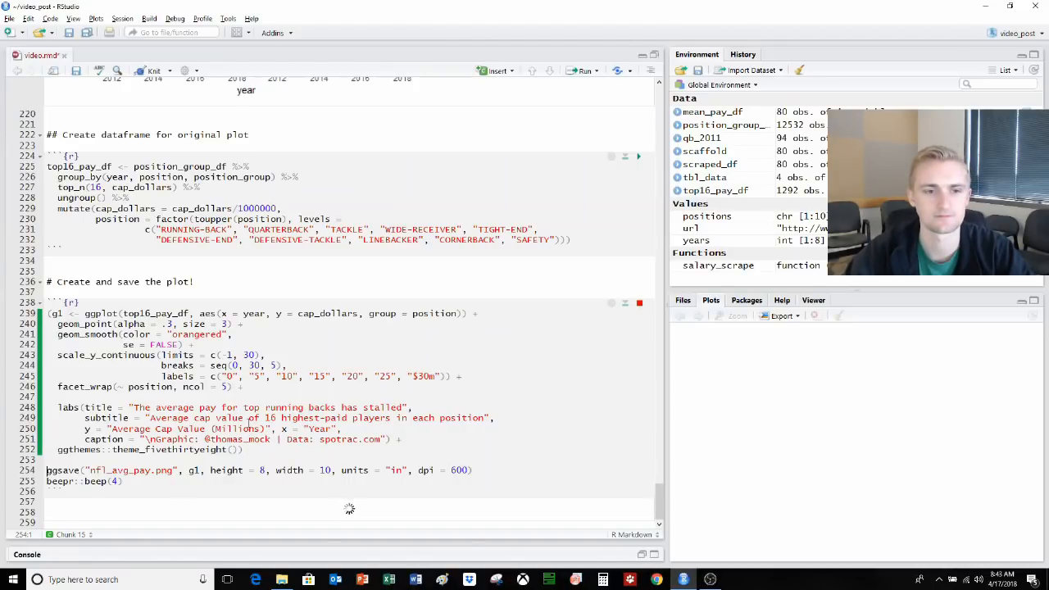
- Build the ten-panel 'top running backs has stalled' chart and save it as nfl_avg_pay.png
{"action": "left_click", "coordinate": [583, 70]}
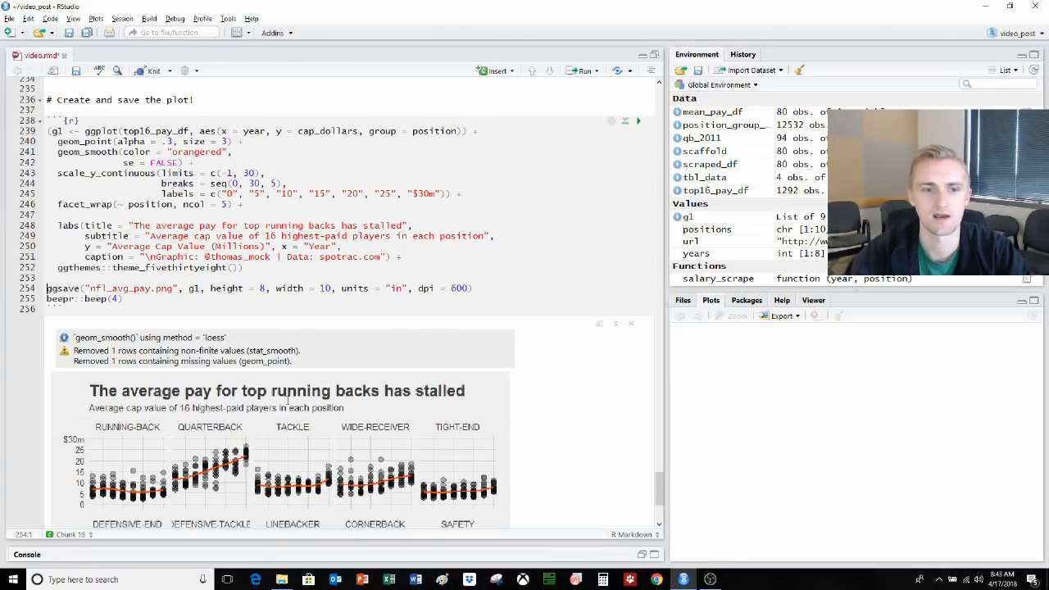
{"action": "scroll", "scroll_direction": "down", "scroll_amount": 3}
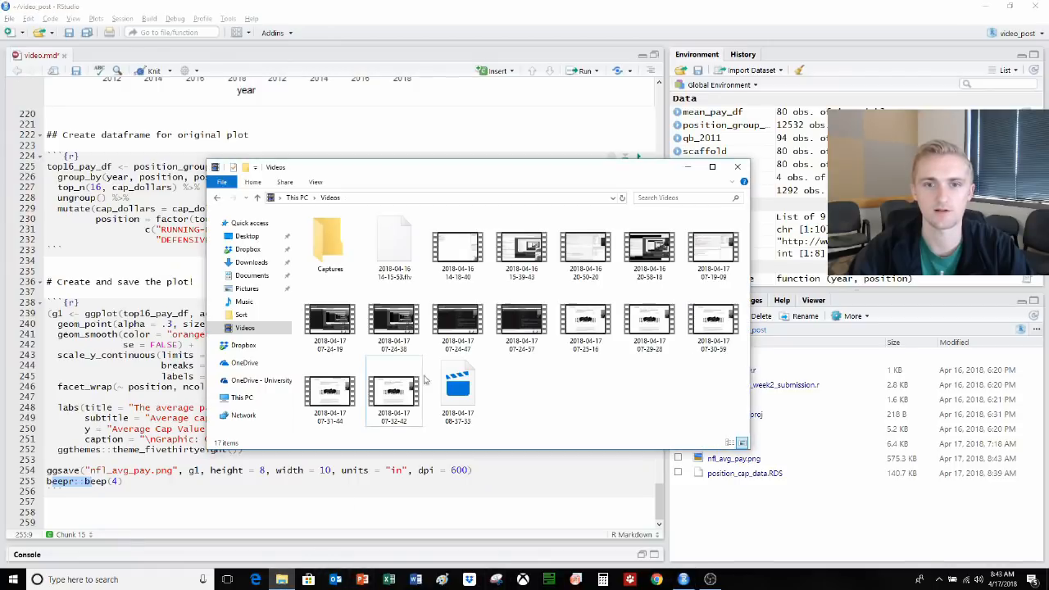
- Open nfl_avg_pay.png in Photos from the project folder and close File Explorer
{"action": "left_click", "coordinate": [249, 223]}
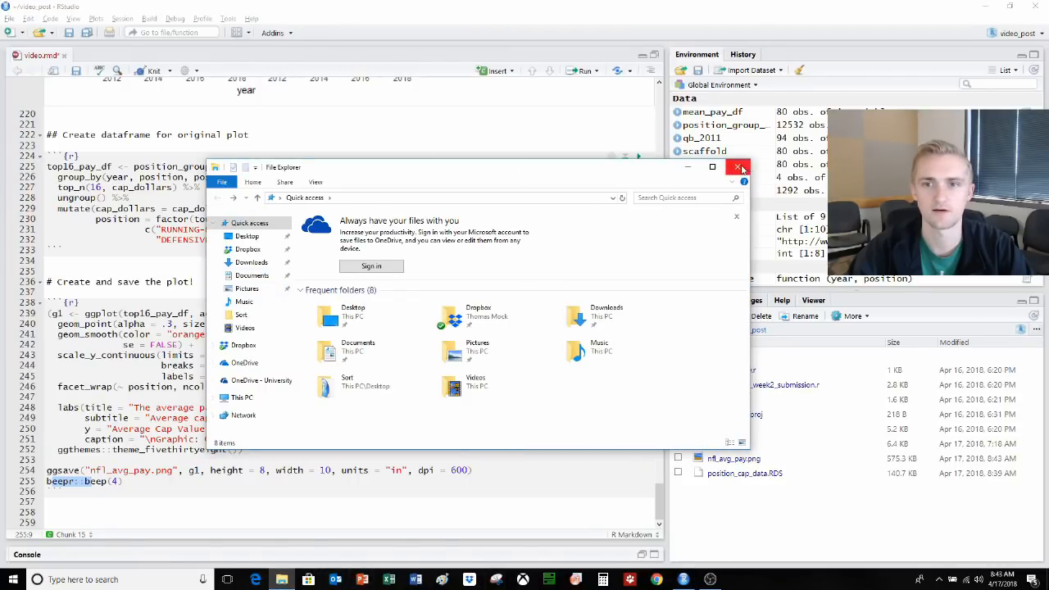
{"action": "left_click", "coordinate": [738, 167]}
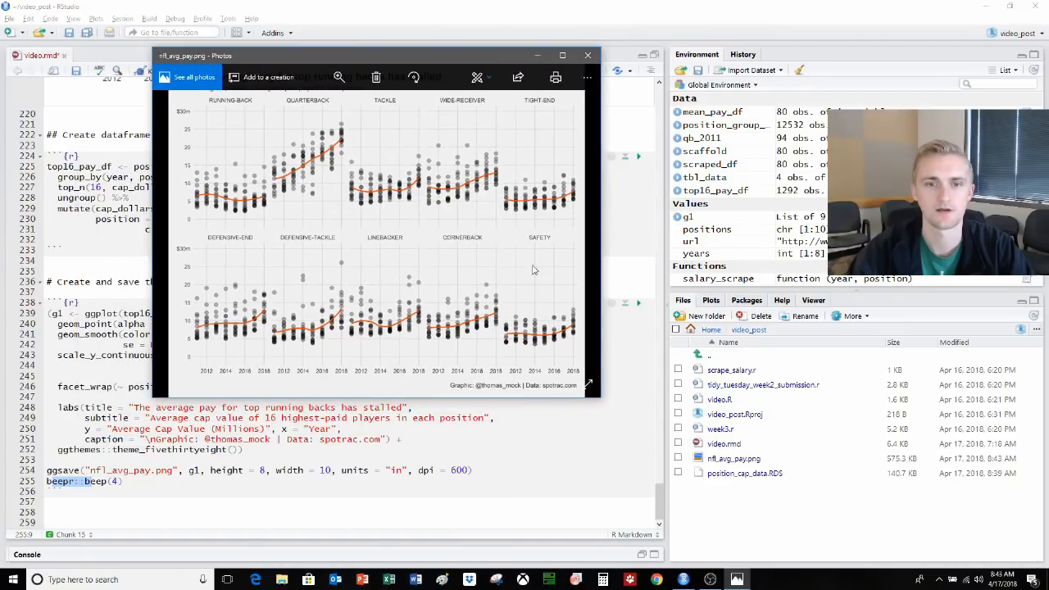
- Enlarge the saved chart in Photos so its title, ten panels and credit are readable
{"action": "left_click", "coordinate": [562, 55]}
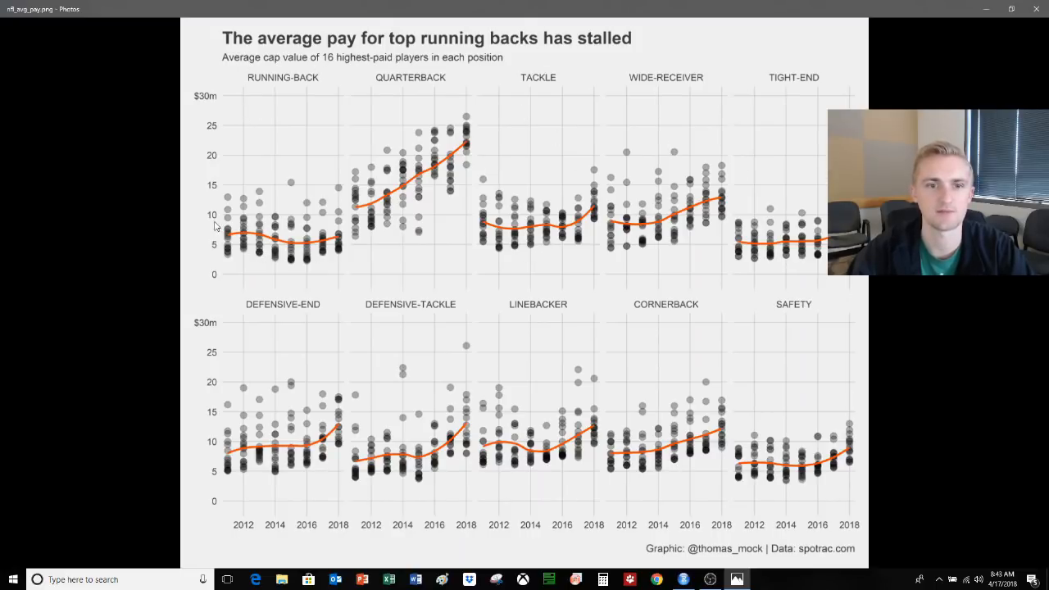
{"action": "mouse_move", "coordinate": [230, 230]}
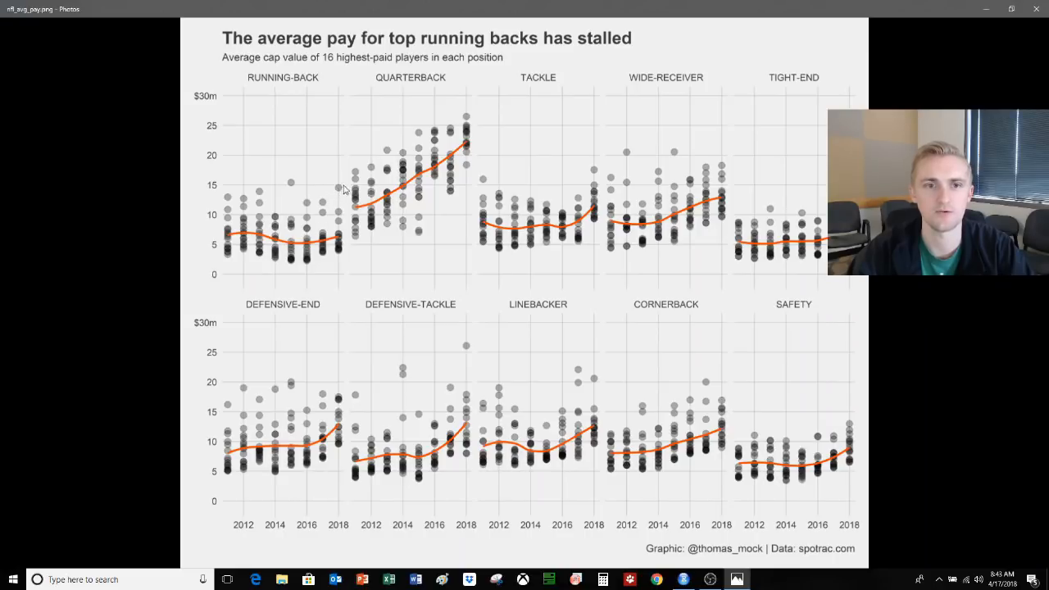
{"action": "mouse_move", "coordinate": [180, 232]}
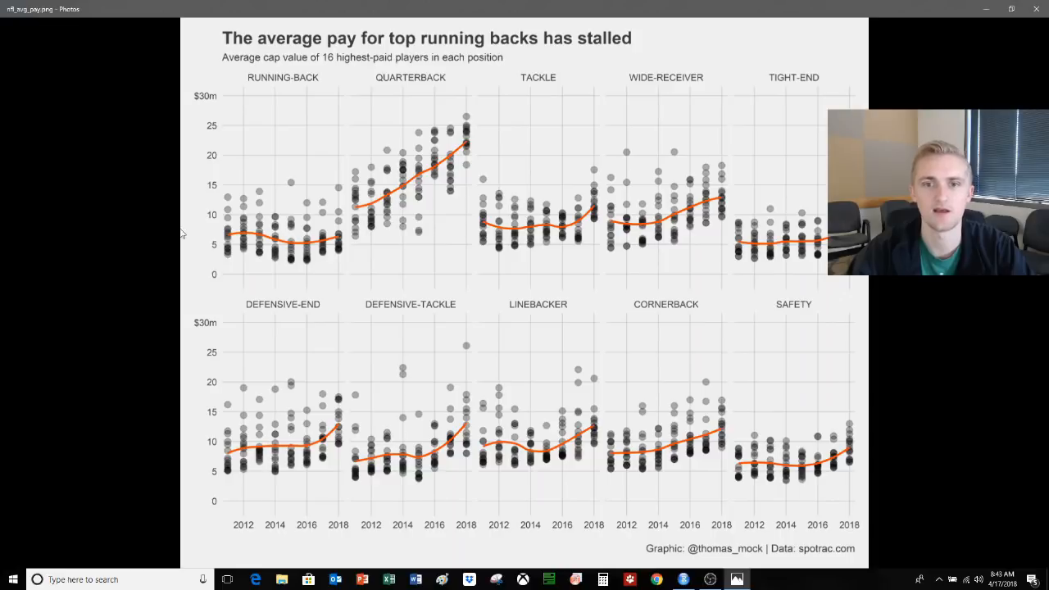
{"action": "mouse_move", "coordinate": [485, 460]}
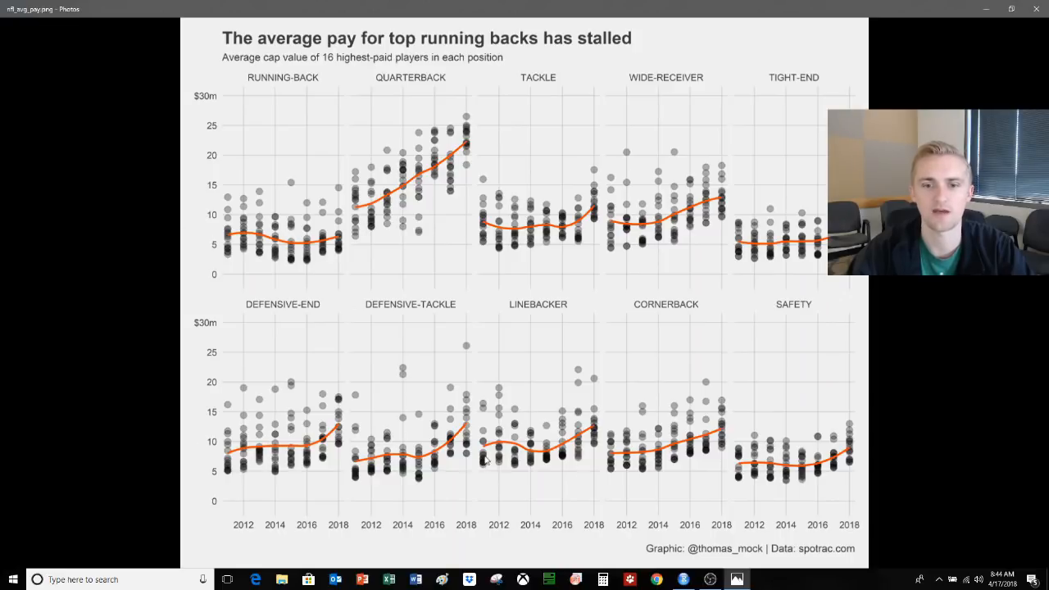